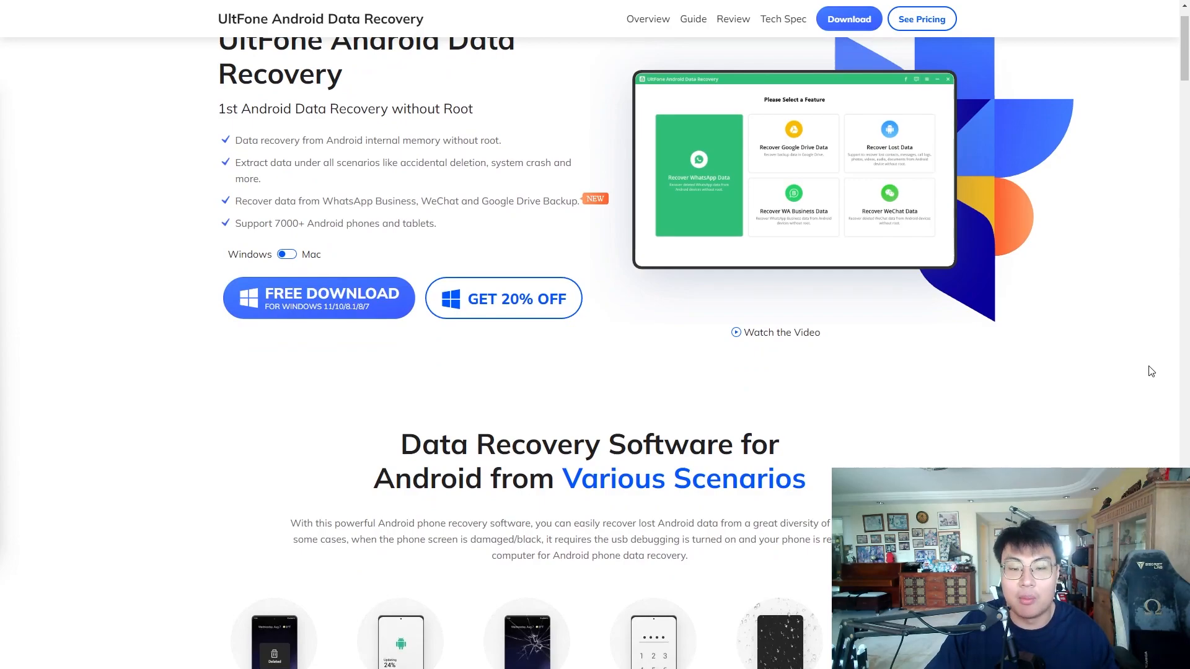
Scroll past the scenarios grid to the Photos, Videos and Music file types section.
{"action": "scroll", "scroll_direction": "down", "scroll_amount": 3}
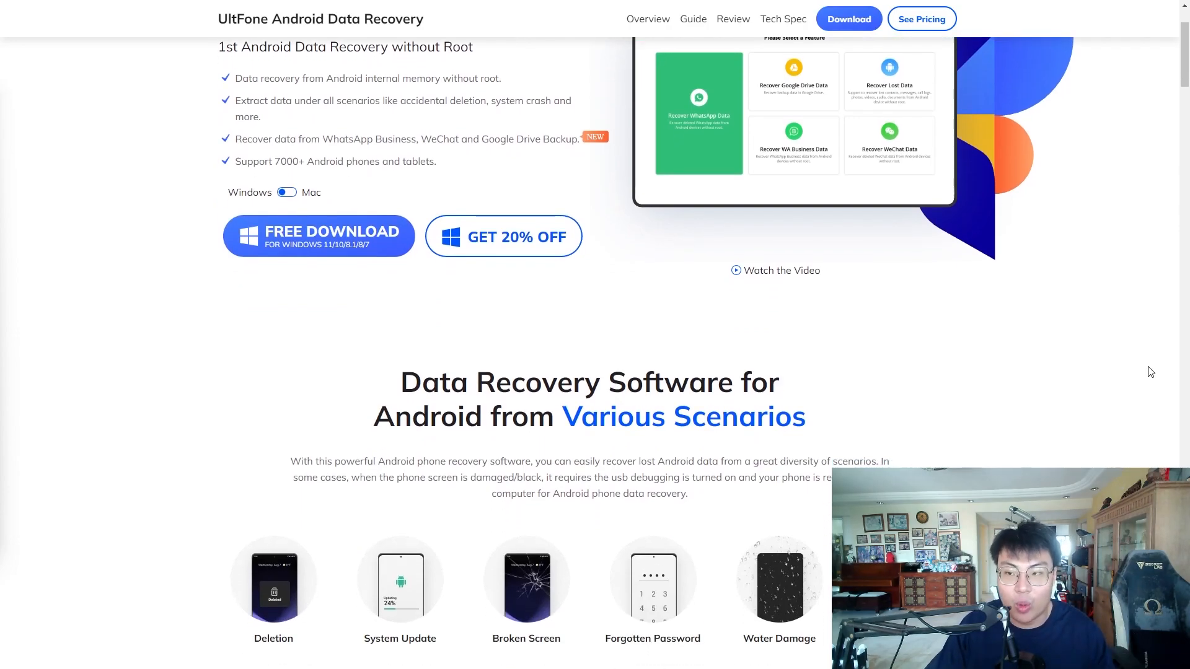
{"action": "scroll", "scroll_direction": "down", "scroll_amount": 3}
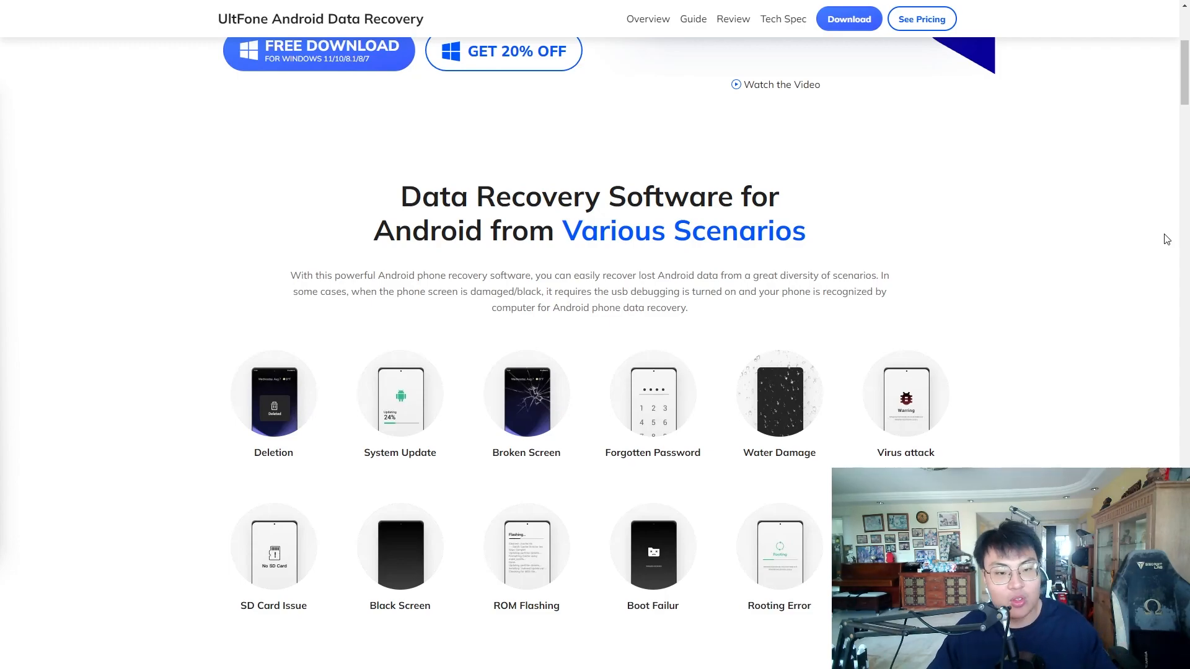
{"action": "scroll", "scroll_direction": "down", "scroll_amount": 3}
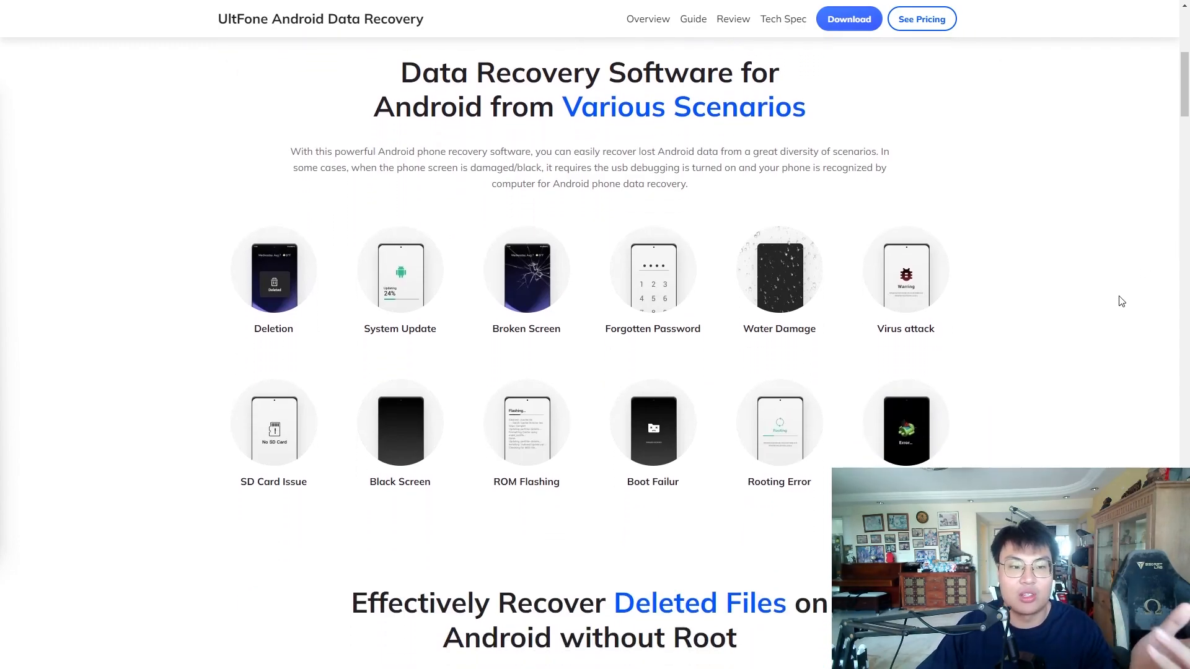
{"action": "scroll", "scroll_direction": "down", "scroll_amount": 3}
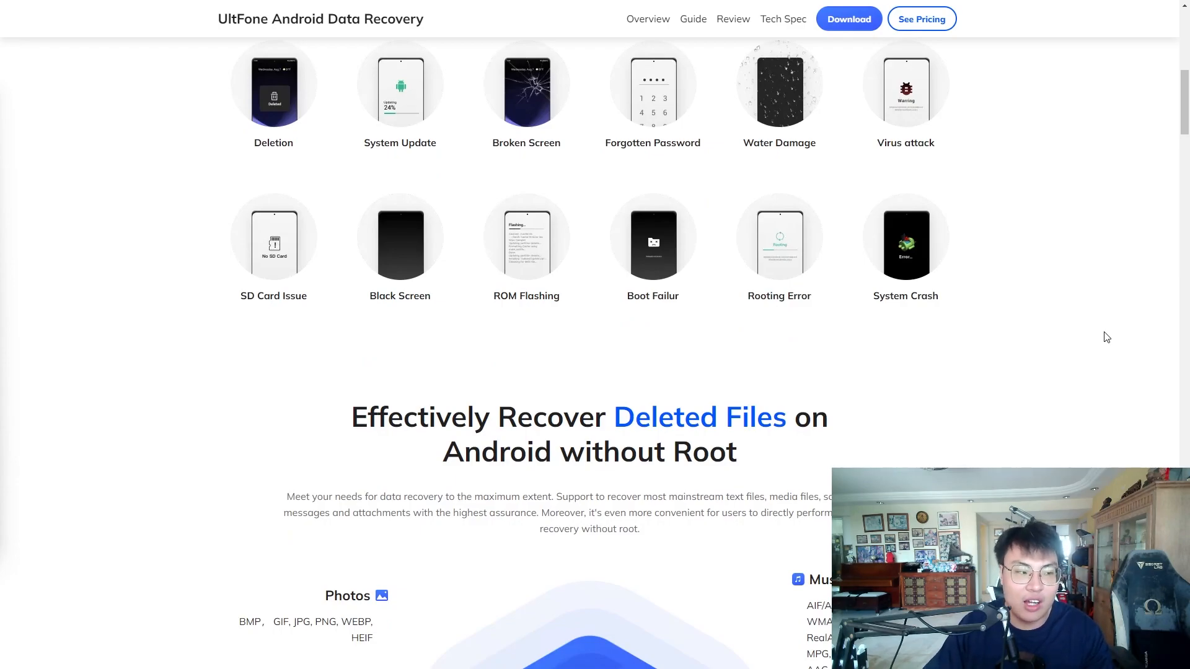
{"action": "mouse_move", "coordinate": [1123, 327]}
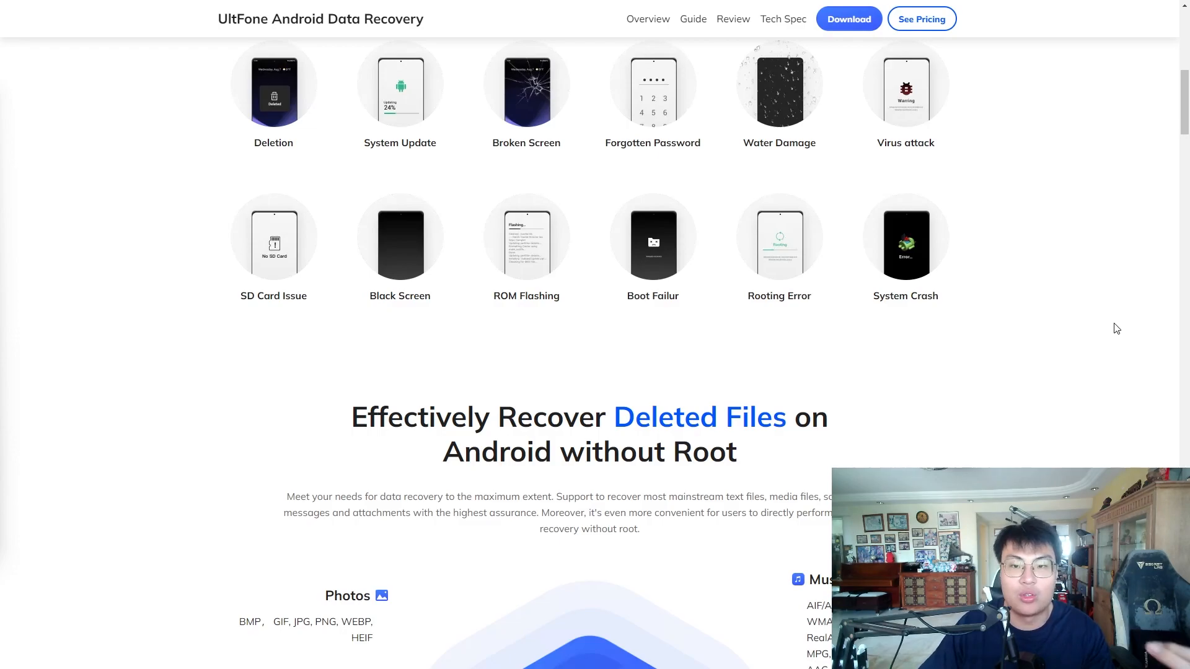
{"action": "mouse_move", "coordinate": [1054, 308]}
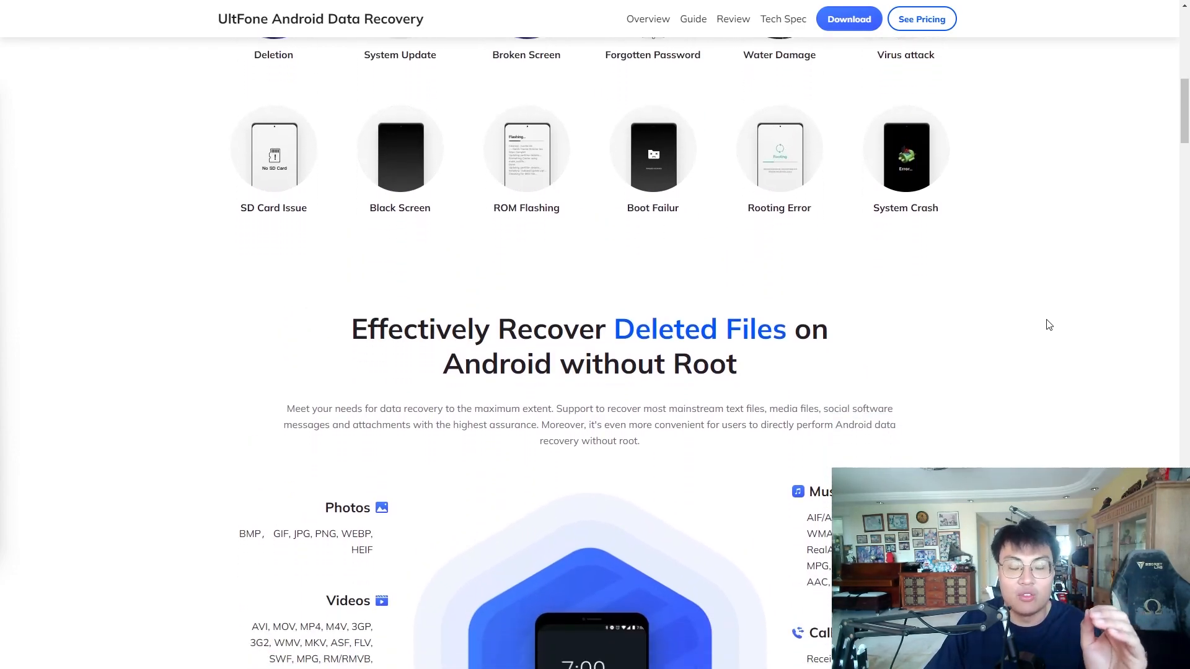
{"action": "scroll", "scroll_direction": "down", "scroll_amount": 3}
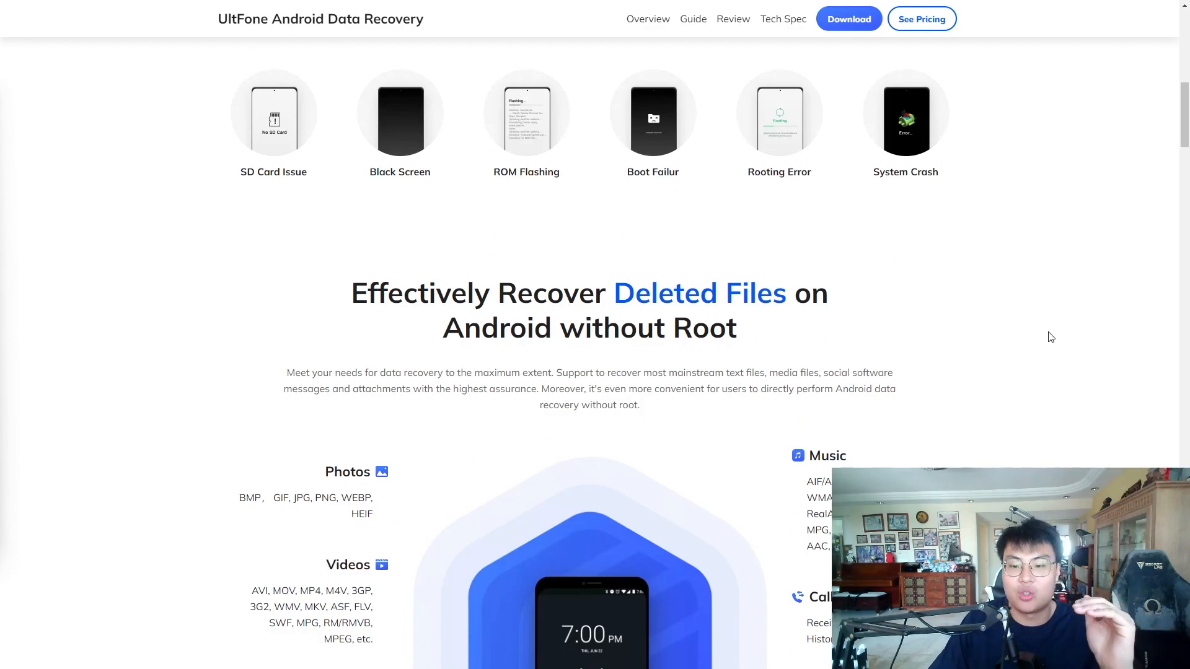
{"action": "scroll", "scroll_direction": "down", "scroll_amount": 3}
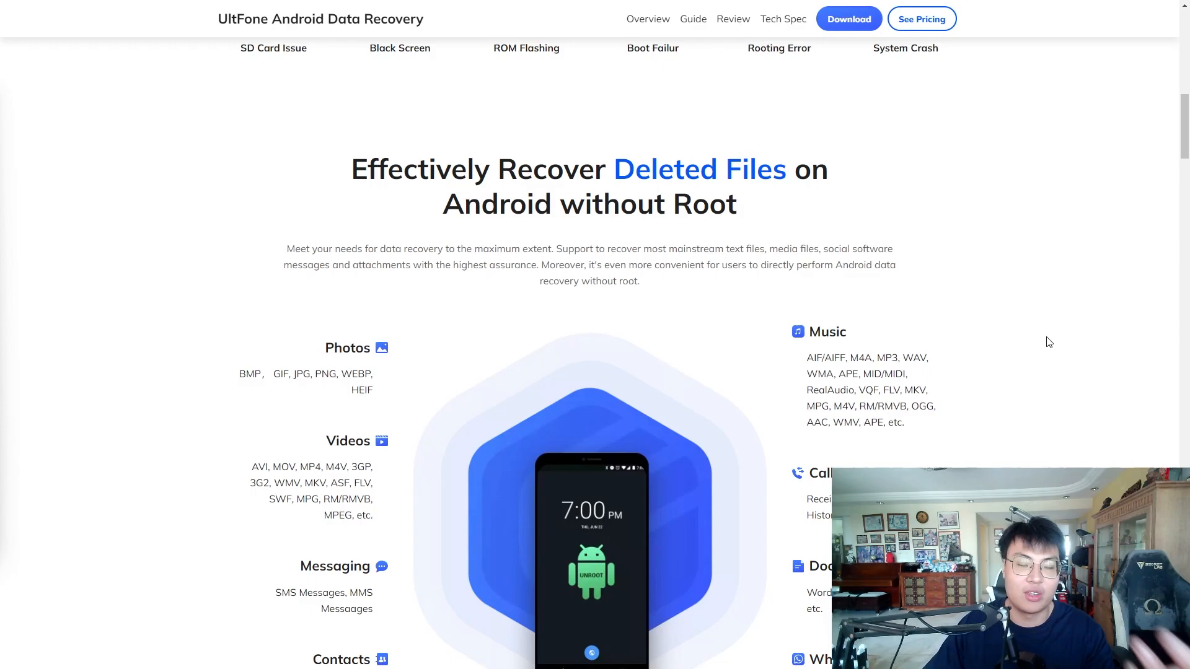
{"action": "scroll", "scroll_direction": "down", "scroll_amount": 3}
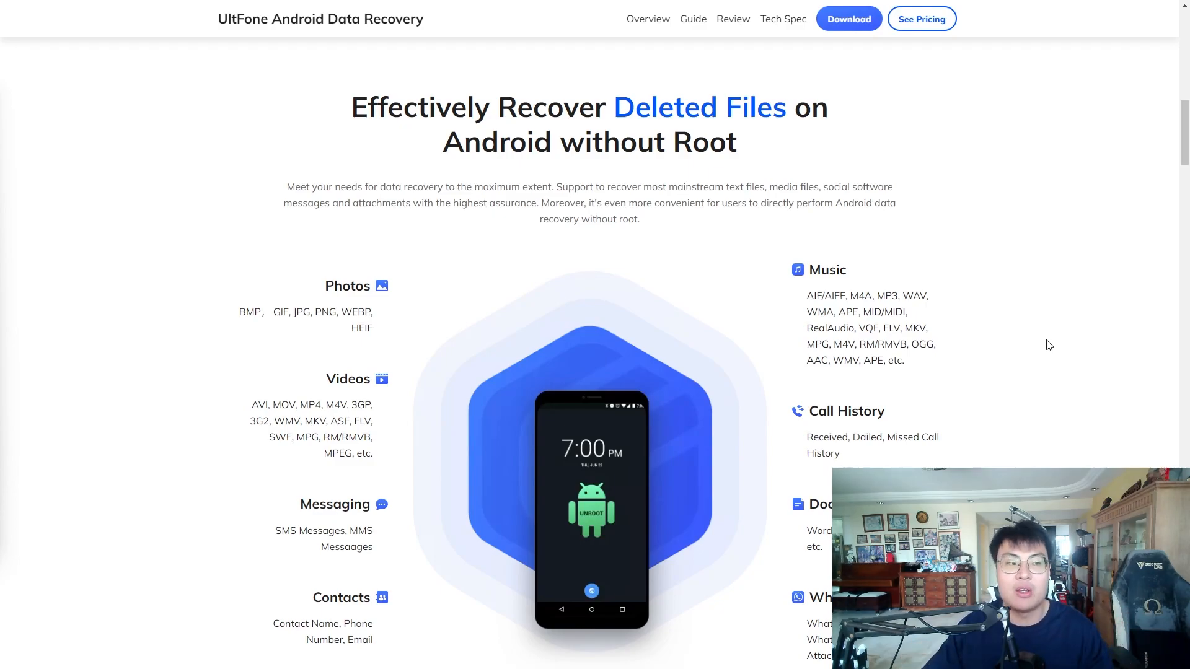
{"action": "scroll", "scroll_direction": "down", "scroll_amount": 3}
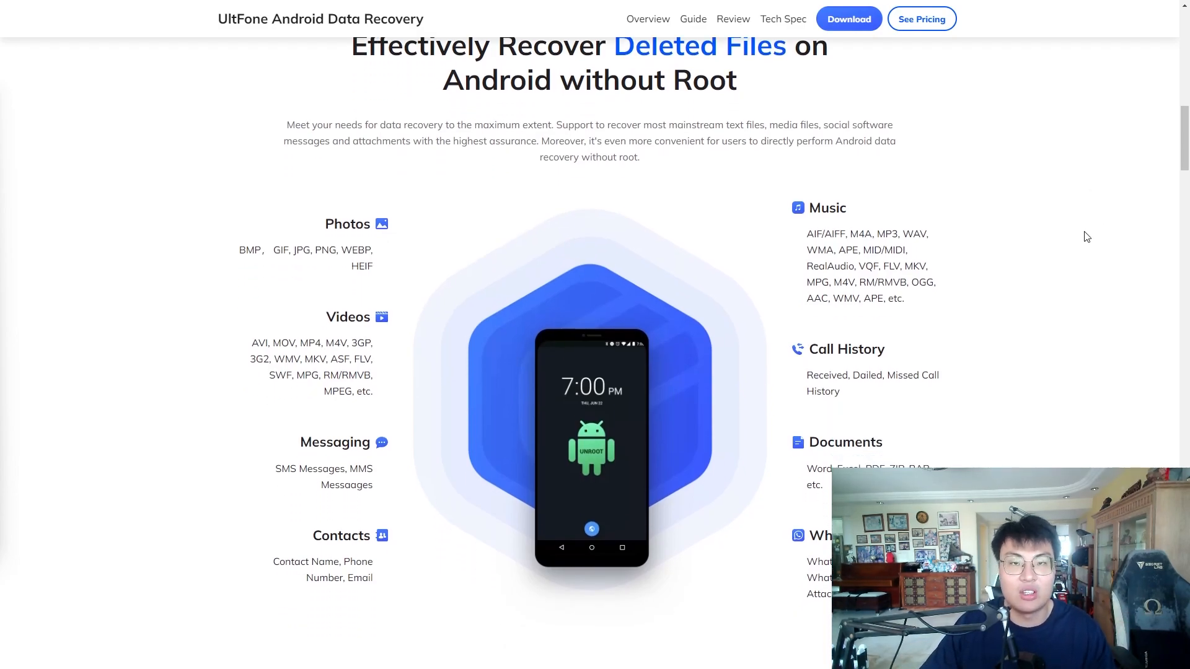
{"action": "mouse_move", "coordinate": [1051, 261]}
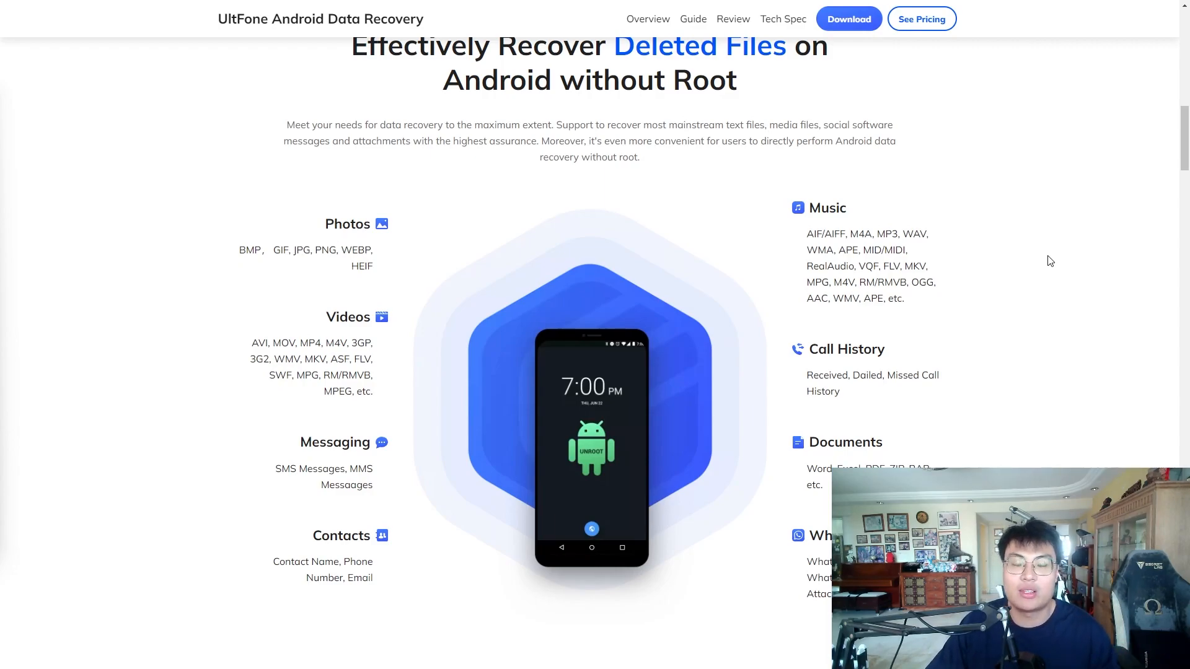
{"action": "scroll", "scroll_direction": "down", "scroll_amount": 3}
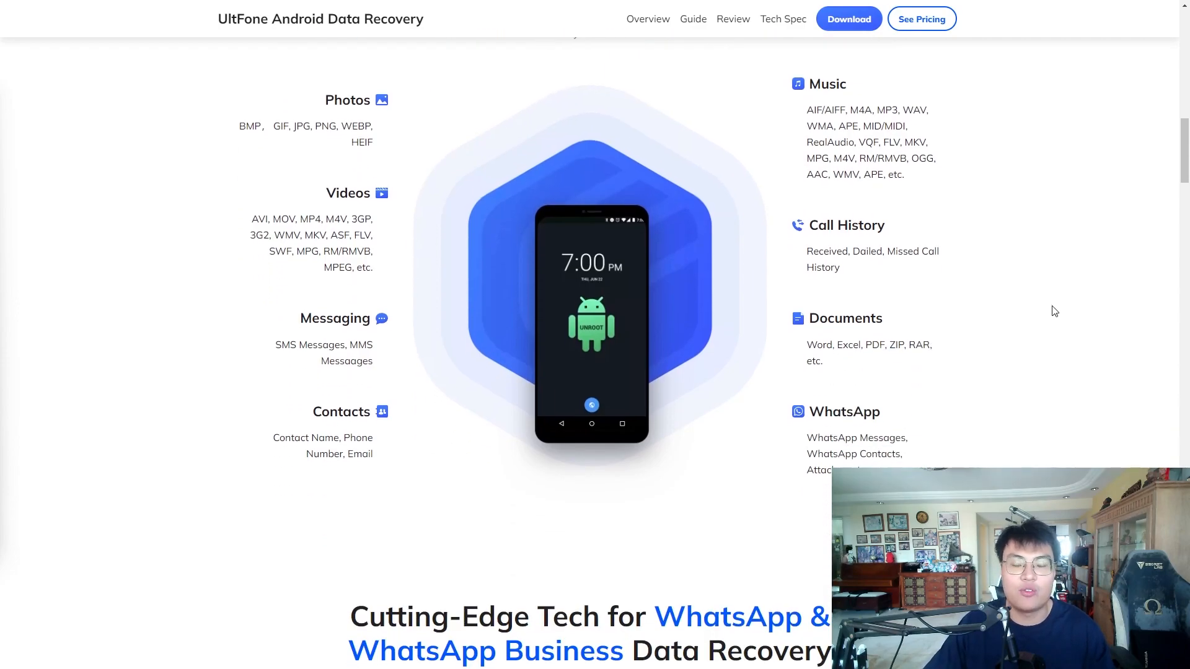
Scroll through the WhatsApp, Google Drive and compatibility sections toward Tech Specifications.
{"action": "scroll", "scroll_direction": "down", "scroll_amount": 3}
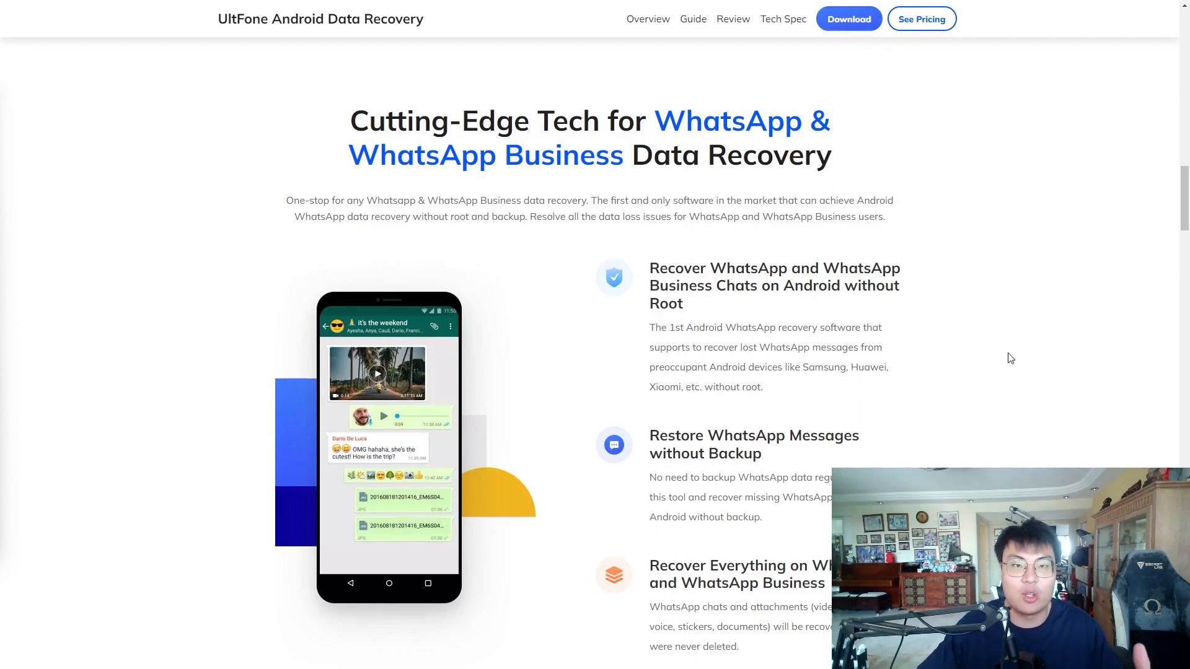
{"action": "scroll", "scroll_direction": "down", "scroll_amount": 3}
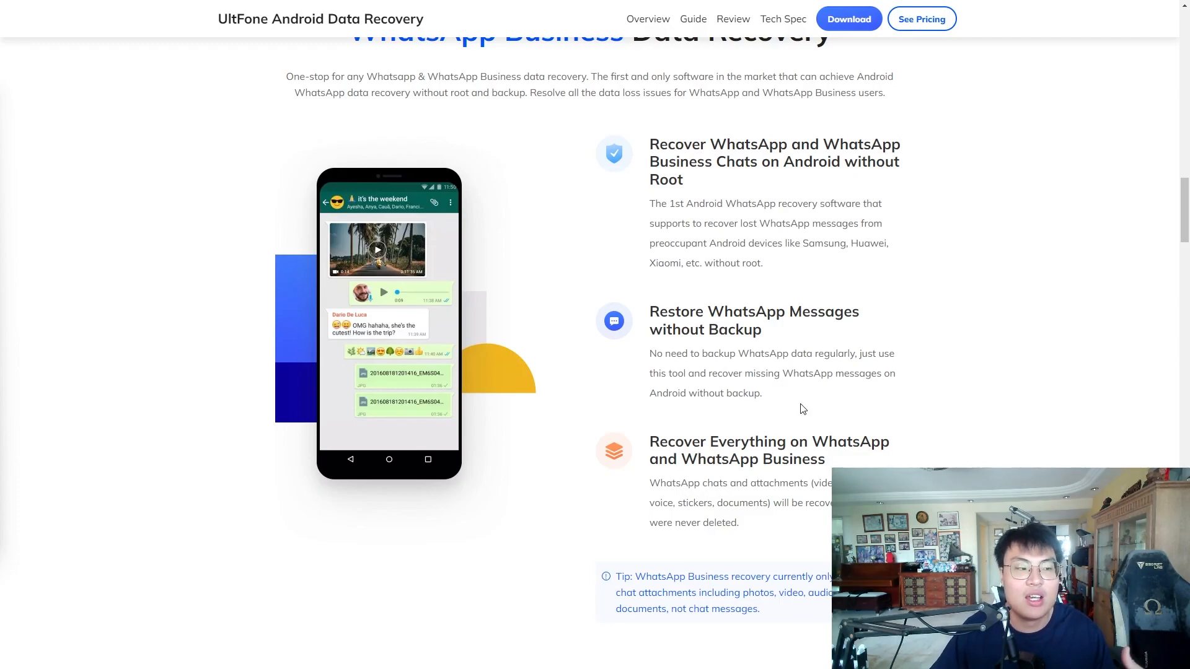
{"action": "scroll", "scroll_direction": "down", "scroll_amount": 3}
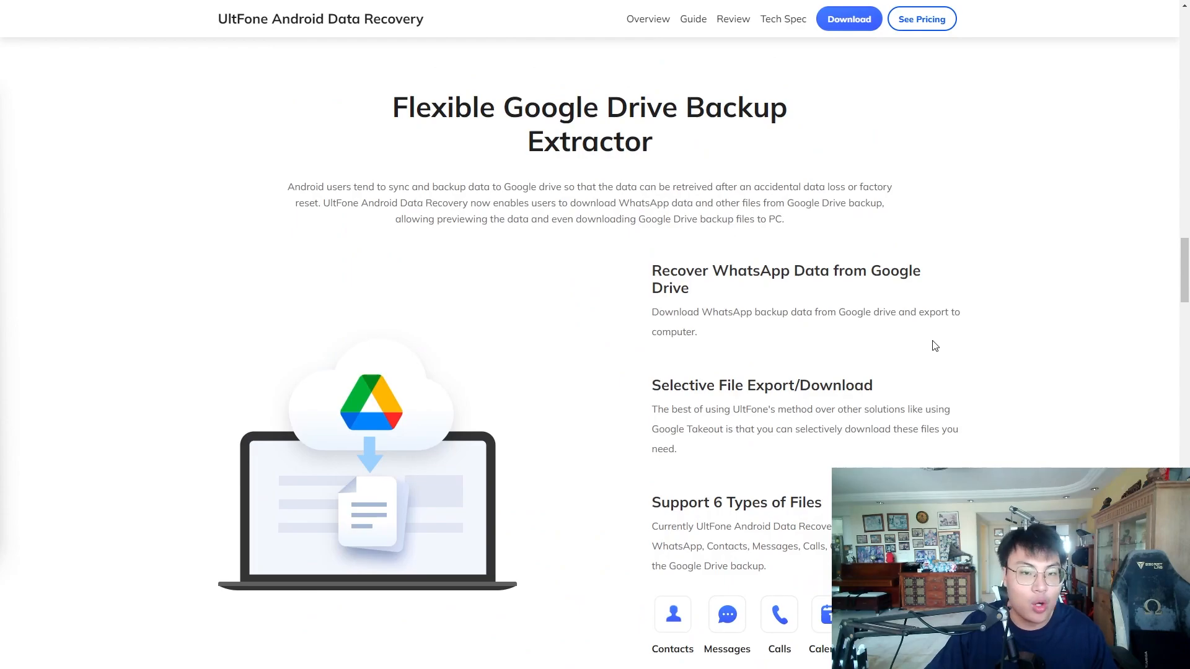
{"action": "scroll", "scroll_direction": "down", "scroll_amount": 3}
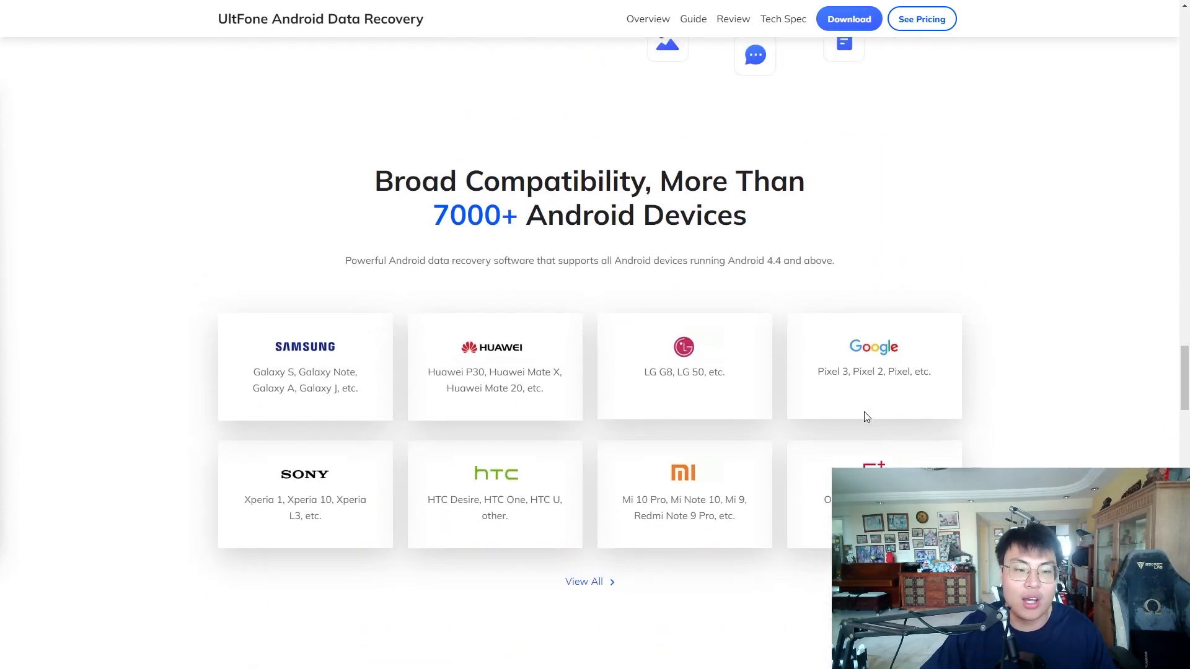
{"action": "scroll", "scroll_direction": "down", "scroll_amount": 3}
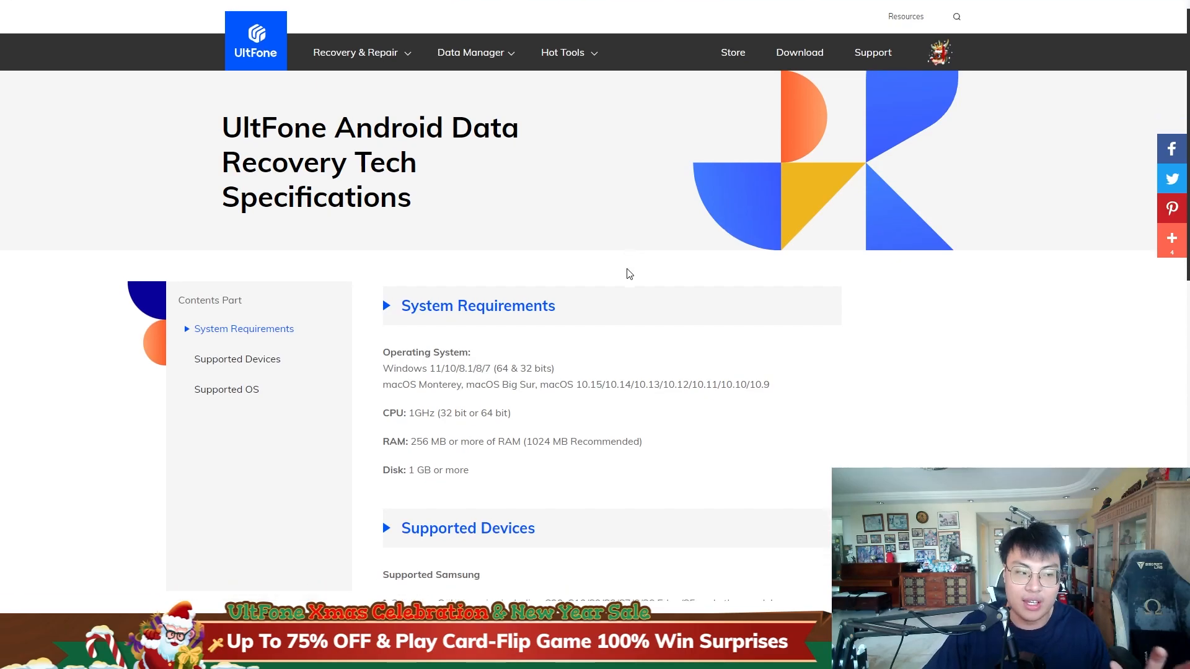
Scroll the Tech Specifications page down to Supported Devices and Supported OS.
{"action": "scroll", "scroll_direction": "down", "scroll_amount": 3}
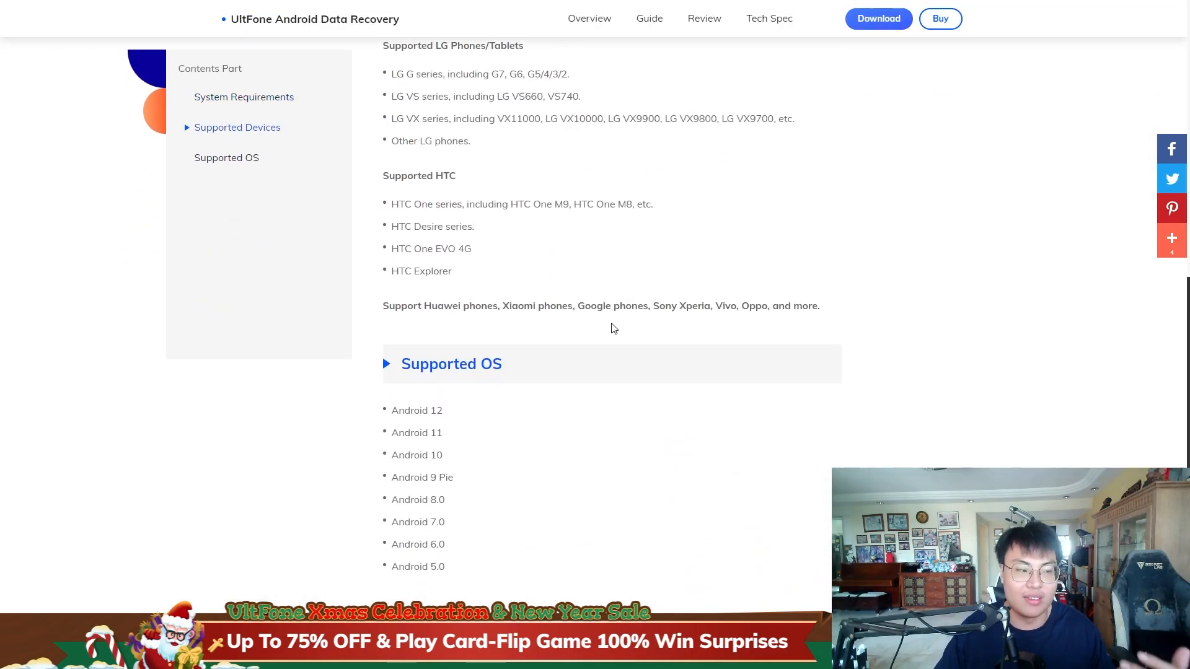
{"action": "scroll", "scroll_direction": "down", "scroll_amount": 3}
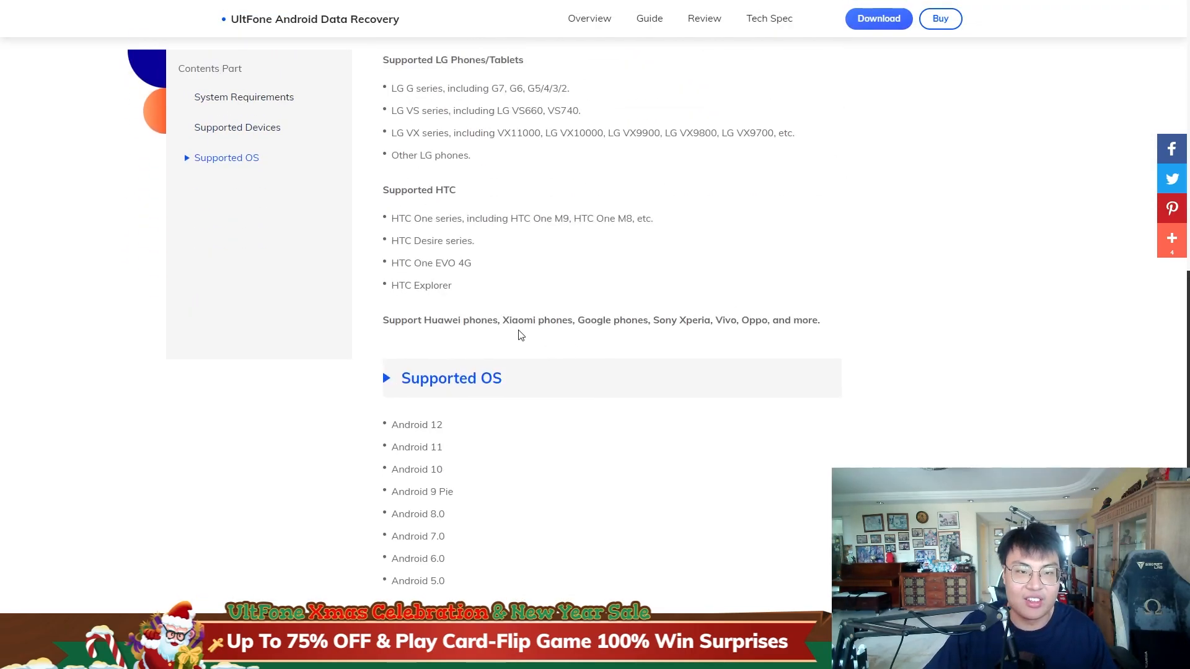
{"action": "scroll", "scroll_direction": "down", "scroll_amount": 3}
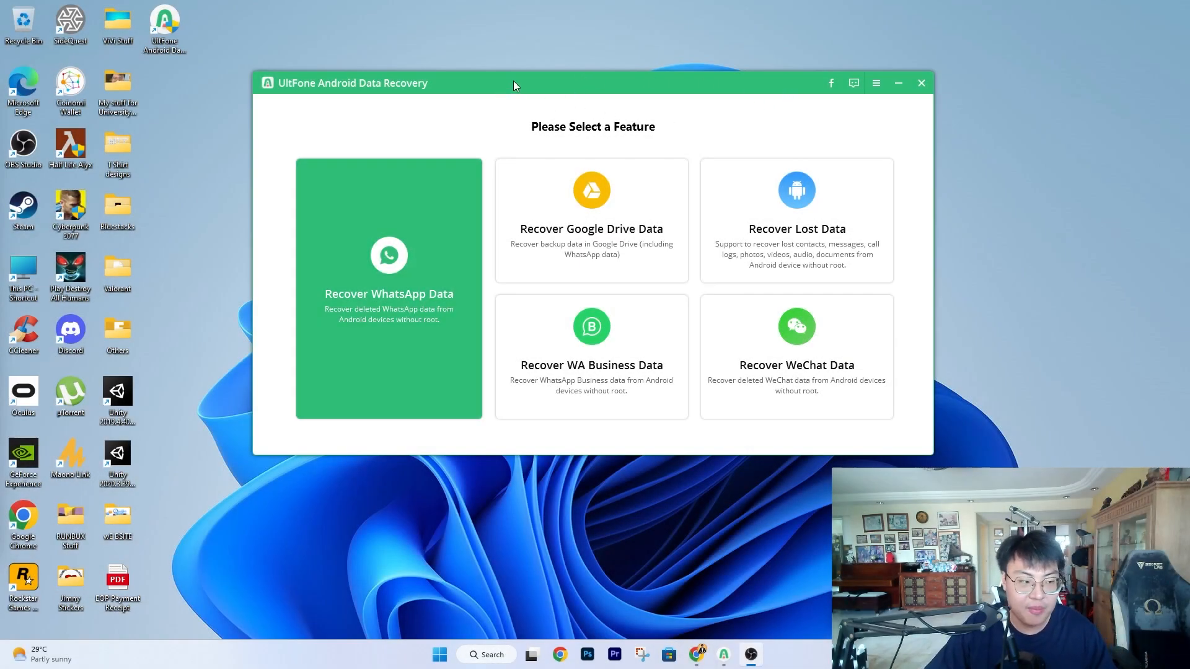
{"action": "mouse_move", "coordinate": [521, 80]}
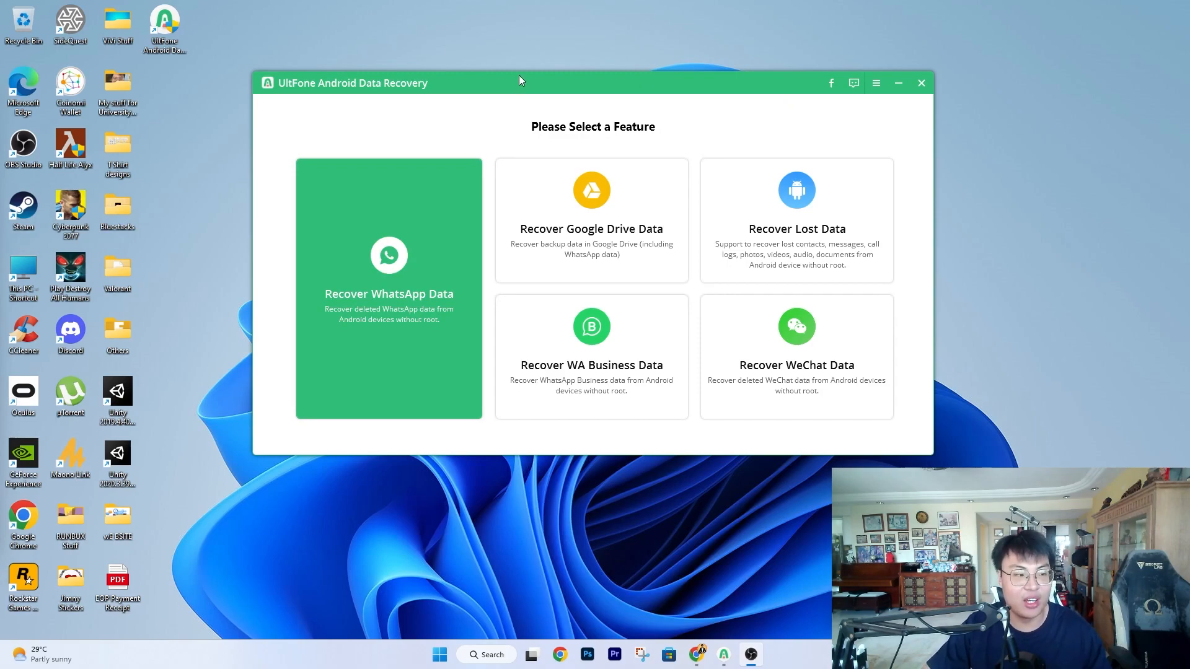
{"action": "mouse_move", "coordinate": [618, 154]}
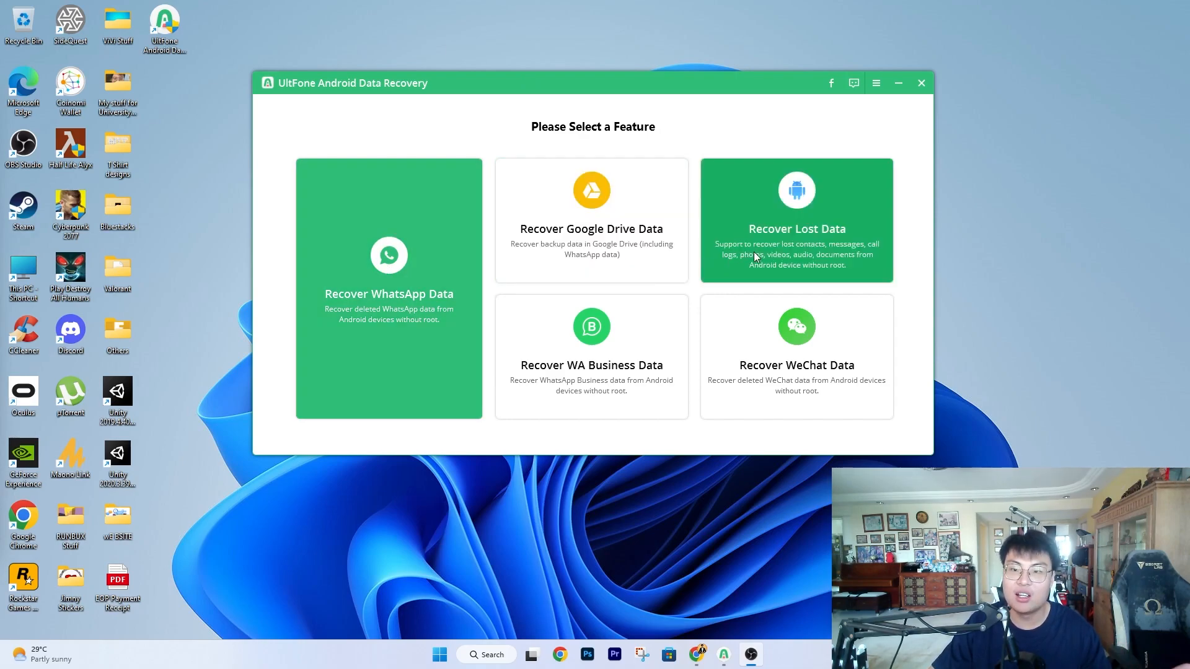
{"action": "mouse_move", "coordinate": [591, 357]}
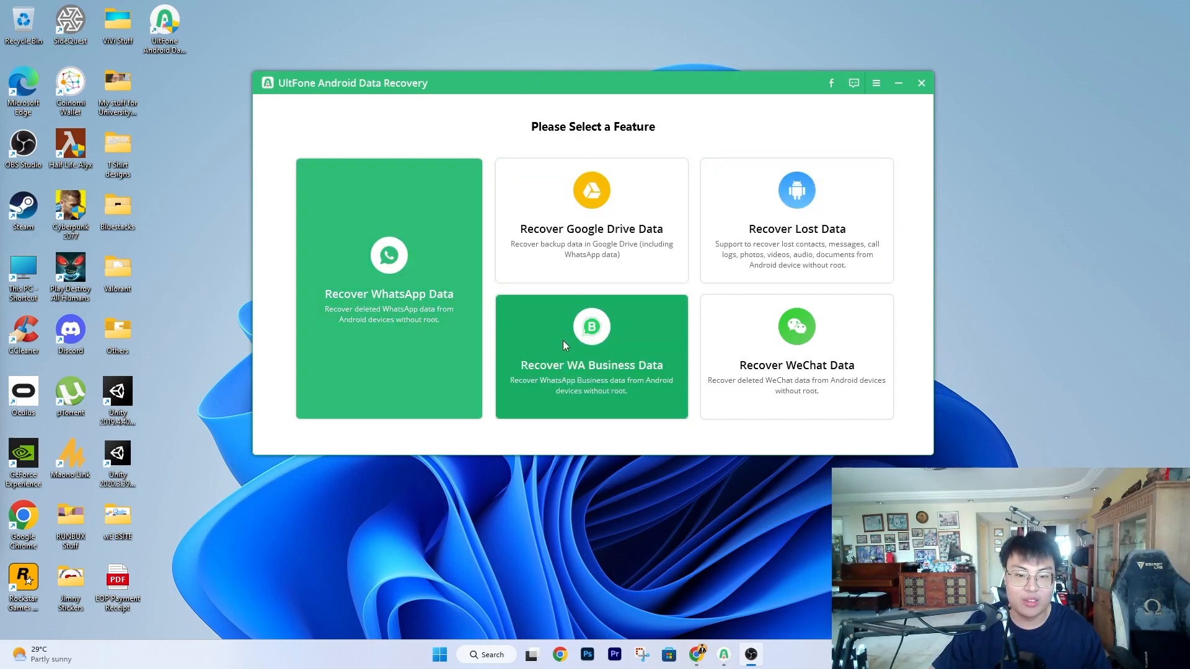
{"action": "mouse_move", "coordinate": [569, 334]}
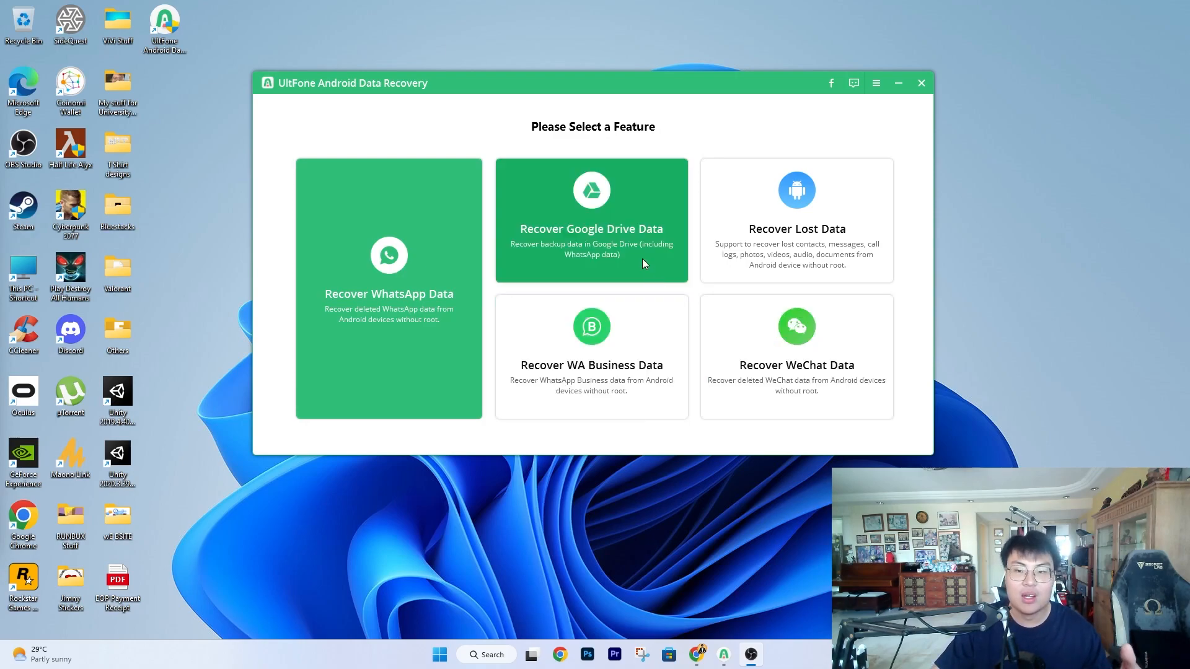
{"action": "mouse_move", "coordinate": [389, 258]}
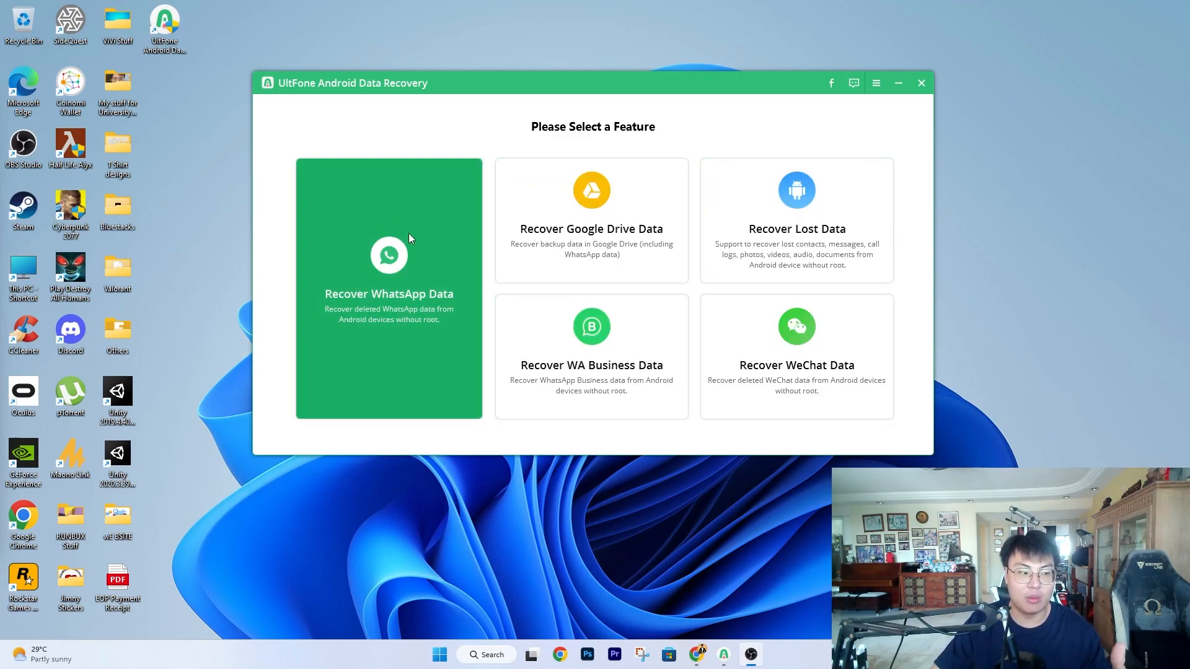
{"action": "mouse_move", "coordinate": [590, 220]}
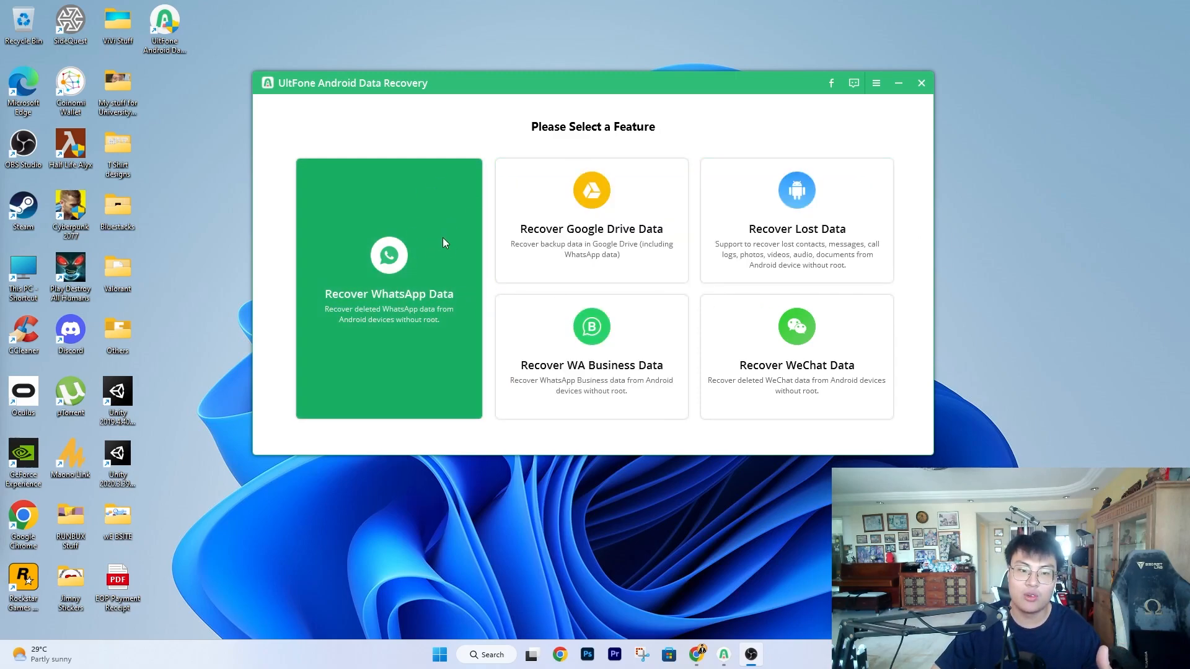
{"action": "mouse_move", "coordinate": [796, 240]}
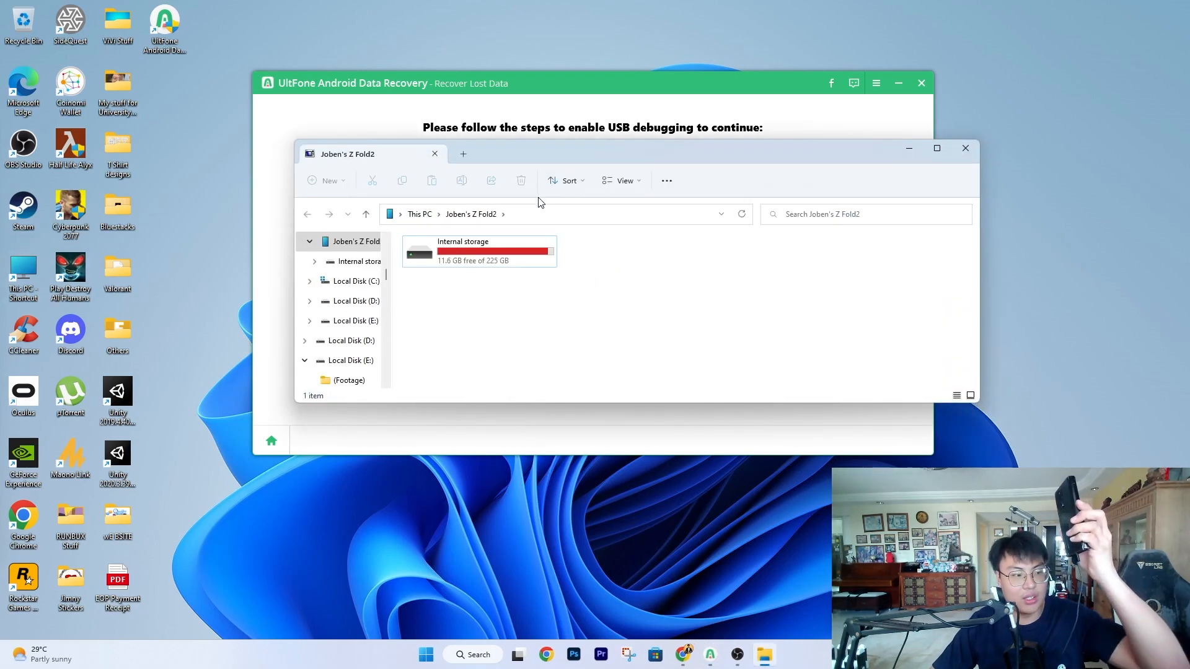
{"action": "mouse_move", "coordinate": [691, 226]}
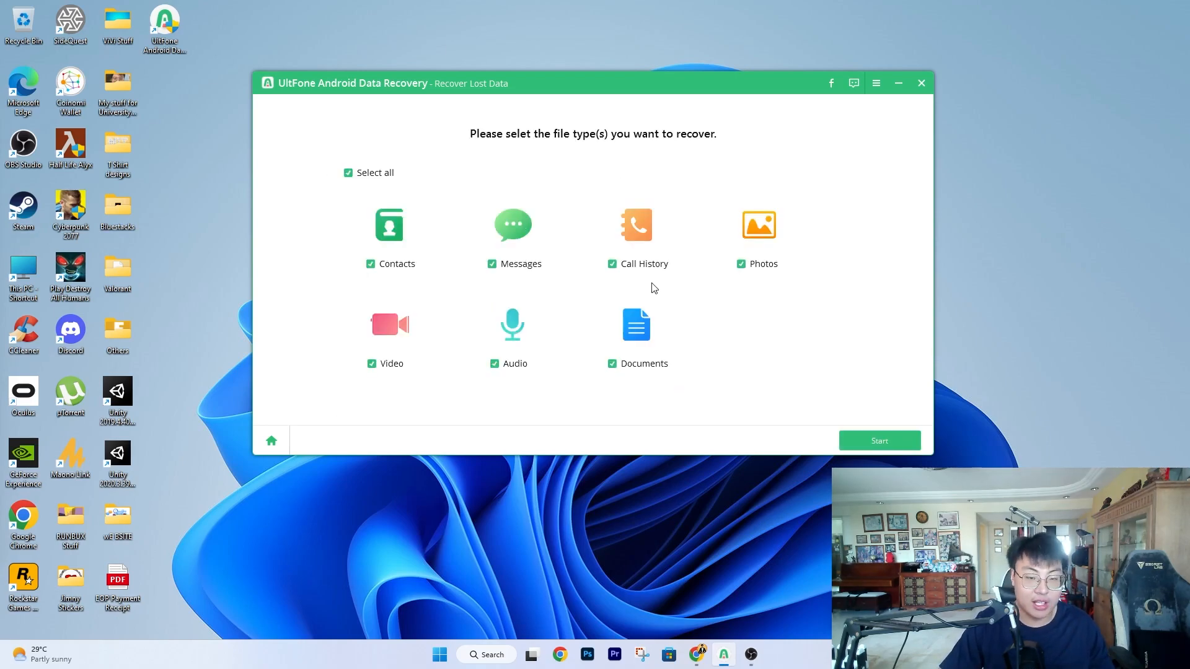
{"action": "mouse_move", "coordinate": [507, 201]}
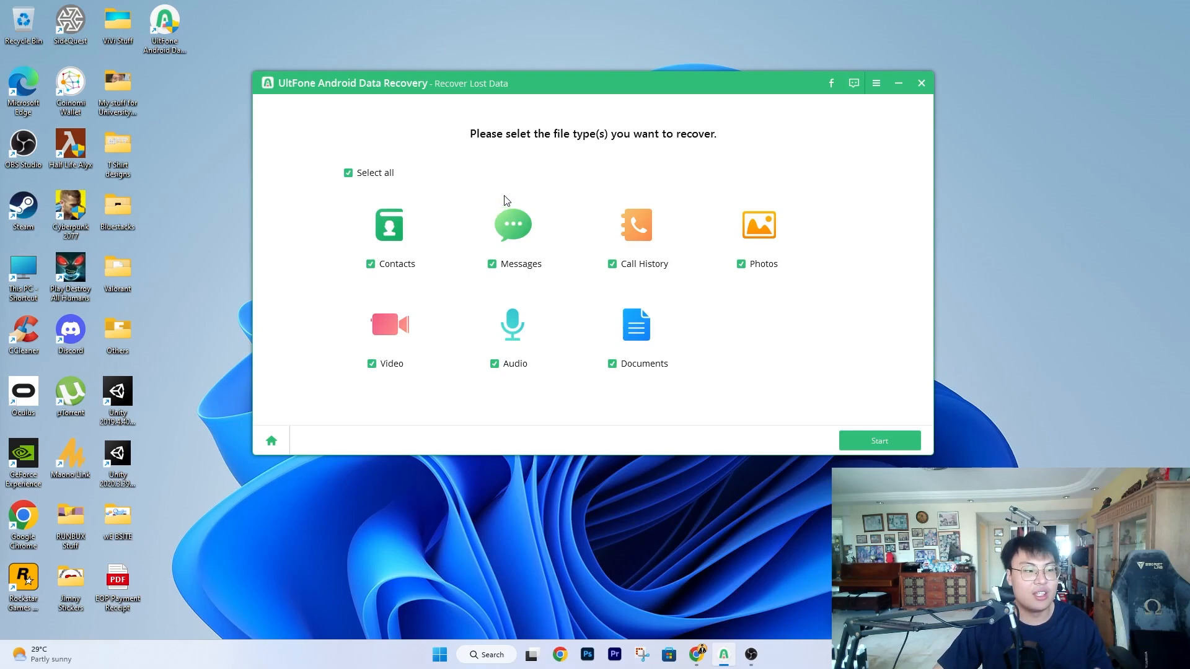
{"action": "mouse_move", "coordinate": [500, 256]}
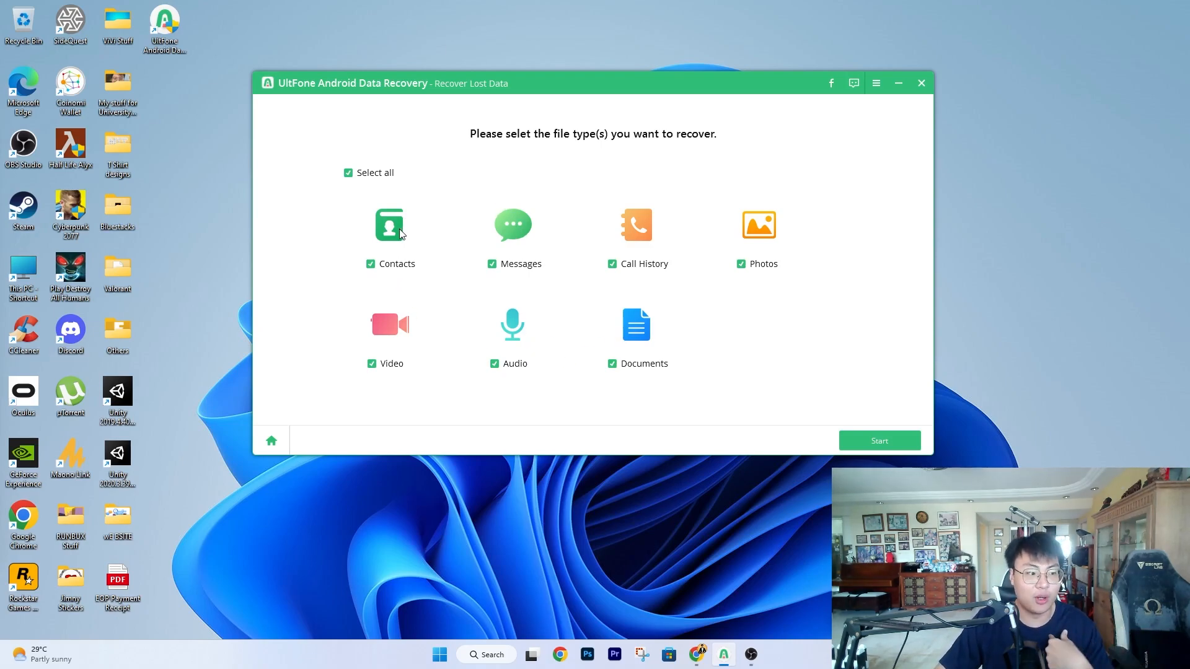
{"action": "mouse_move", "coordinate": [351, 262]}
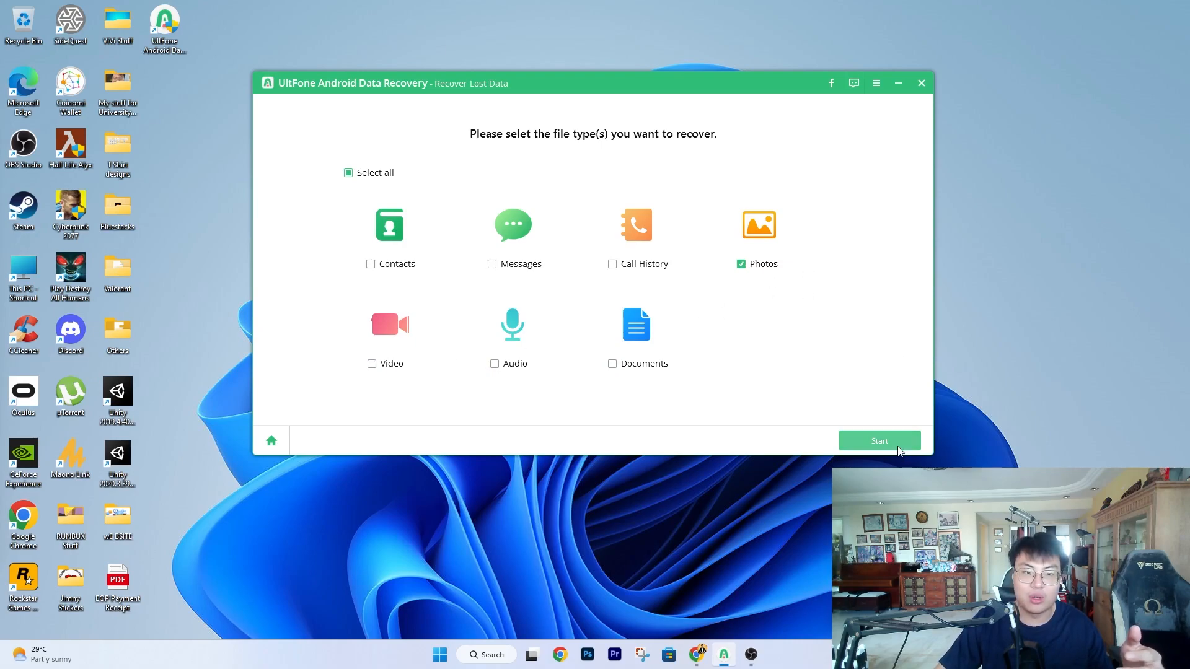
Start the Photos-only scan of the Samsung phone.
{"action": "left_click", "coordinate": [879, 440]}
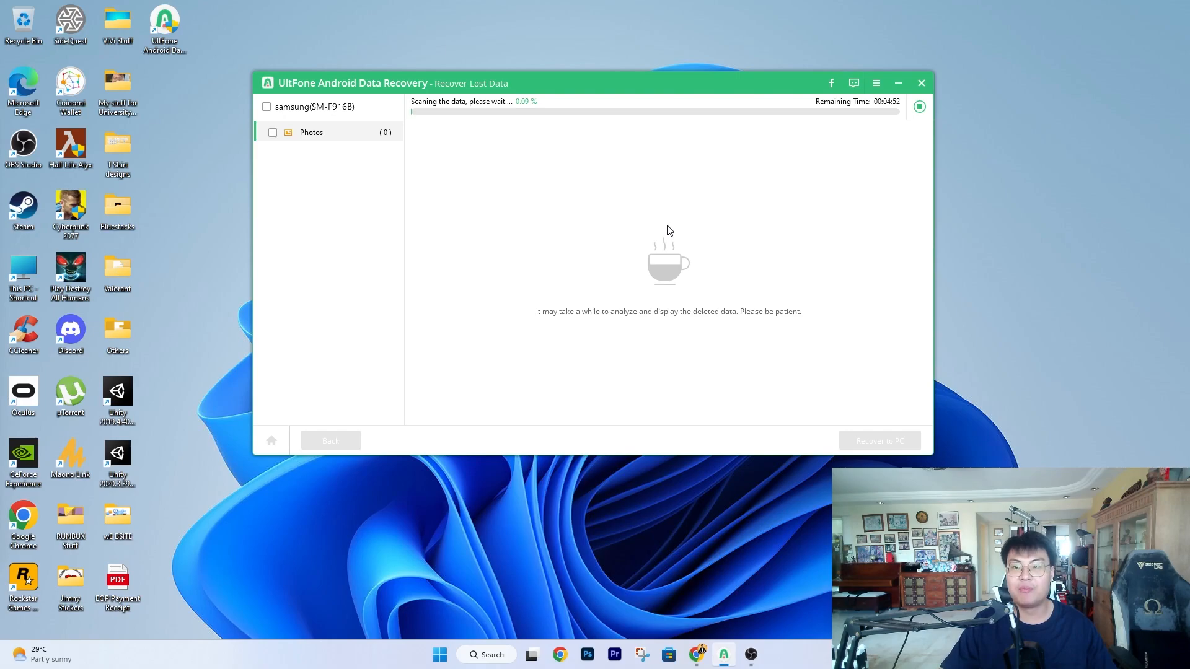
{"action": "mouse_move", "coordinate": [894, 112]}
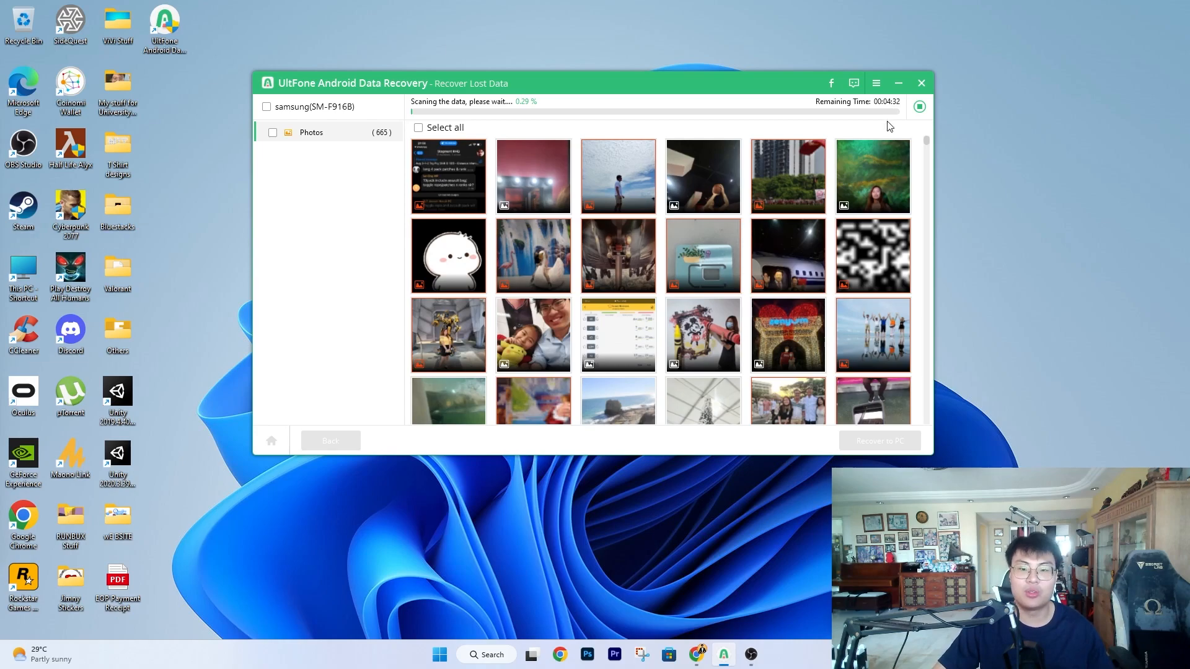
{"action": "mouse_move", "coordinate": [659, 241]}
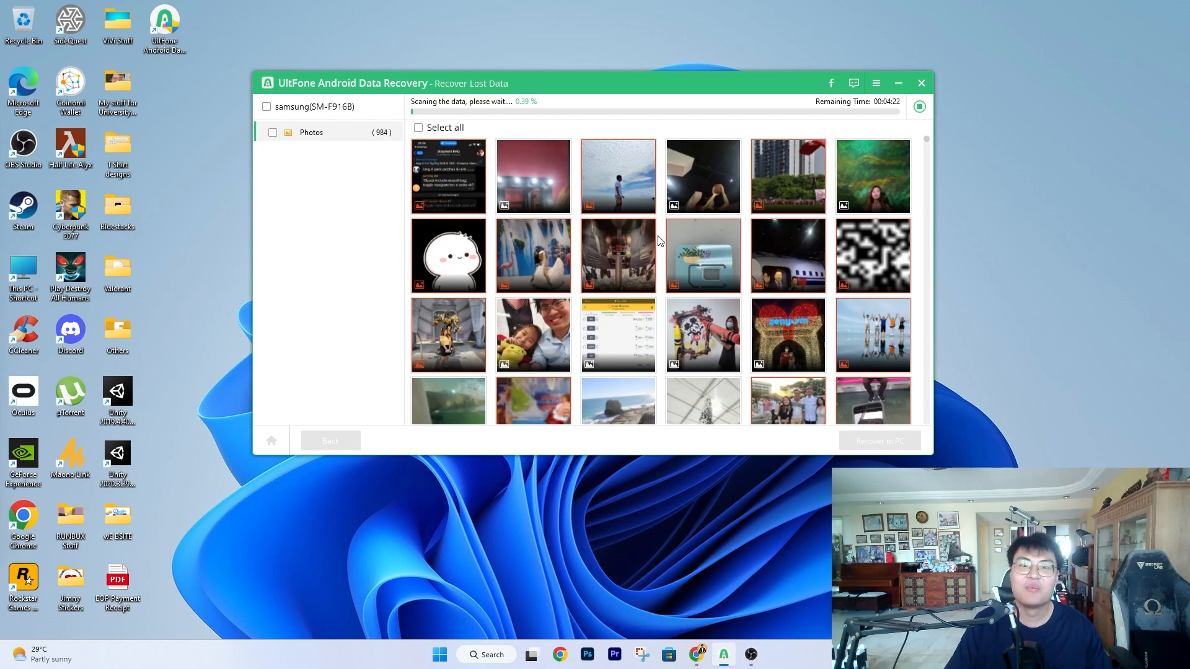
{"action": "mouse_move", "coordinate": [382, 146]}
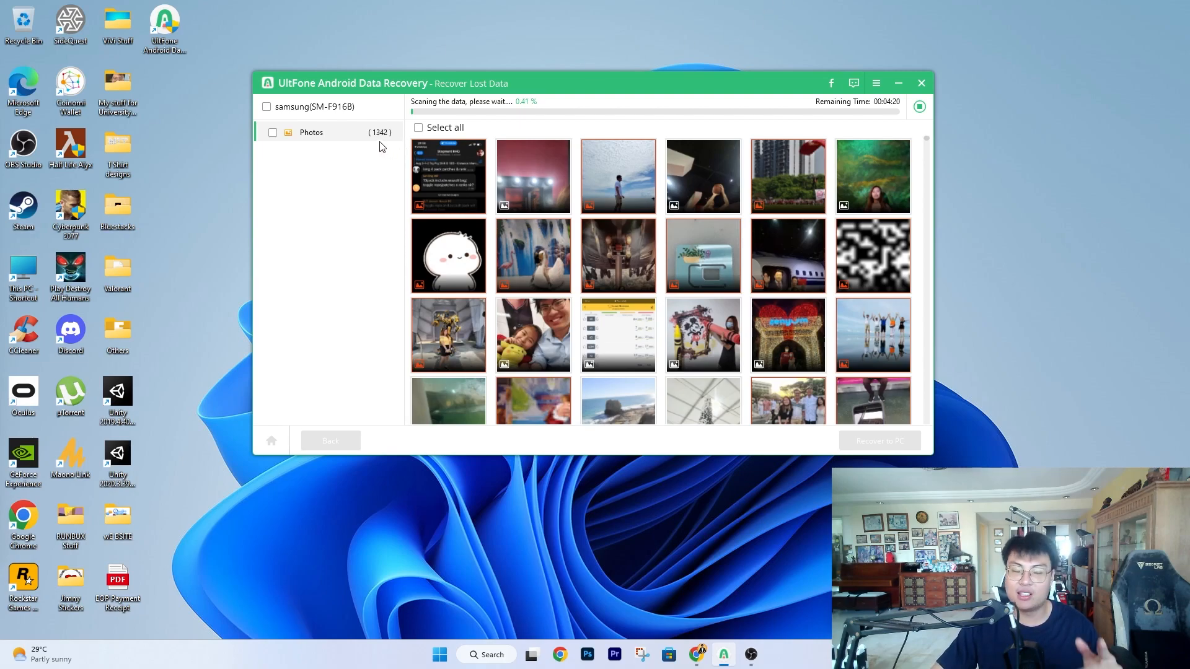
{"action": "mouse_move", "coordinate": [388, 146]}
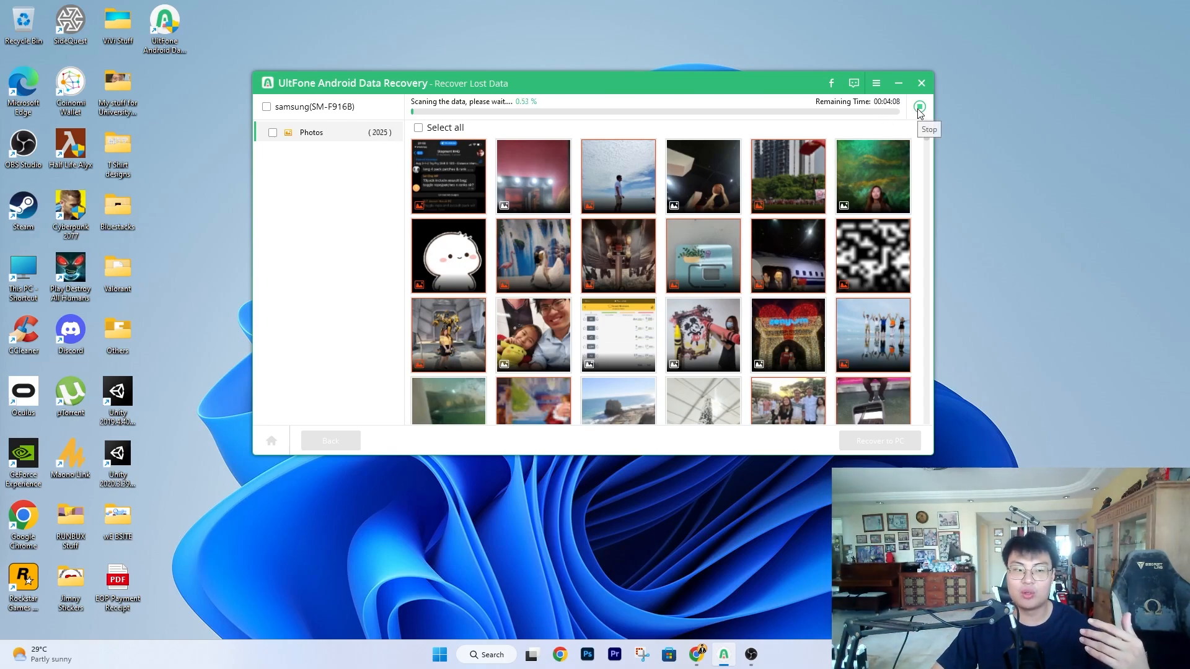
Stop the scan and confirm with Yes, keeping the 2,464 photos found.
{"action": "left_click", "coordinate": [919, 107]}
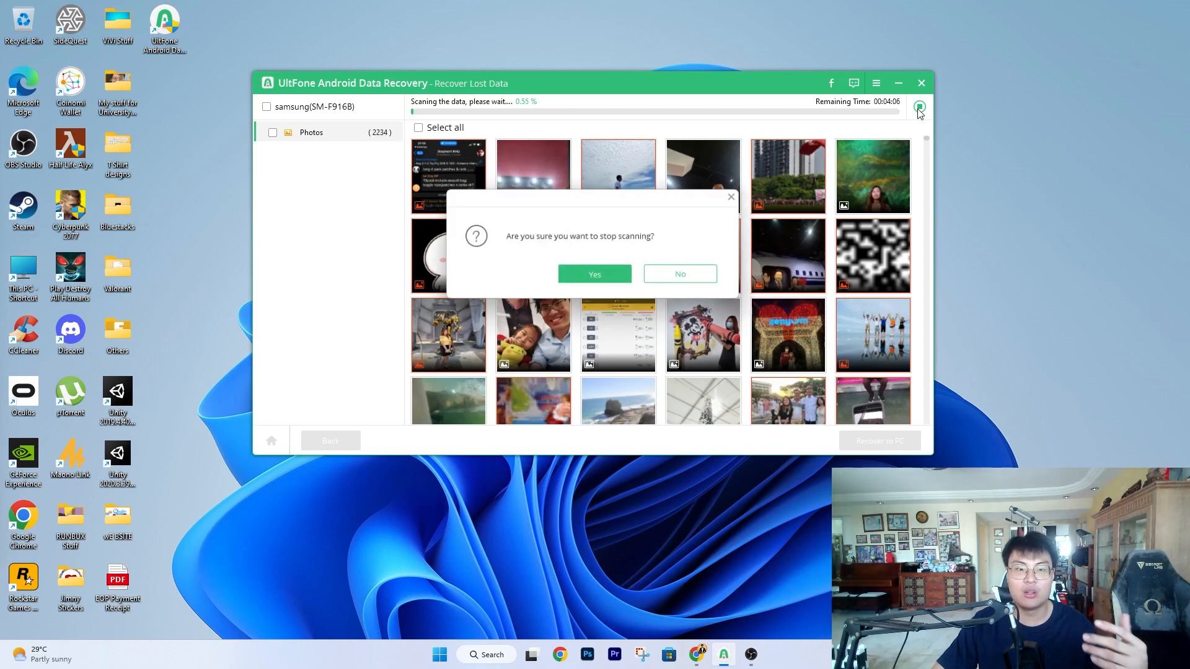
{"action": "left_click", "coordinate": [594, 274]}
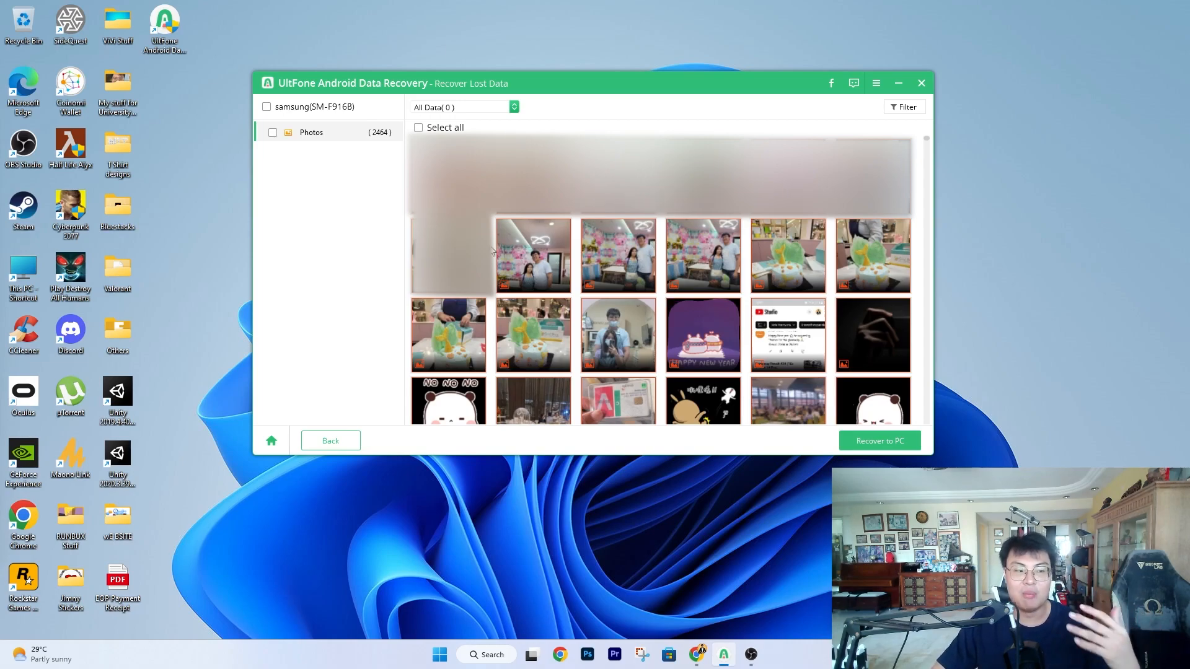
{"action": "mouse_move", "coordinate": [755, 220]}
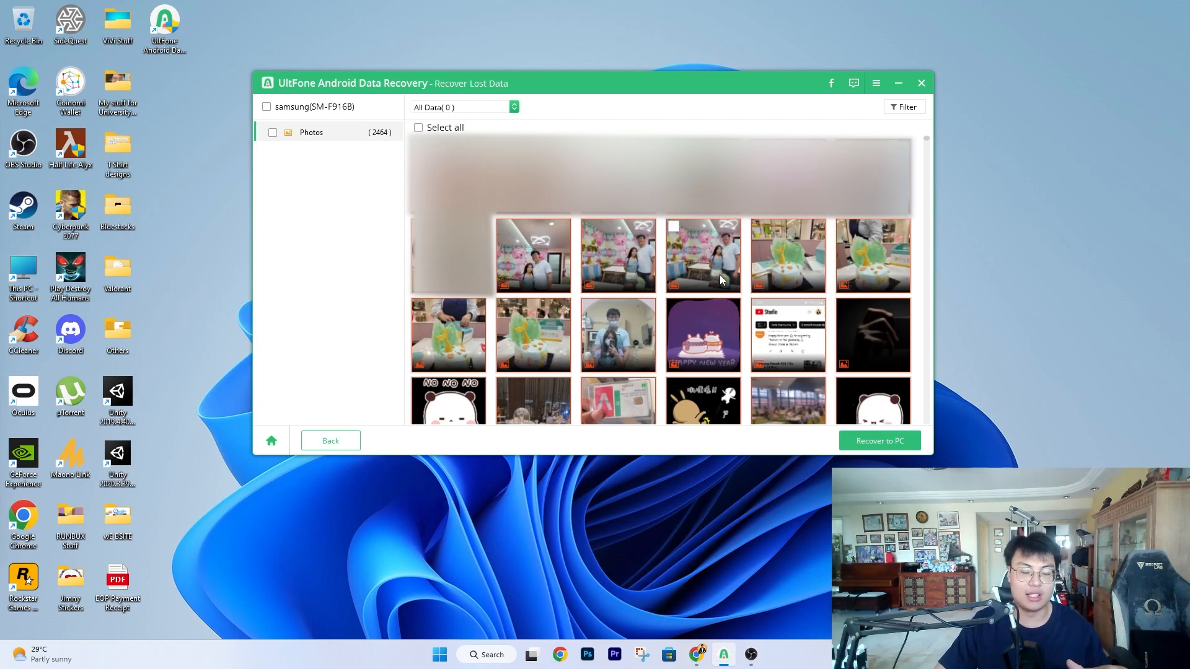
{"action": "mouse_move", "coordinate": [695, 287]}
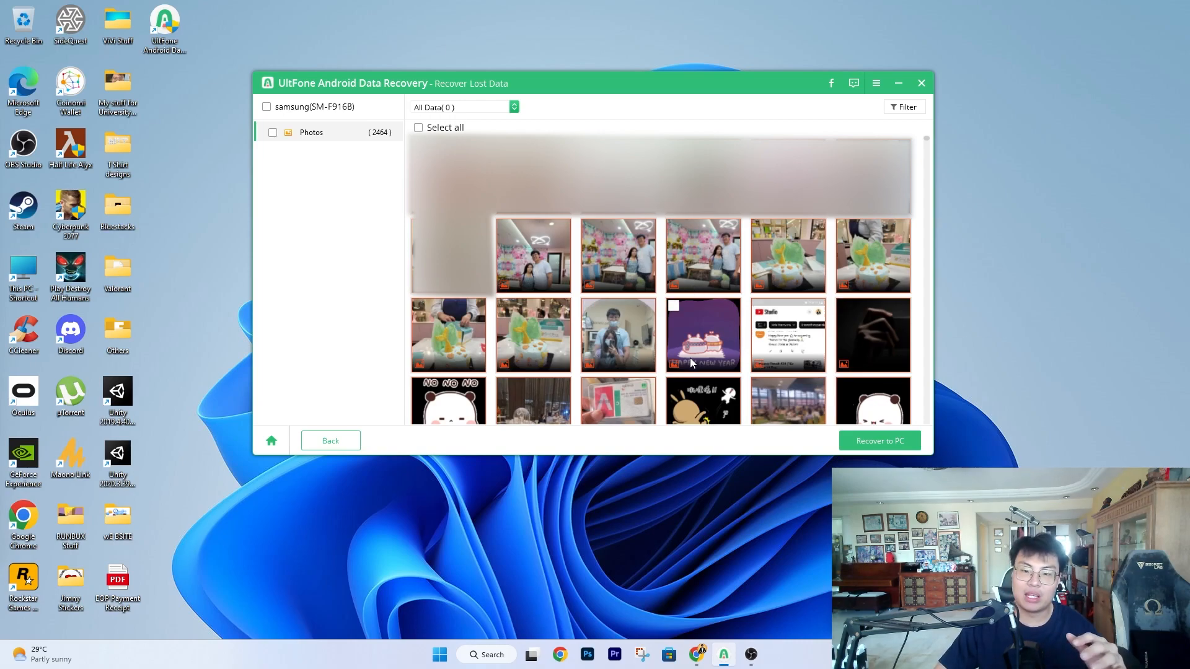
Clear all selections, mark only the red dress photo, and choose Recover to PC.
{"action": "scroll", "scroll_direction": "down", "scroll_amount": 3}
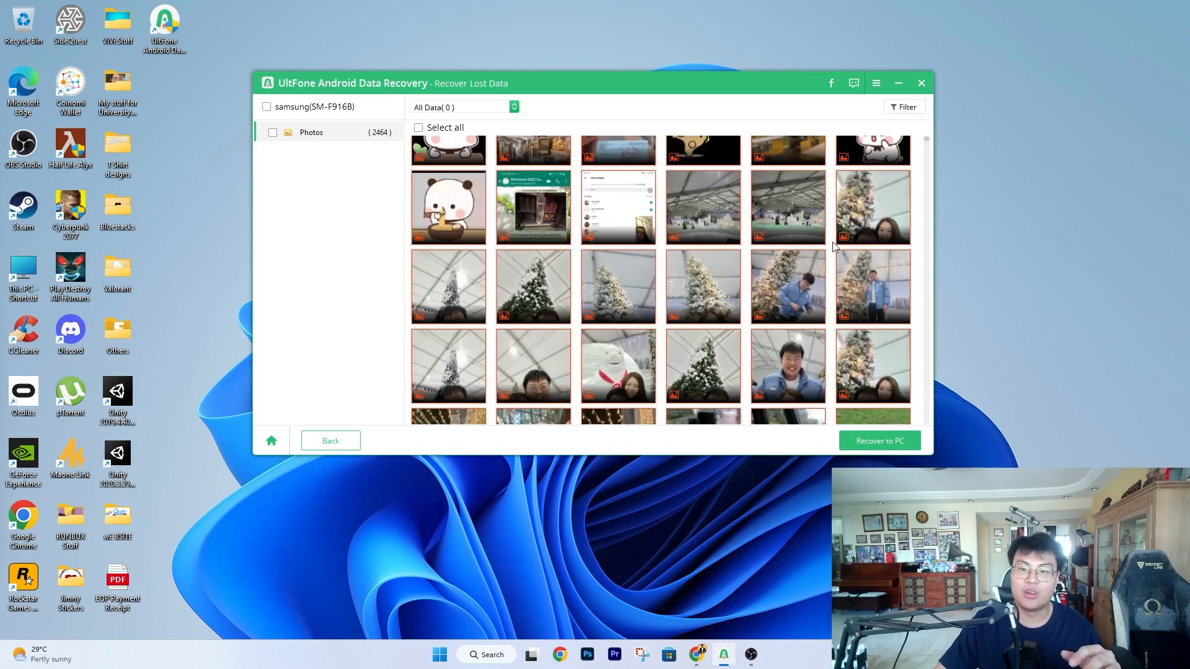
{"action": "scroll", "scroll_direction": "down", "scroll_amount": 3}
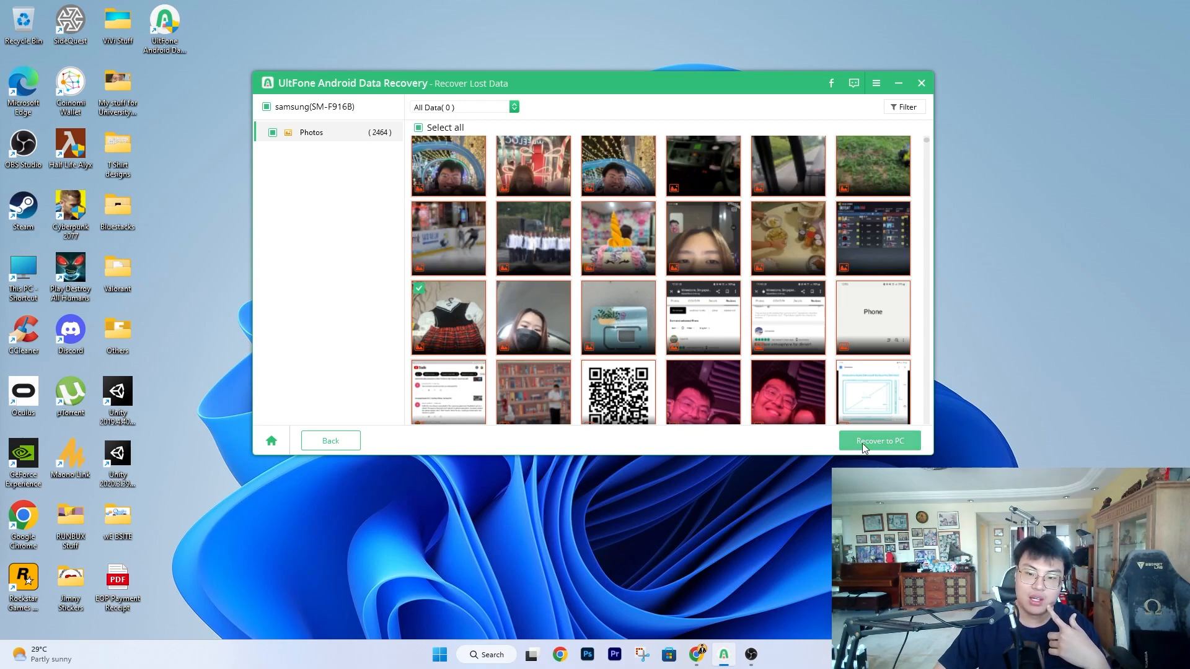
{"action": "mouse_move", "coordinate": [503, 229]}
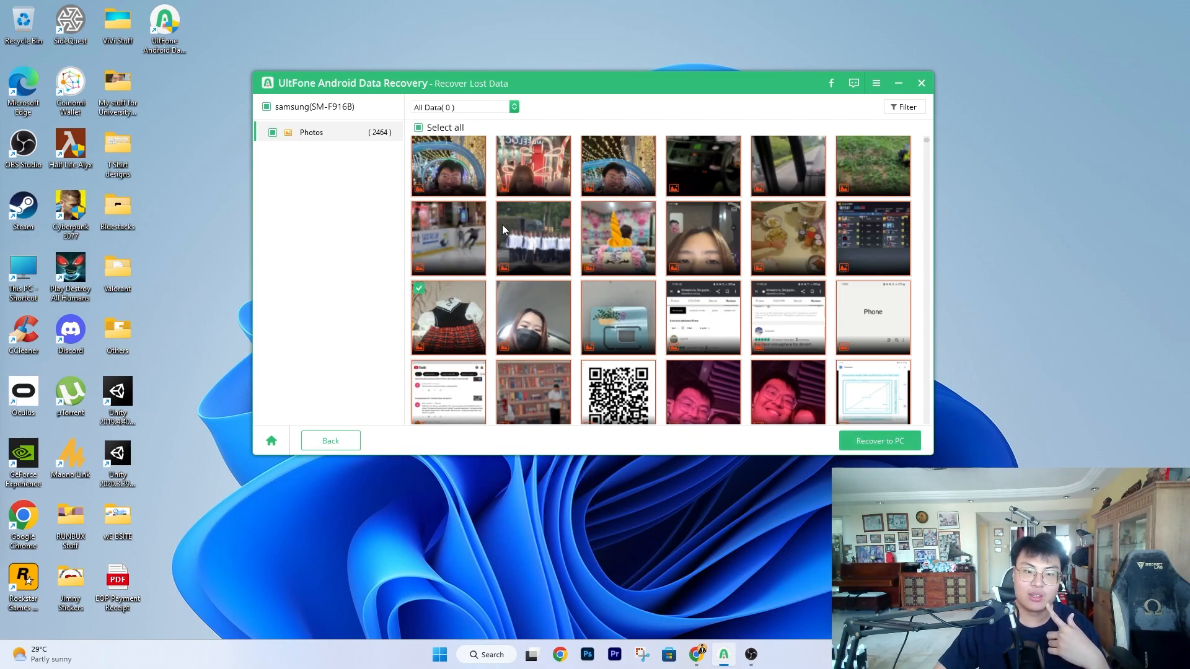
{"action": "left_click", "coordinate": [418, 128]}
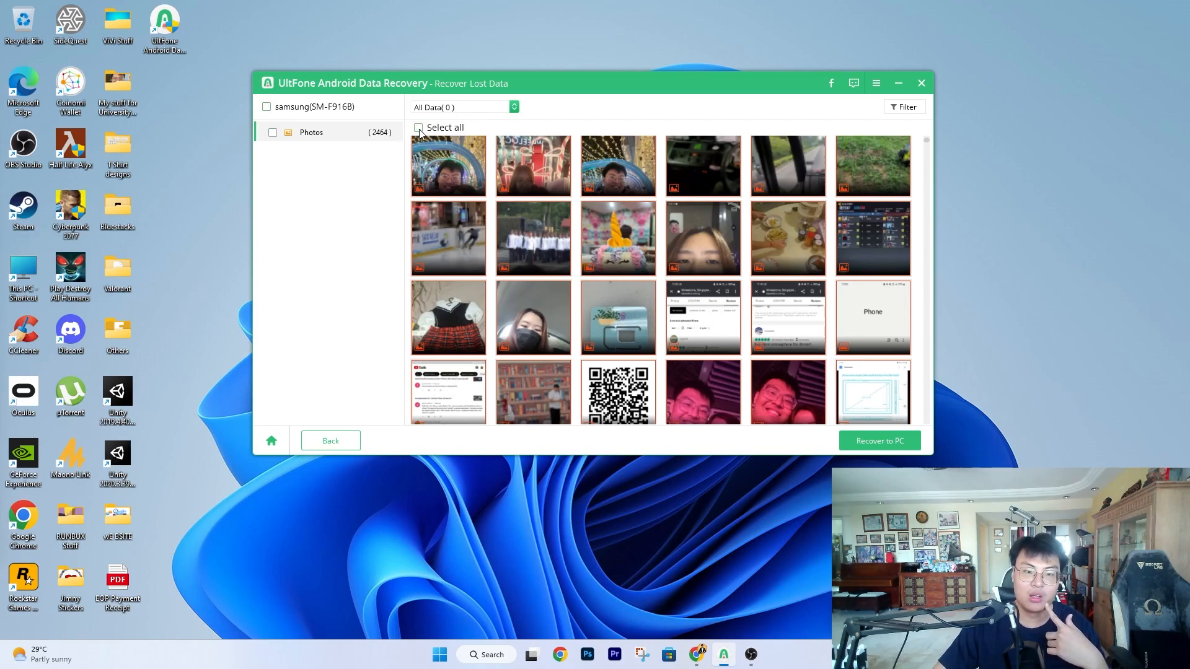
{"action": "left_click", "coordinate": [417, 128]}
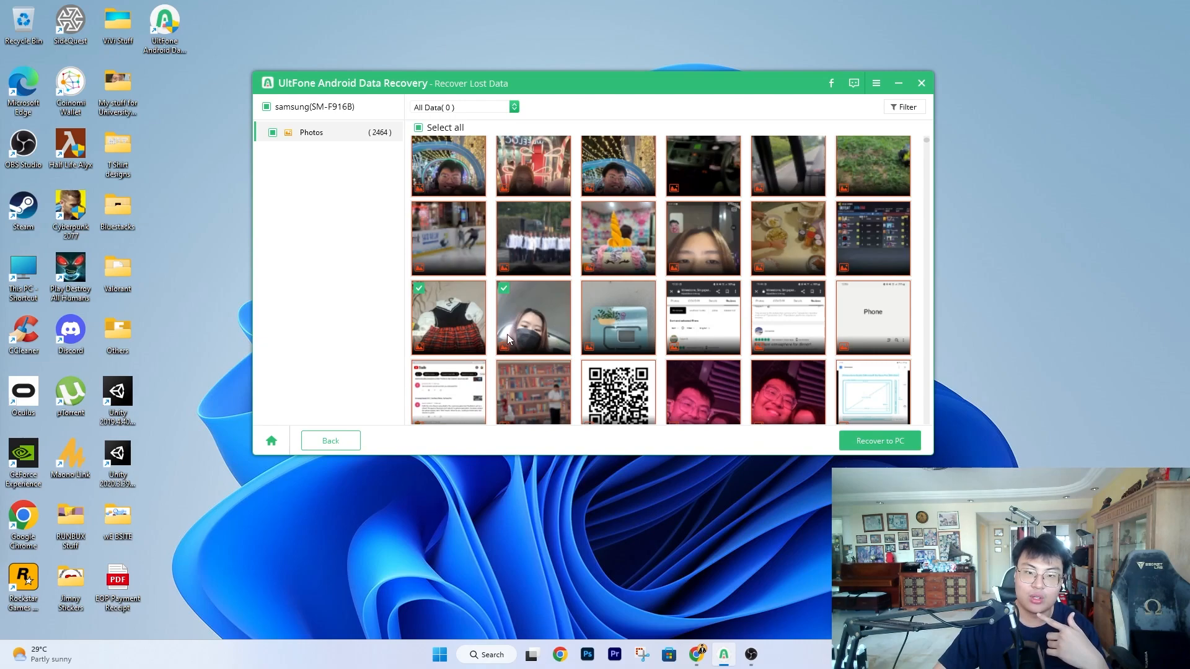
{"action": "left_click", "coordinate": [418, 126]}
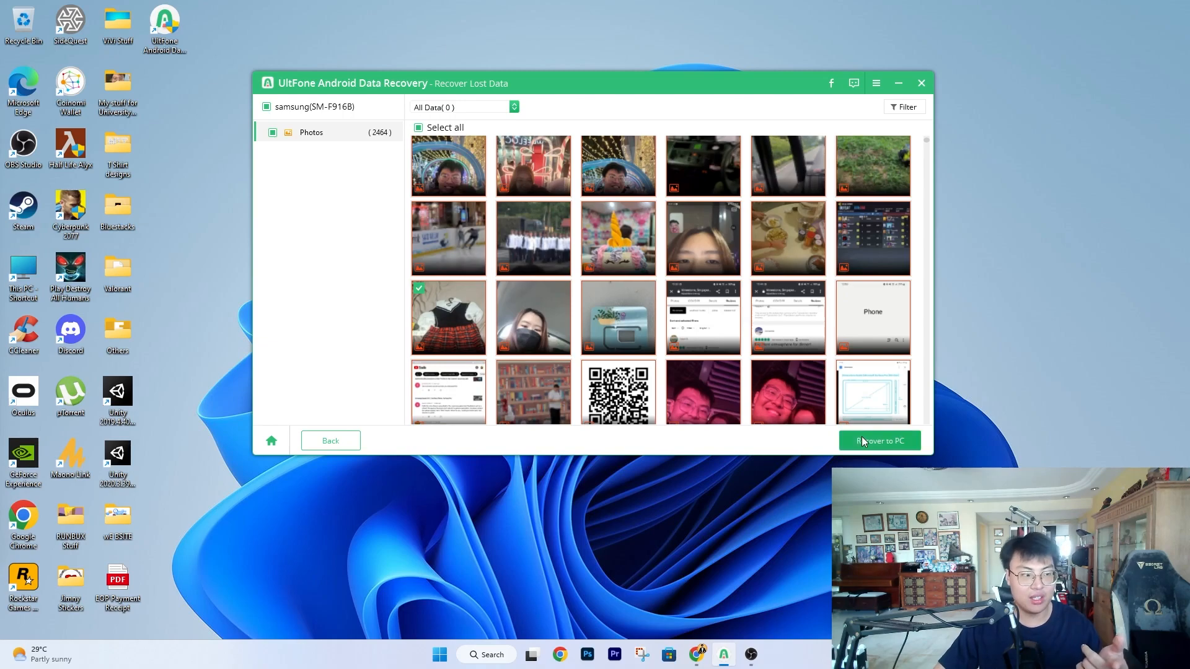
{"action": "left_click", "coordinate": [879, 440]}
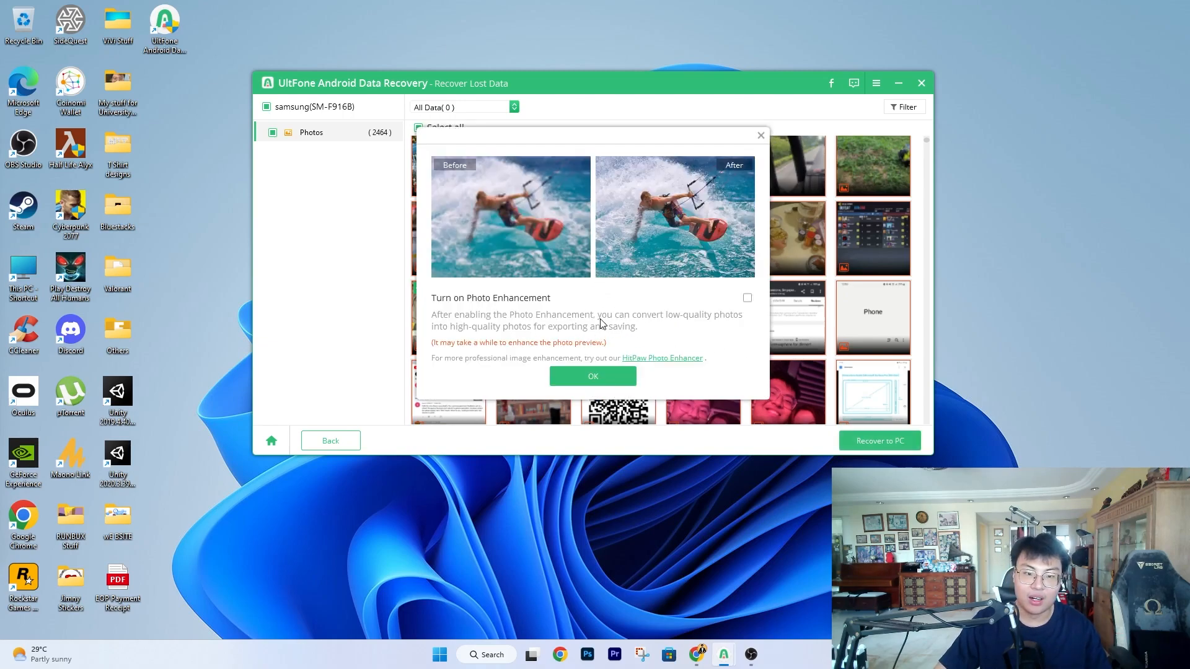
{"action": "mouse_move", "coordinate": [558, 272]}
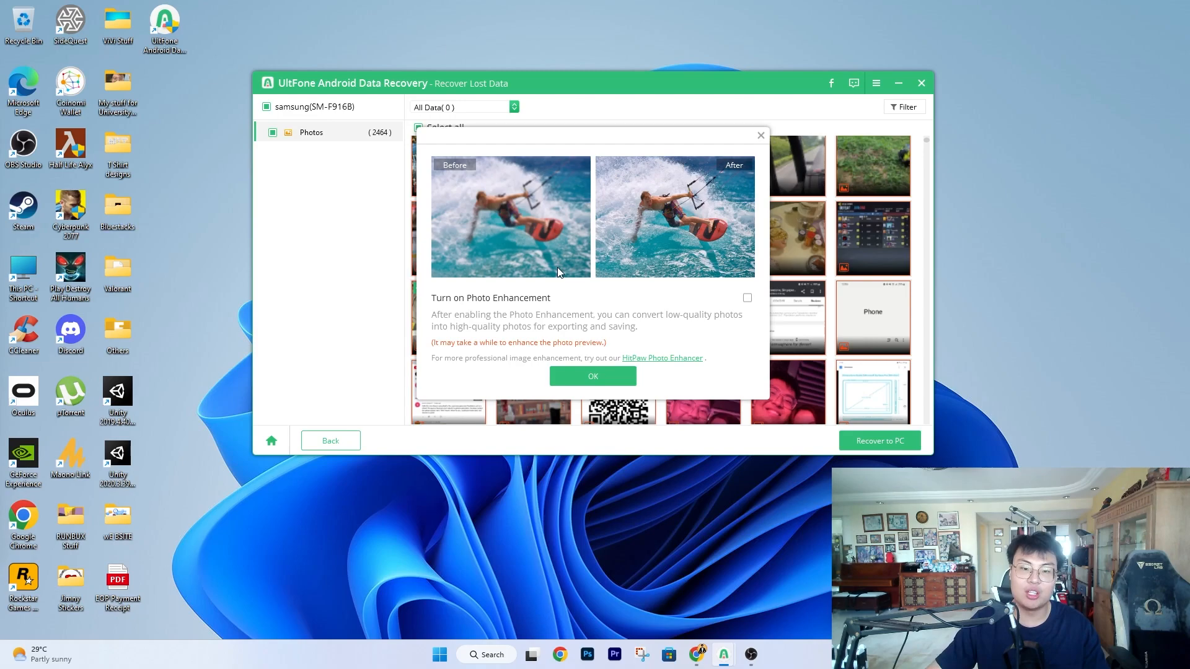
{"action": "mouse_move", "coordinate": [575, 145]}
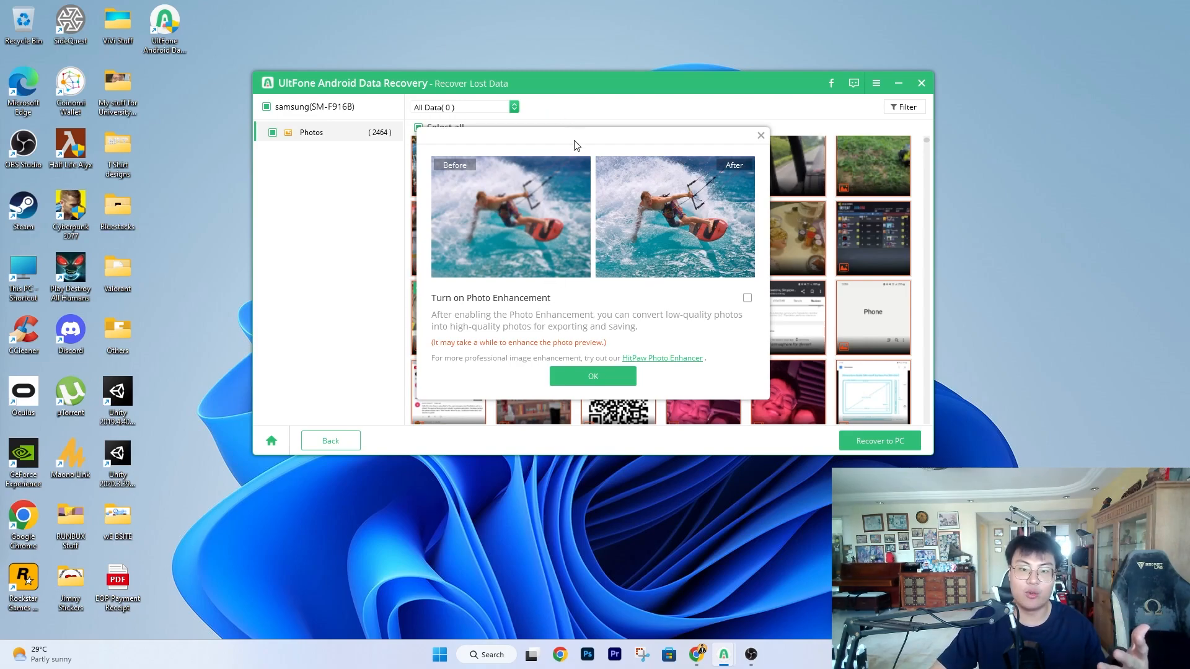
{"action": "mouse_move", "coordinate": [812, 254]}
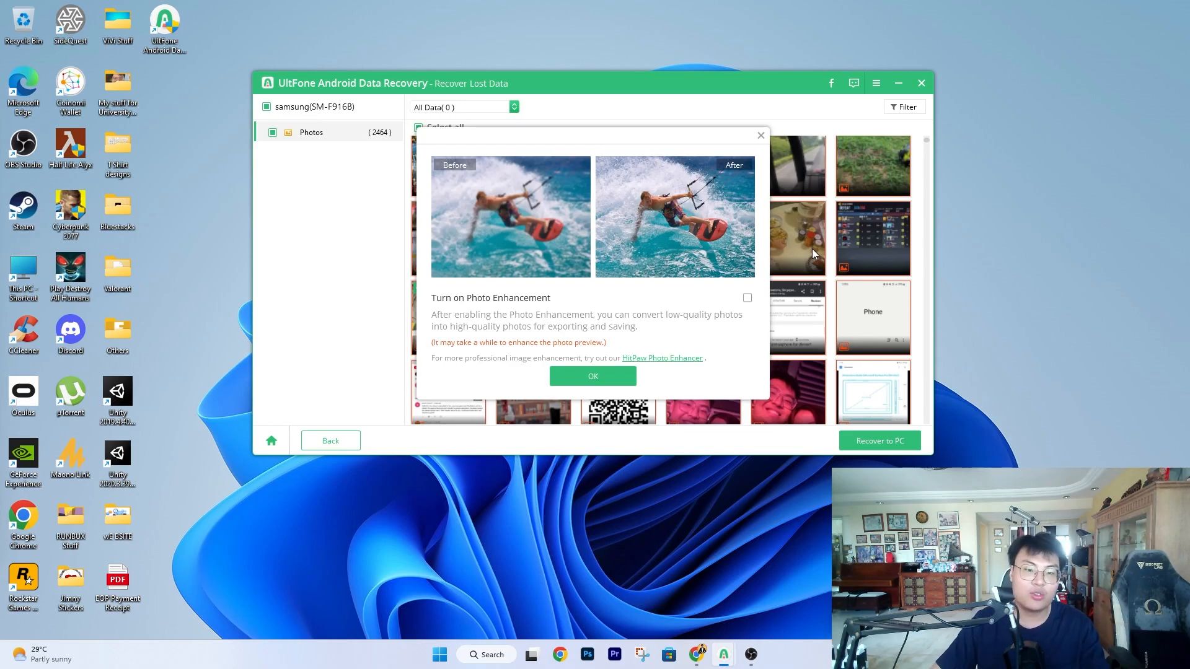
{"action": "mouse_move", "coordinate": [845, 389]}
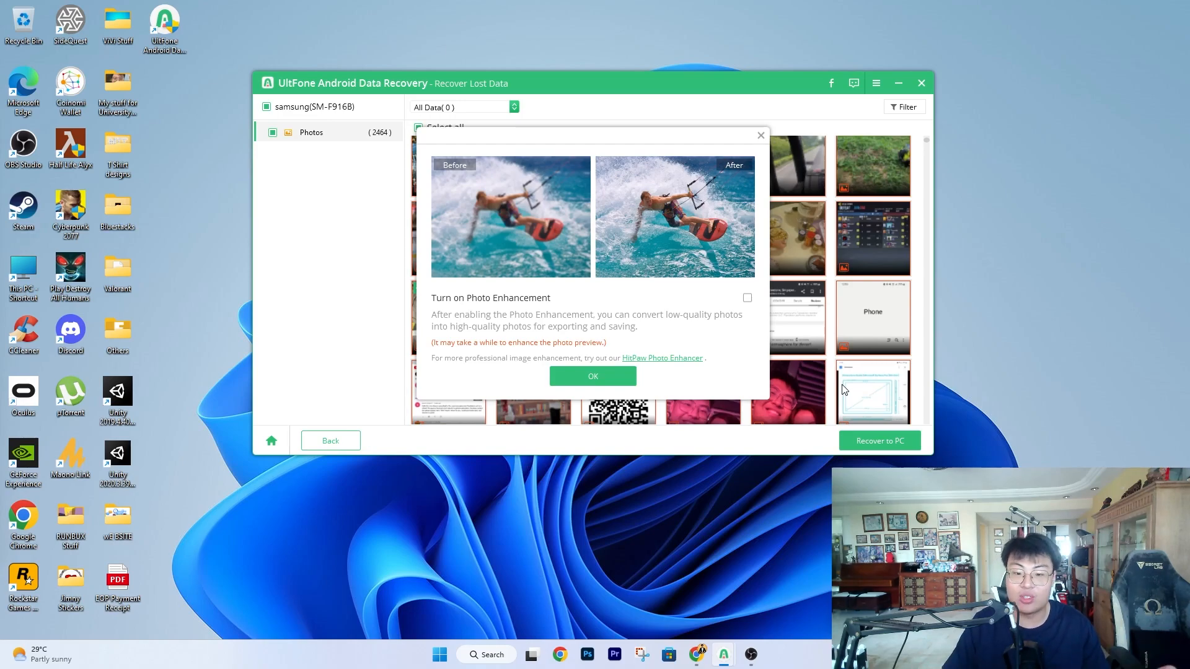
{"action": "left_click", "coordinate": [747, 297]}
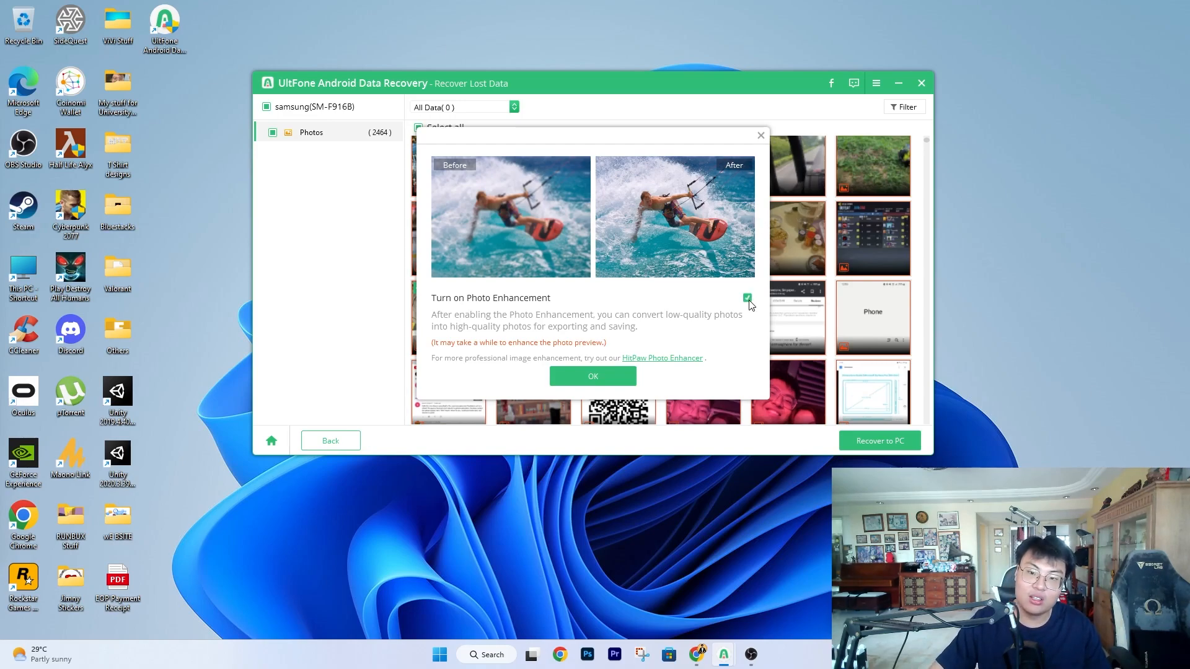
{"action": "left_click", "coordinate": [747, 297]}
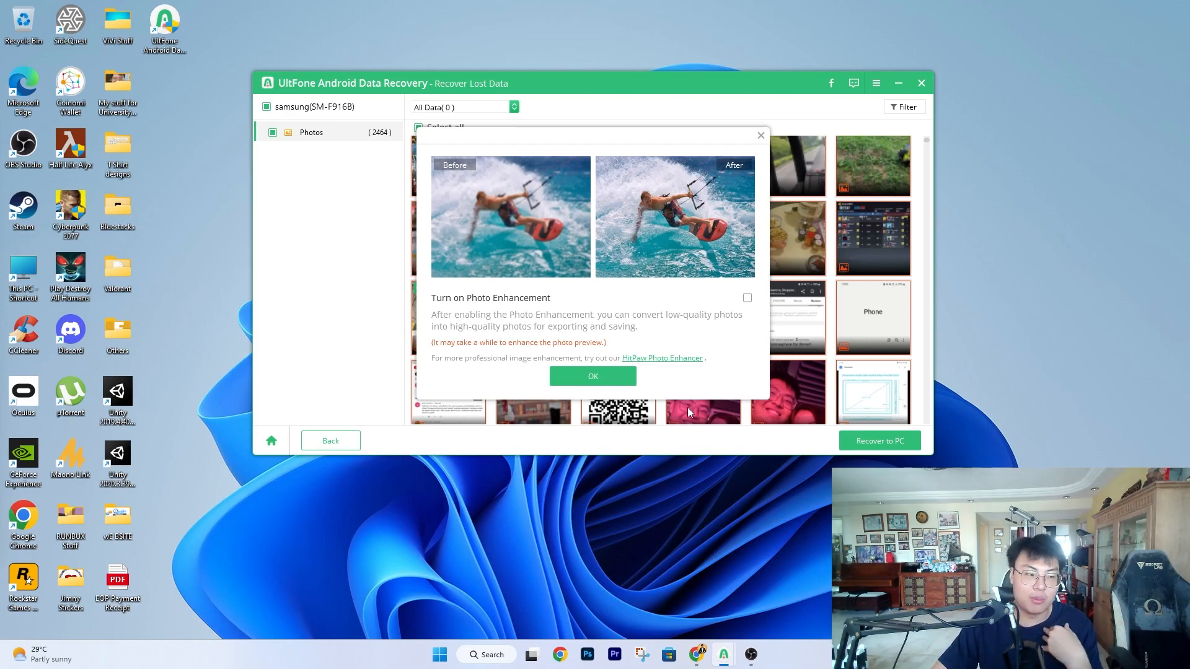
Skip photo enhancement, save to the Desktop, and acknowledge 'Recover successfully'.
{"action": "left_click", "coordinate": [592, 376]}
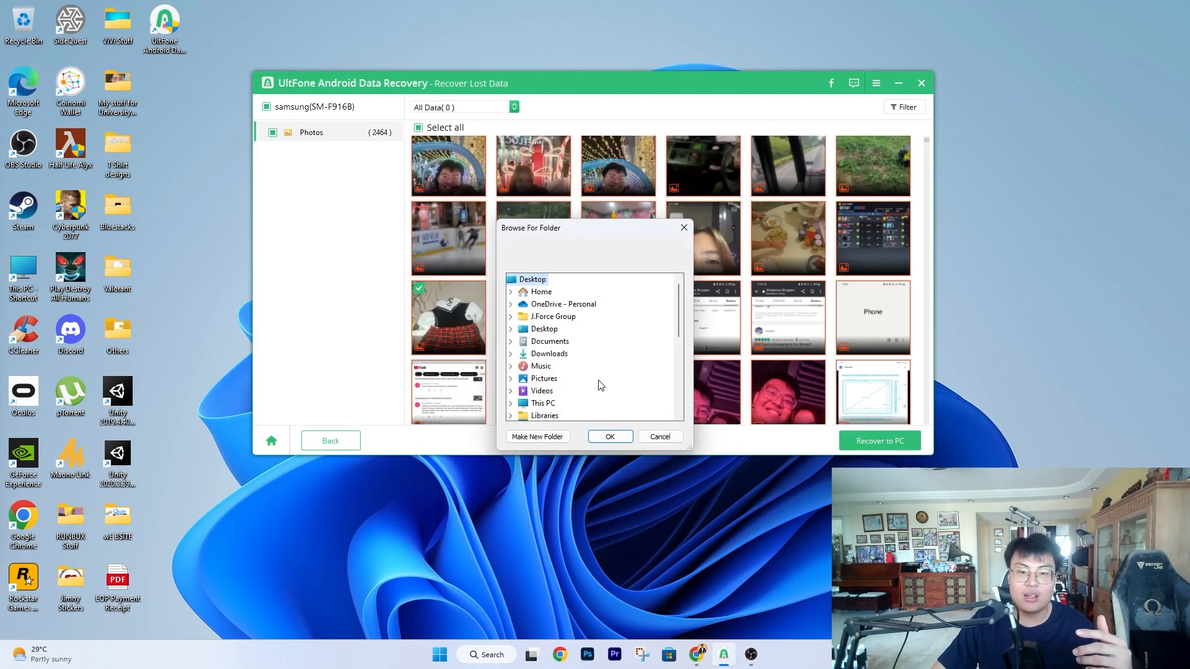
{"action": "mouse_move", "coordinate": [573, 348]}
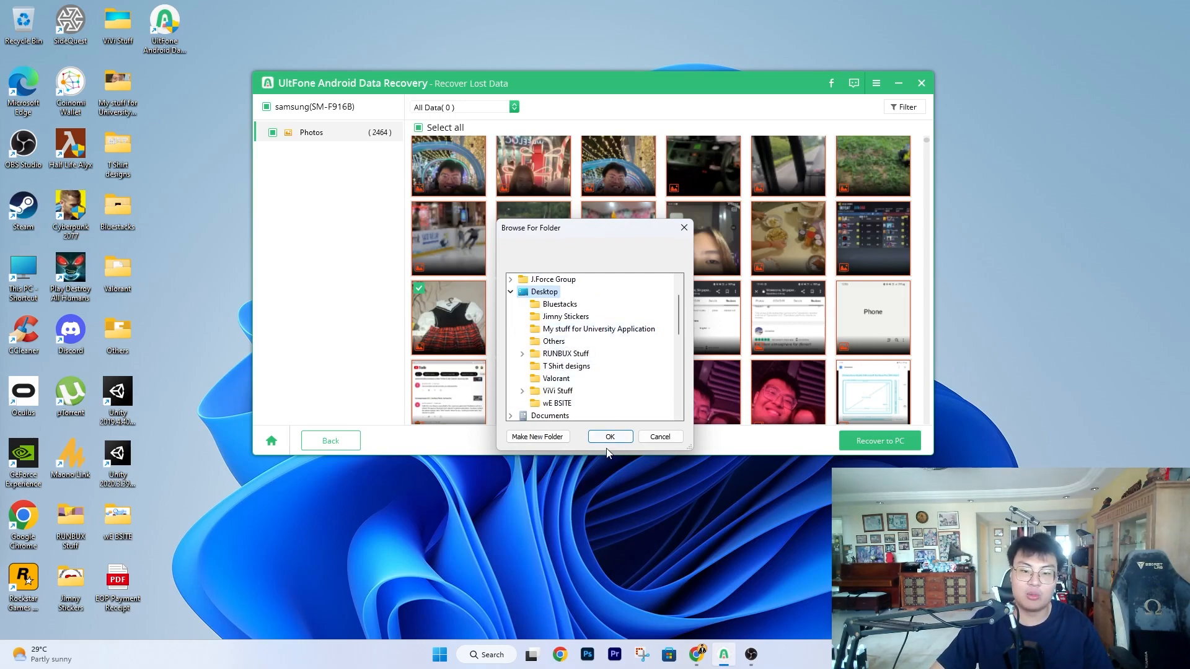
{"action": "left_click", "coordinate": [610, 436]}
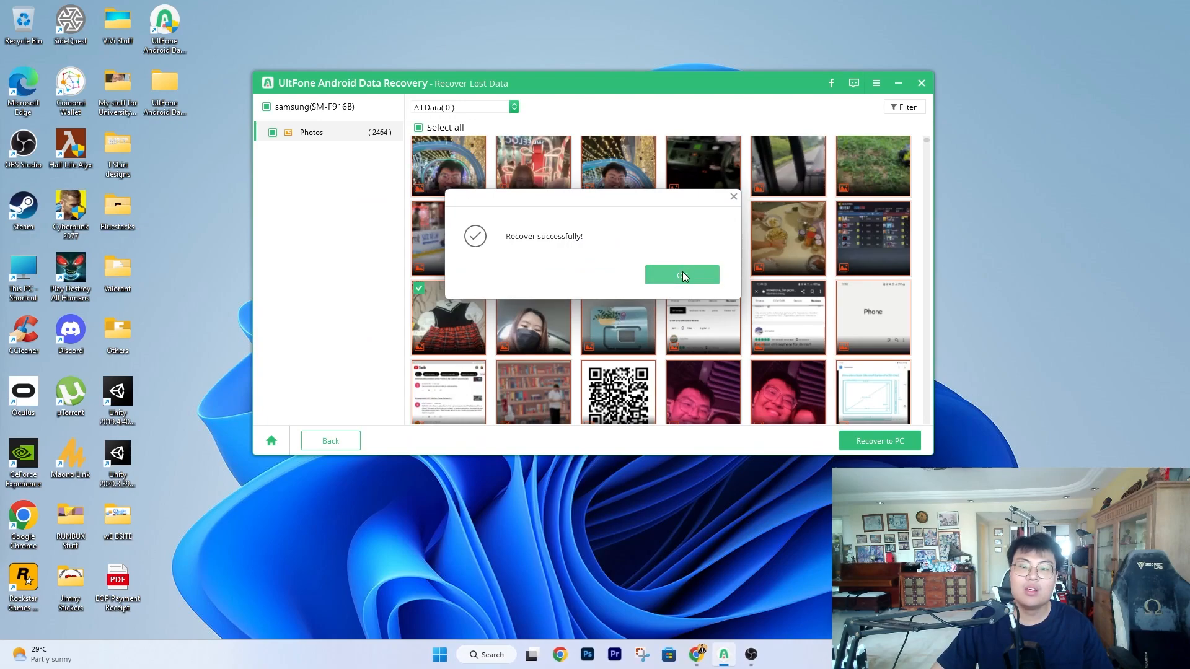
{"action": "left_click", "coordinate": [681, 274]}
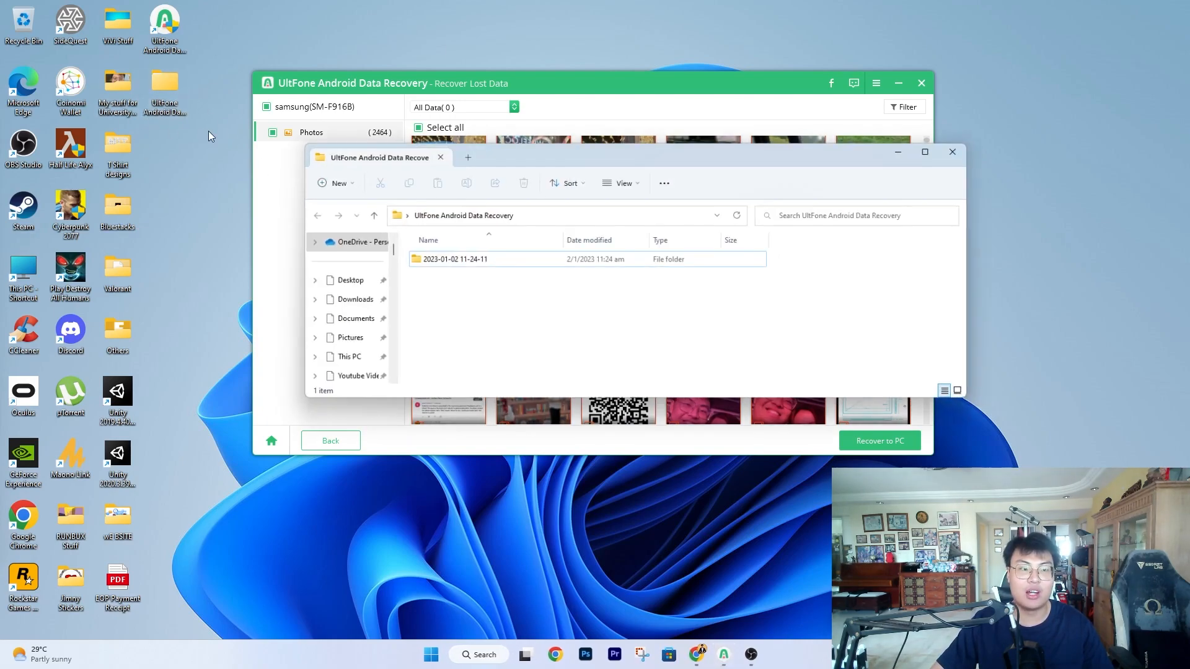
Open the dated folder down to Photos, view the dress photo, then close Explorer.
{"action": "double_click", "coordinate": [455, 259]}
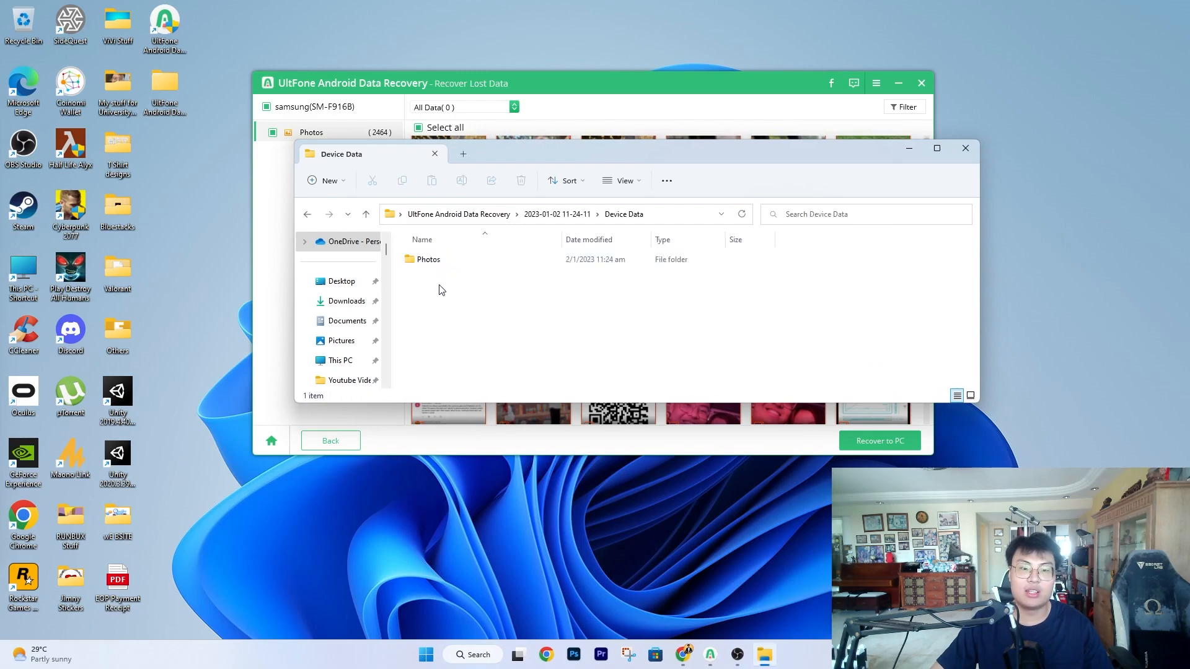
{"action": "double_click", "coordinate": [428, 259]}
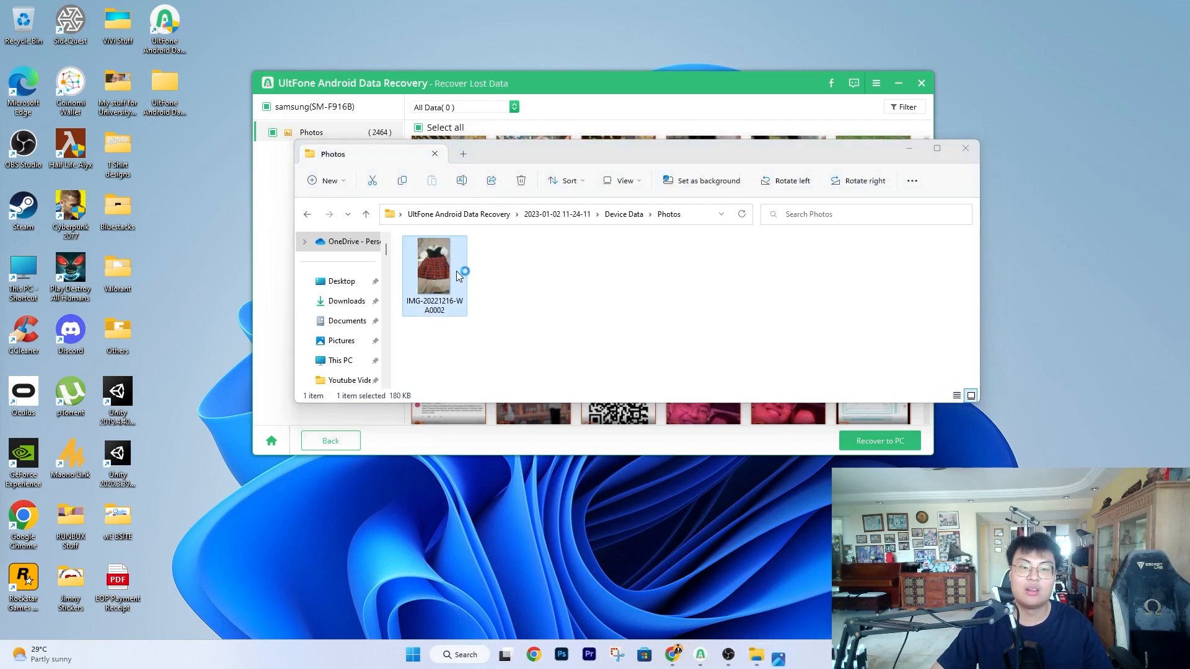
{"action": "double_click", "coordinate": [434, 266]}
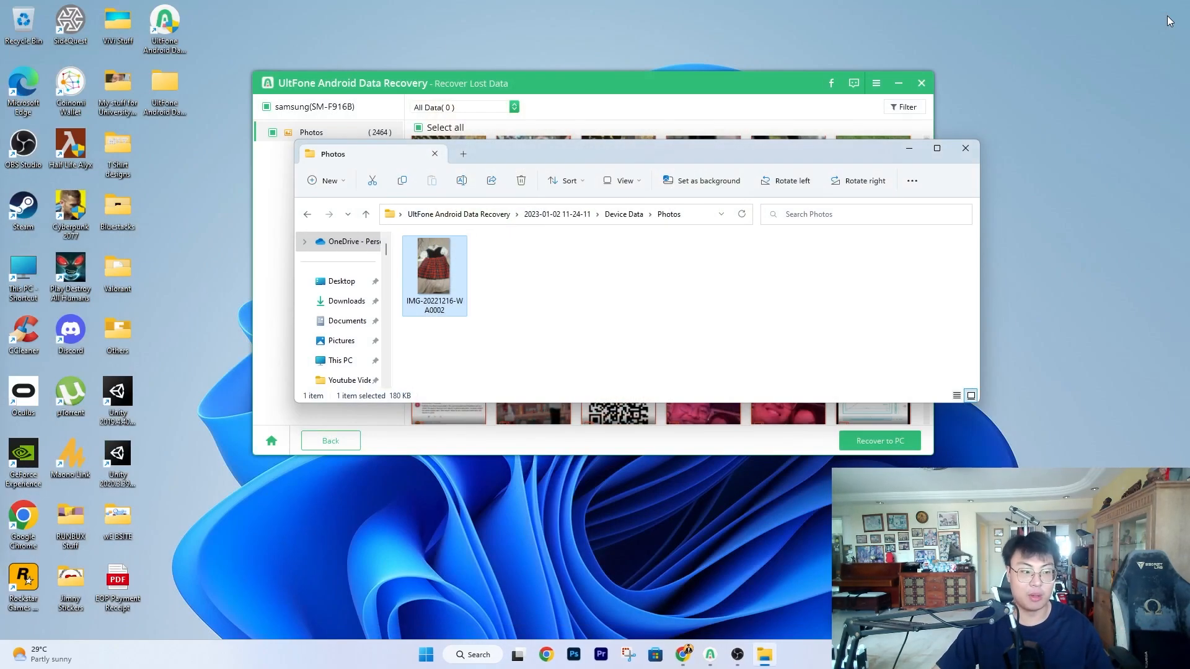
{"action": "mouse_move", "coordinate": [133, 133]}
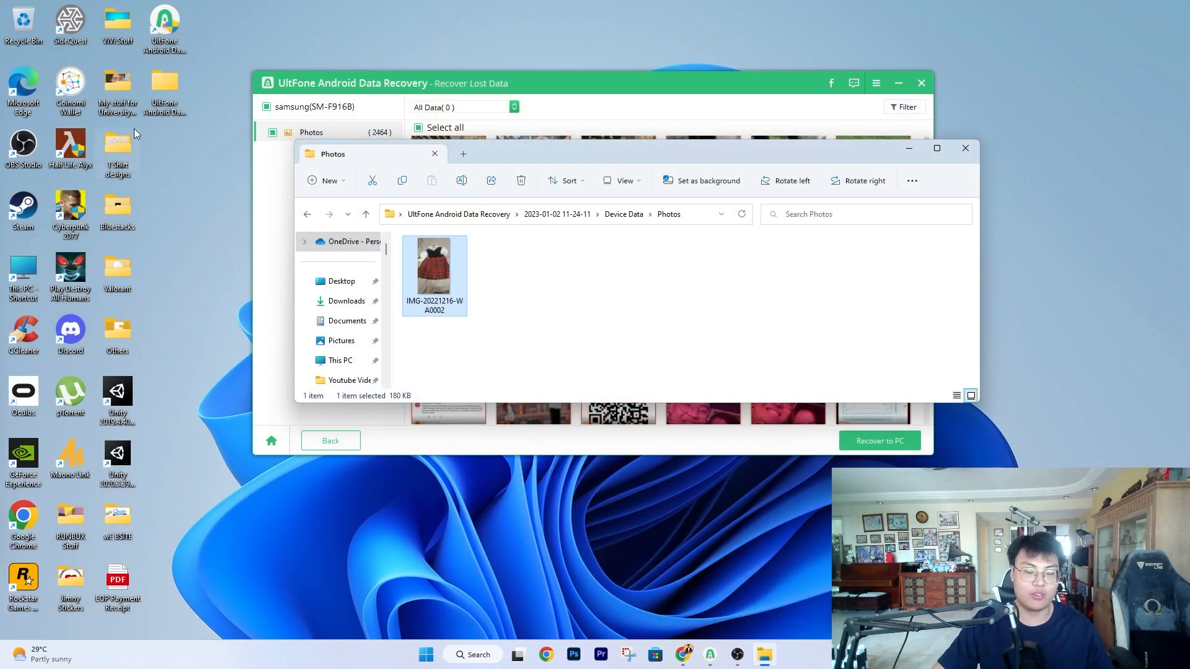
{"action": "mouse_move", "coordinate": [1004, 179]}
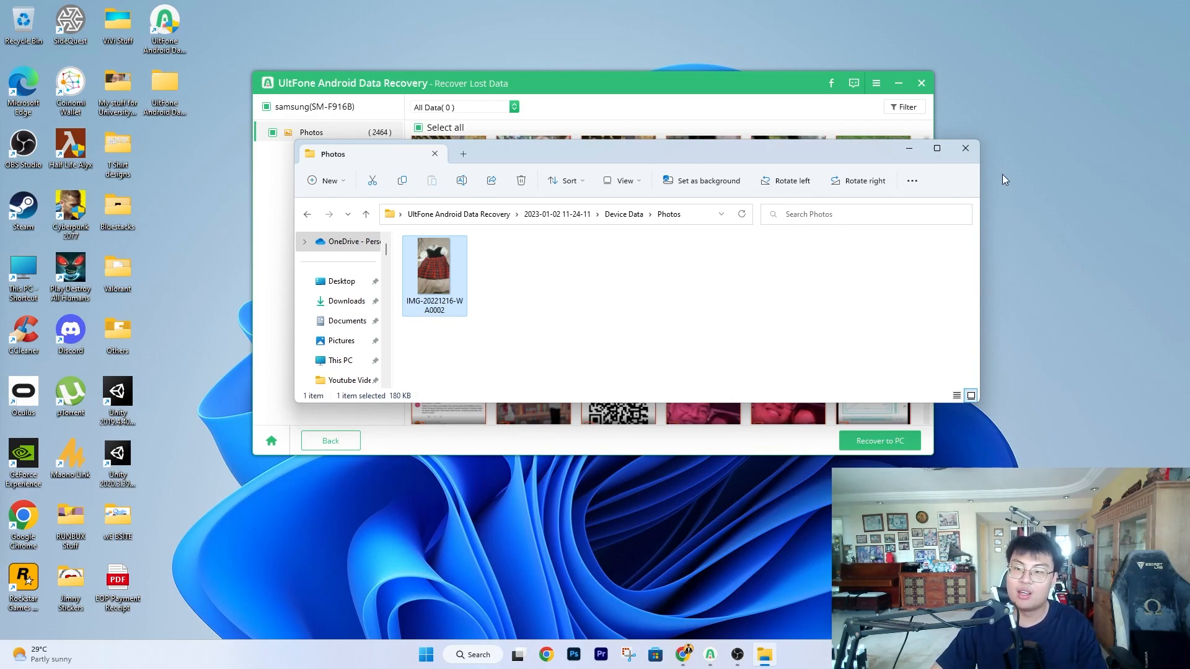
{"action": "left_click", "coordinate": [965, 148]}
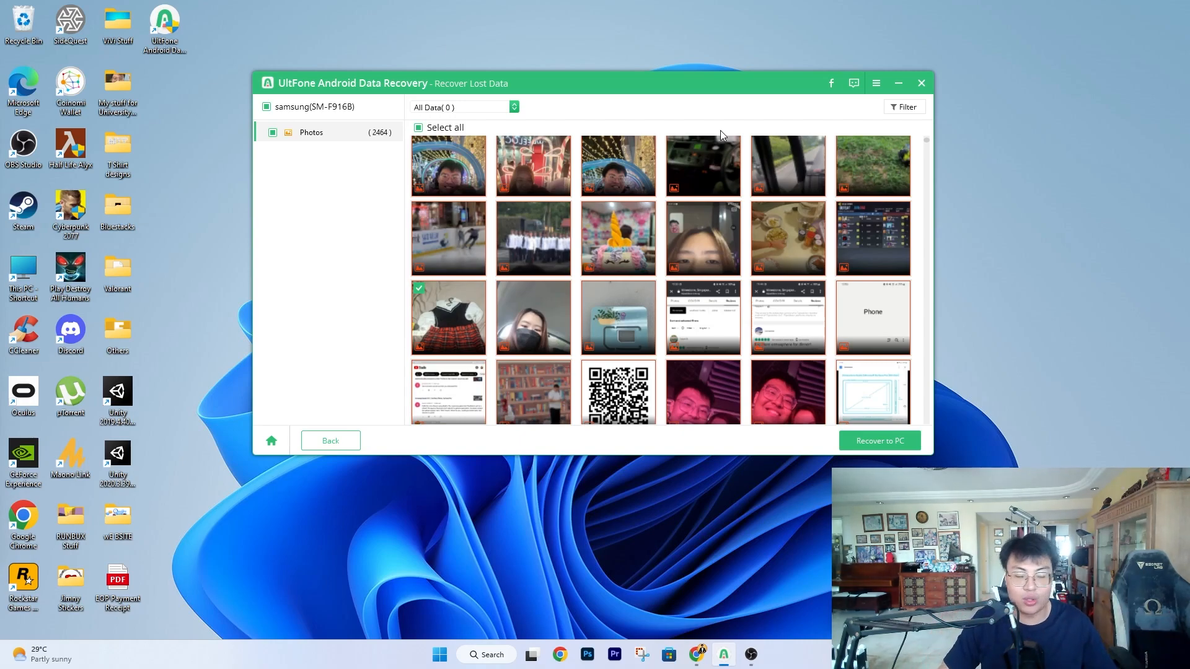
{"action": "mouse_move", "coordinate": [977, 203]}
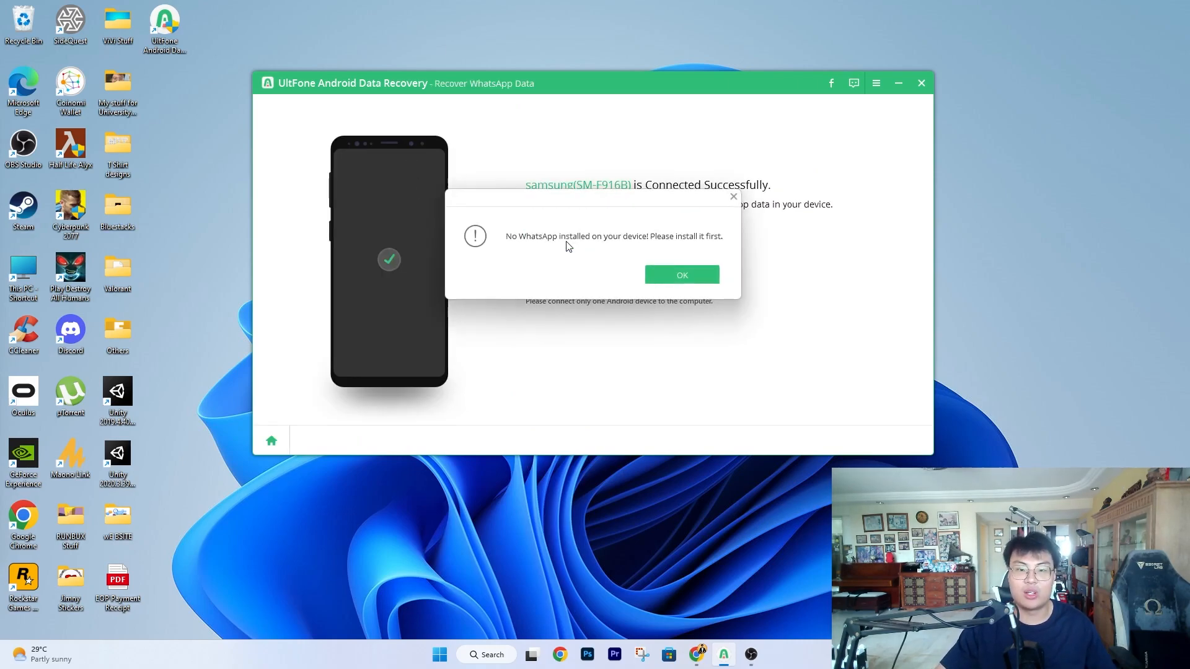
{"action": "mouse_move", "coordinate": [740, 210]}
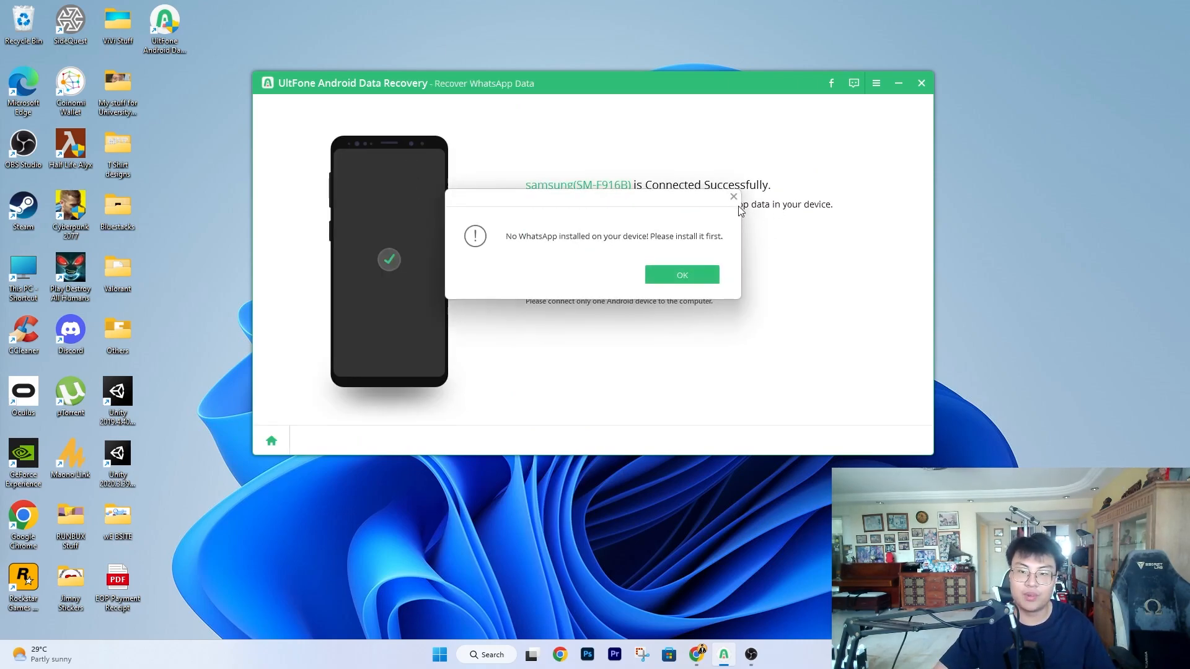
Close the 'No WhatsApp installed' warning dialog.
{"action": "left_click", "coordinate": [680, 274]}
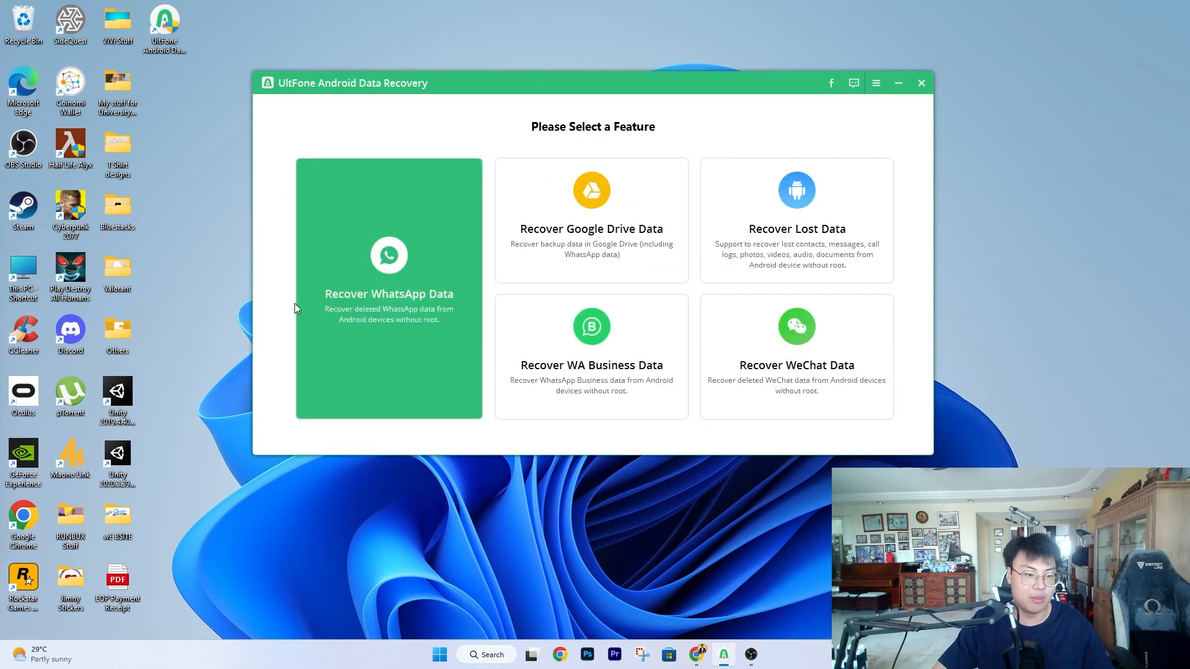
{"action": "mouse_move", "coordinate": [365, 176]}
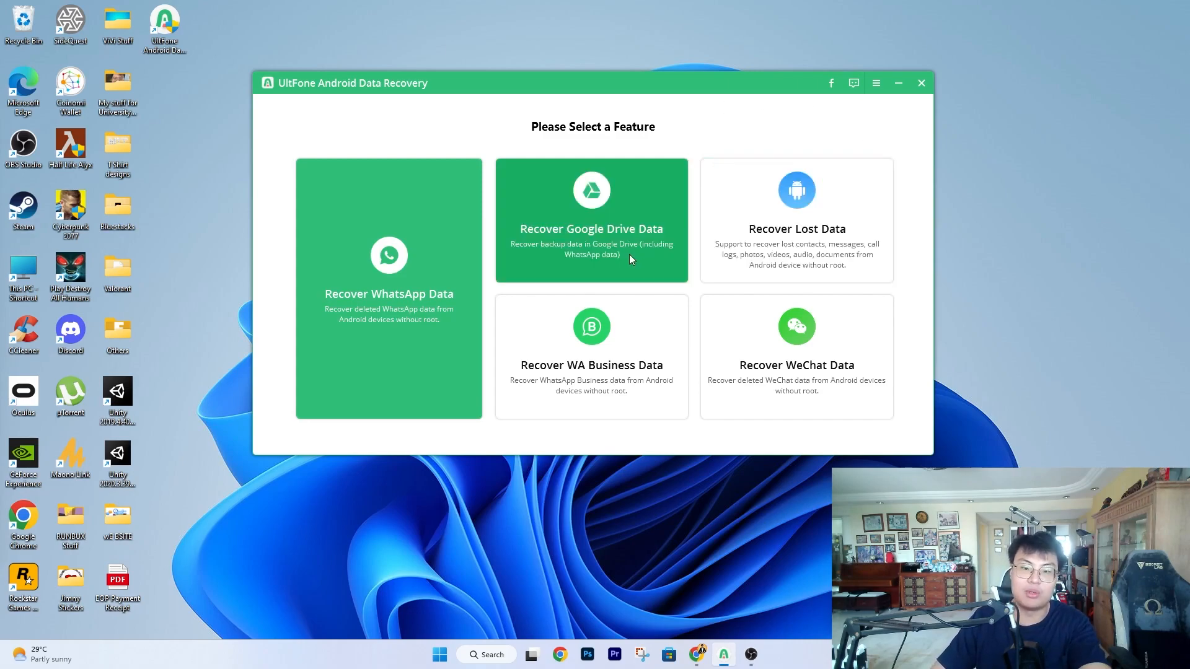
{"action": "mouse_move", "coordinate": [592, 274]}
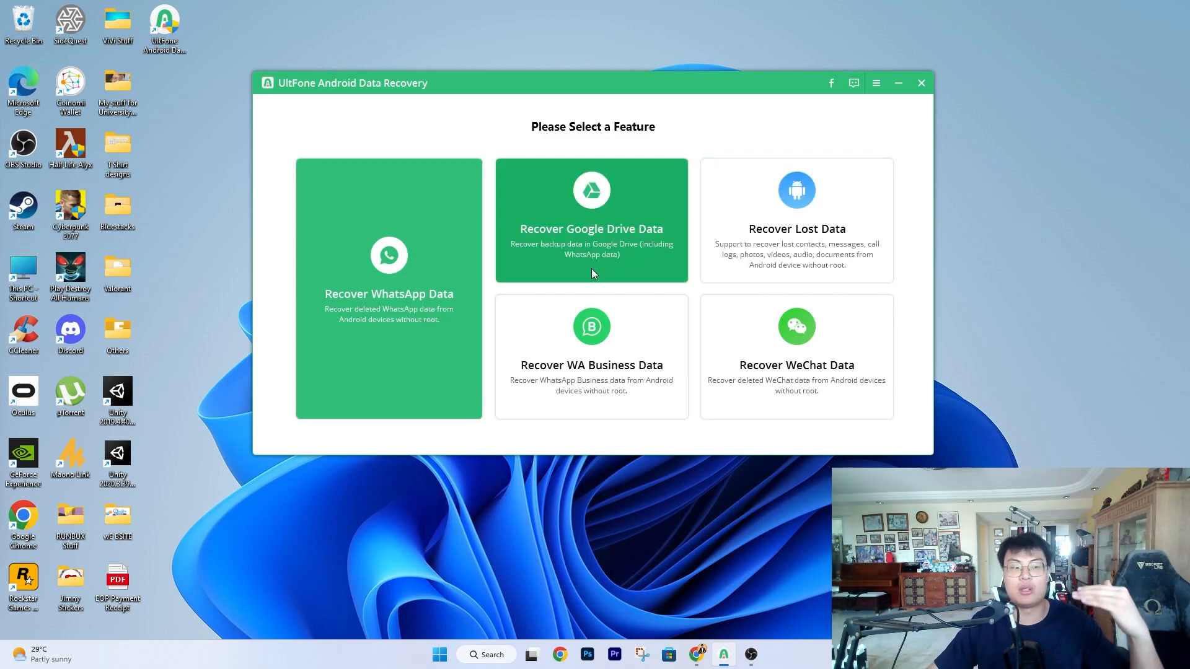
{"action": "mouse_move", "coordinate": [652, 154]}
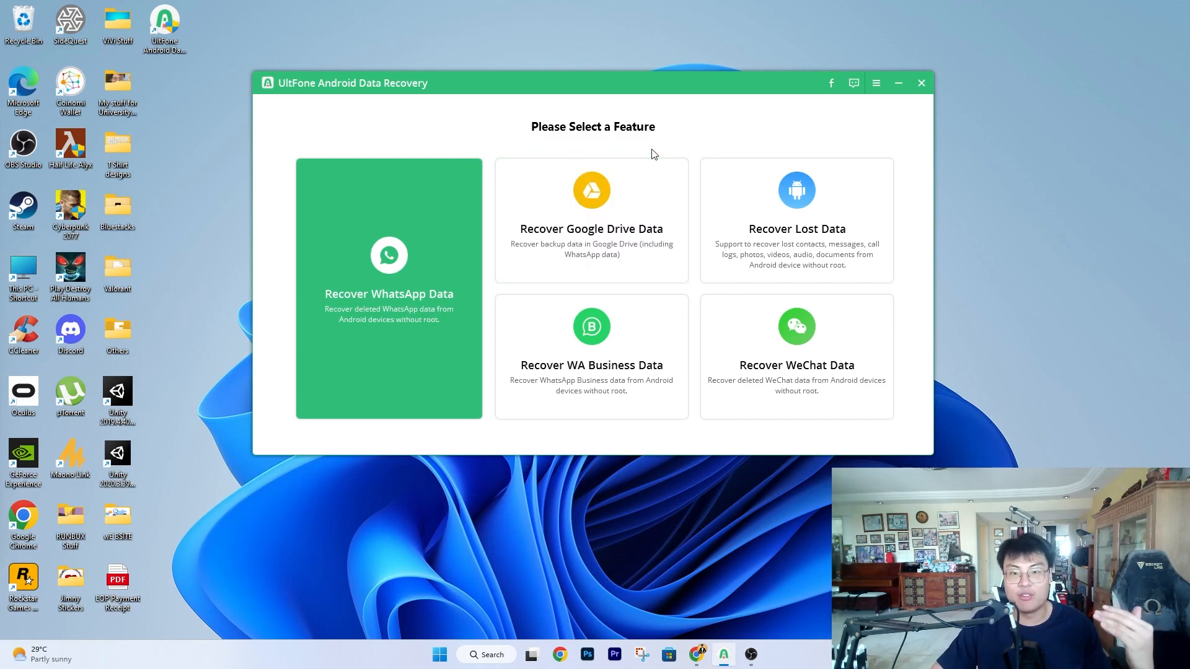
{"action": "mouse_move", "coordinate": [732, 128]}
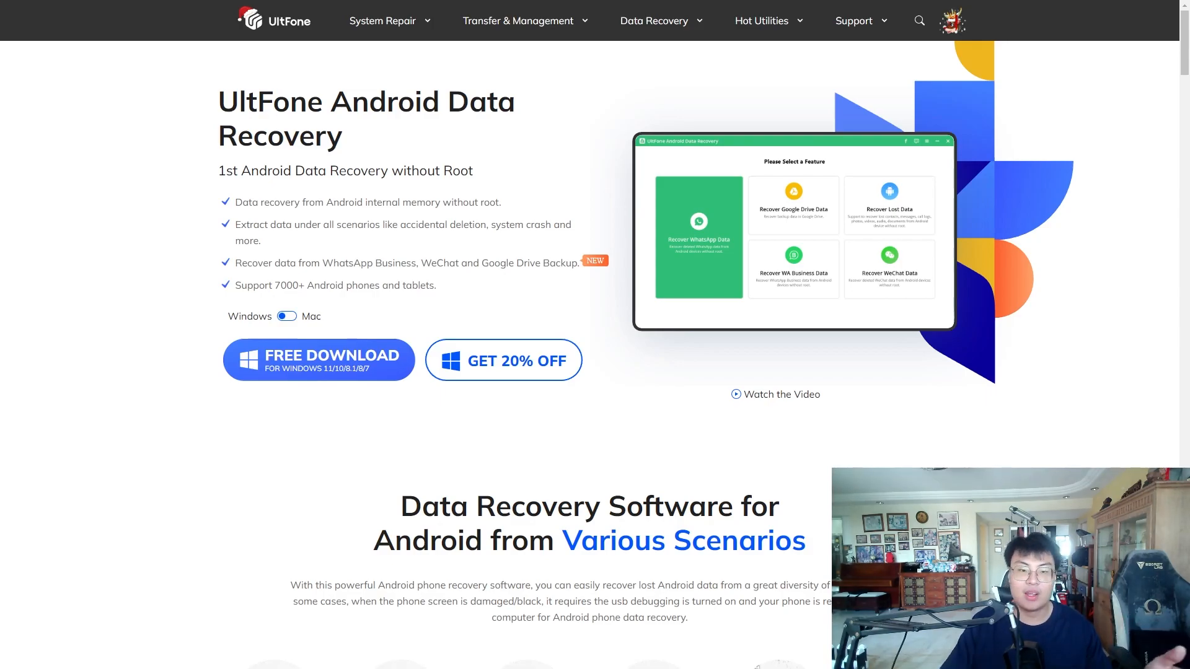
{"action": "mouse_move", "coordinate": [231, 408]}
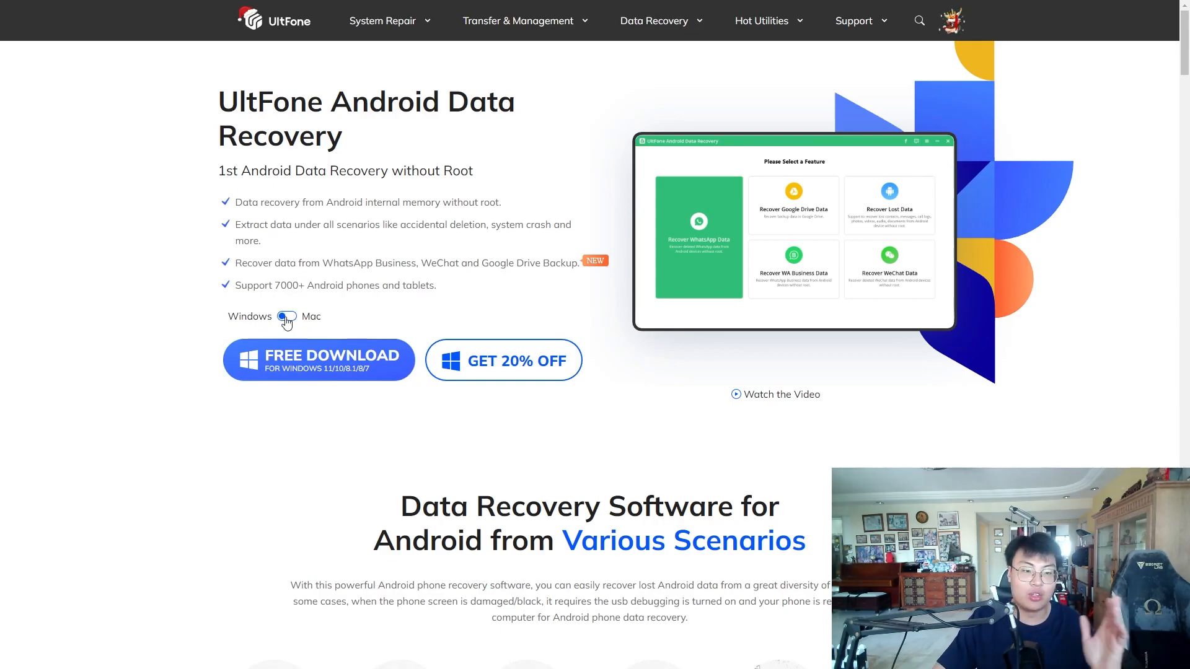
{"action": "mouse_move", "coordinate": [443, 296]}
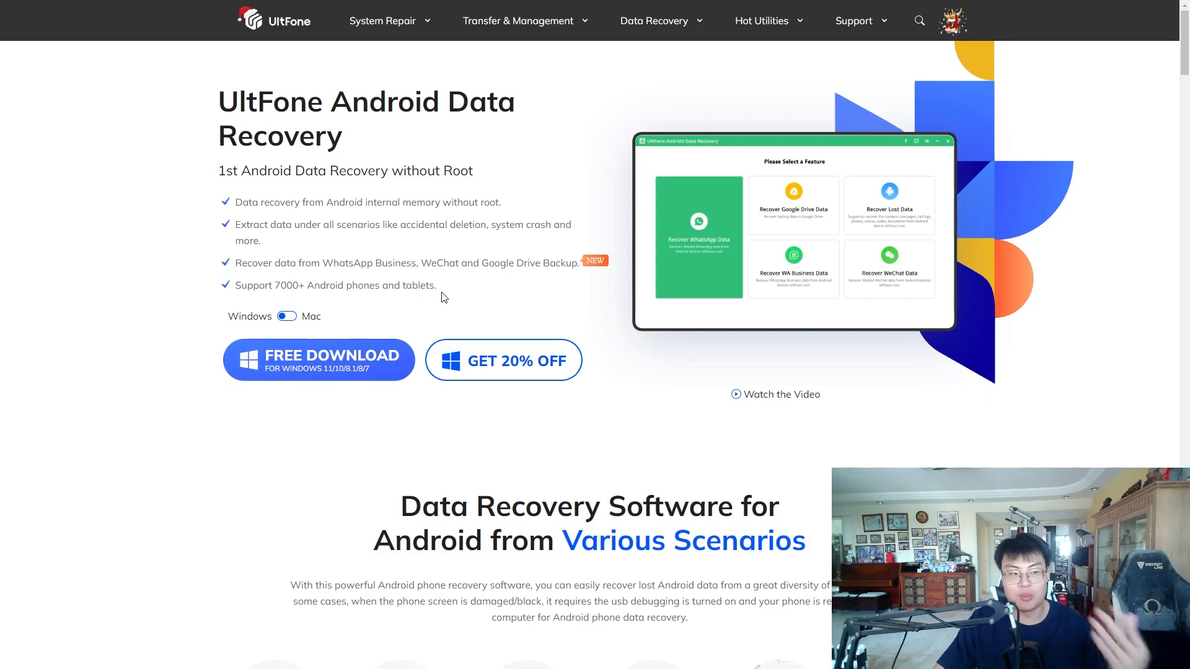
{"action": "mouse_move", "coordinate": [380, 440]}
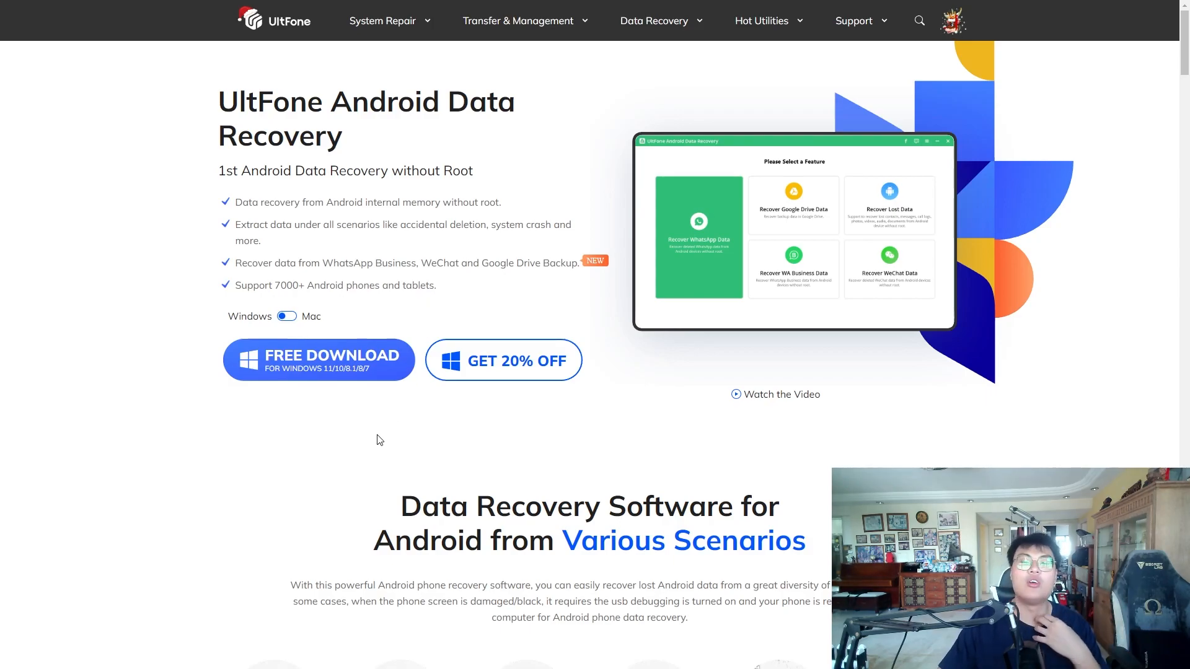
Scroll past Various Scenarios to the Effectively Recover Deleted Files section.
{"action": "scroll", "scroll_direction": "down", "scroll_amount": 3}
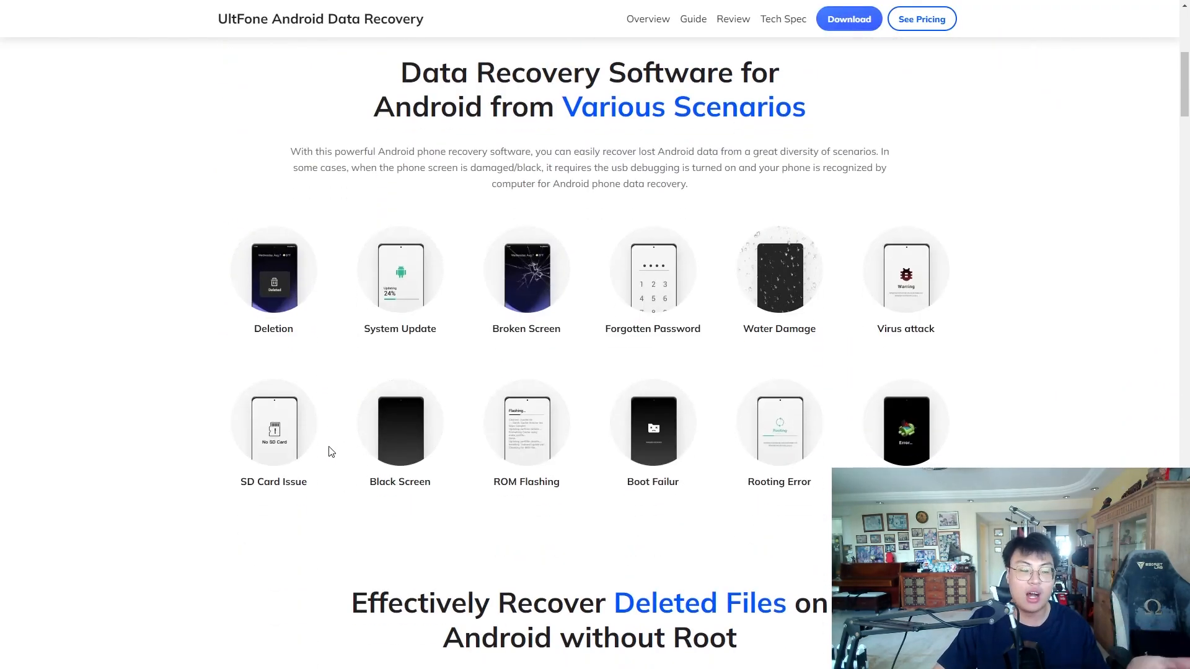
{"action": "scroll", "scroll_direction": "down", "scroll_amount": 3}
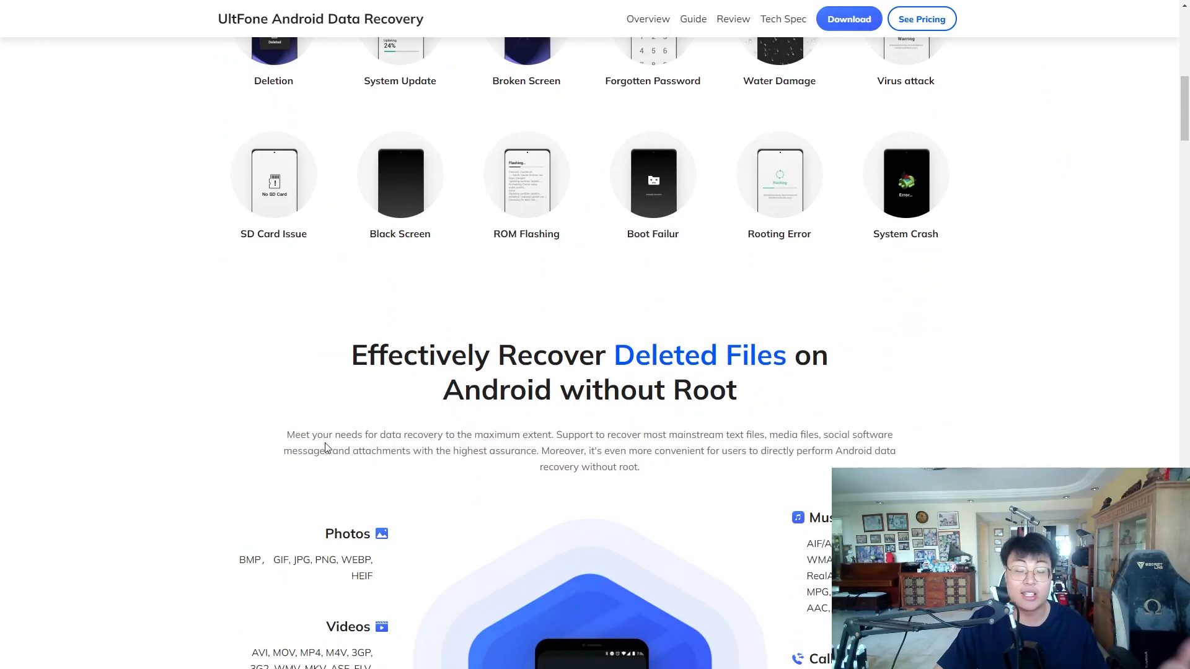
{"action": "scroll", "scroll_direction": "up", "scroll_amount": 3}
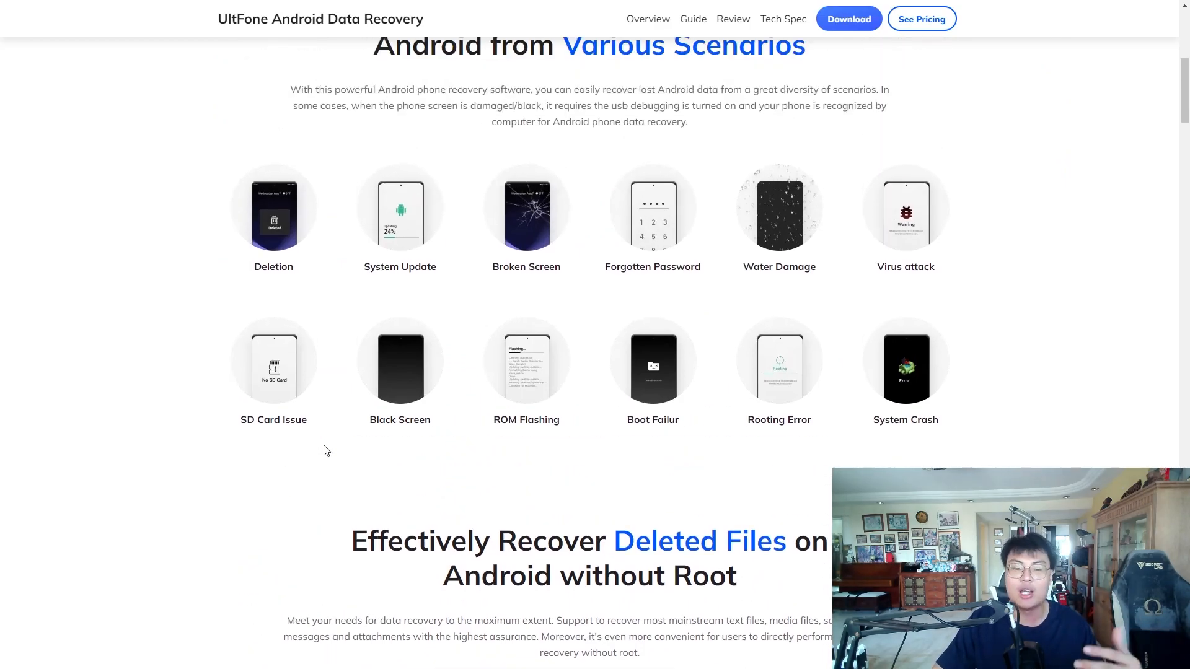
{"action": "scroll", "scroll_direction": "down", "scroll_amount": 3}
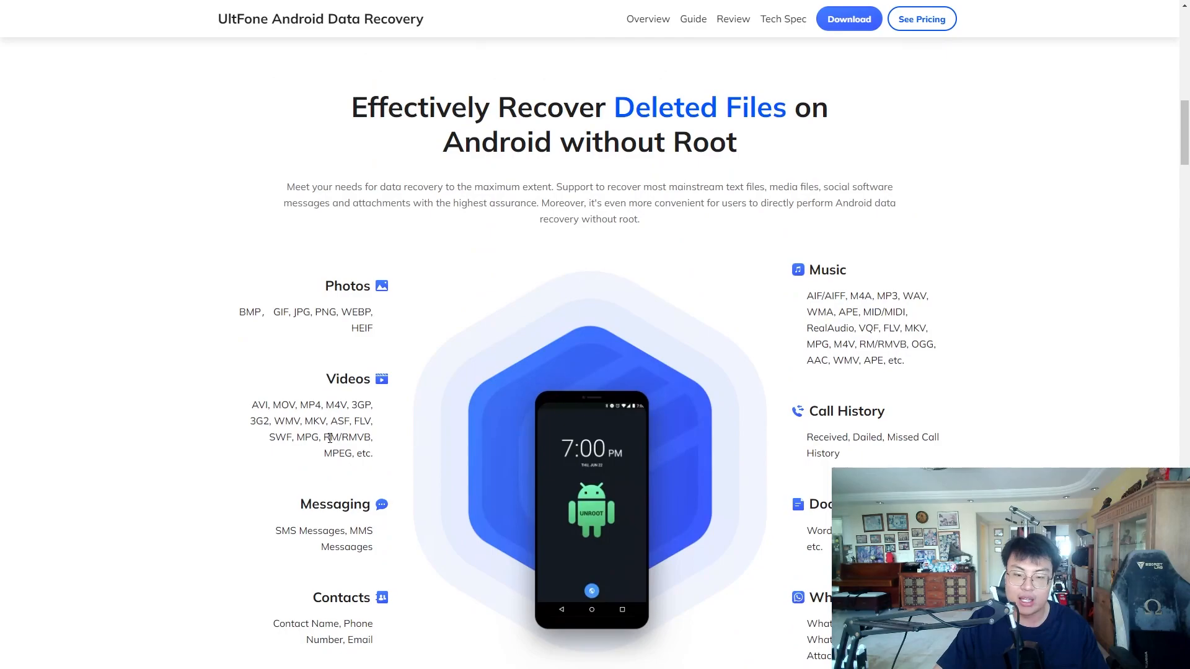
{"action": "scroll", "scroll_direction": "down", "scroll_amount": 3}
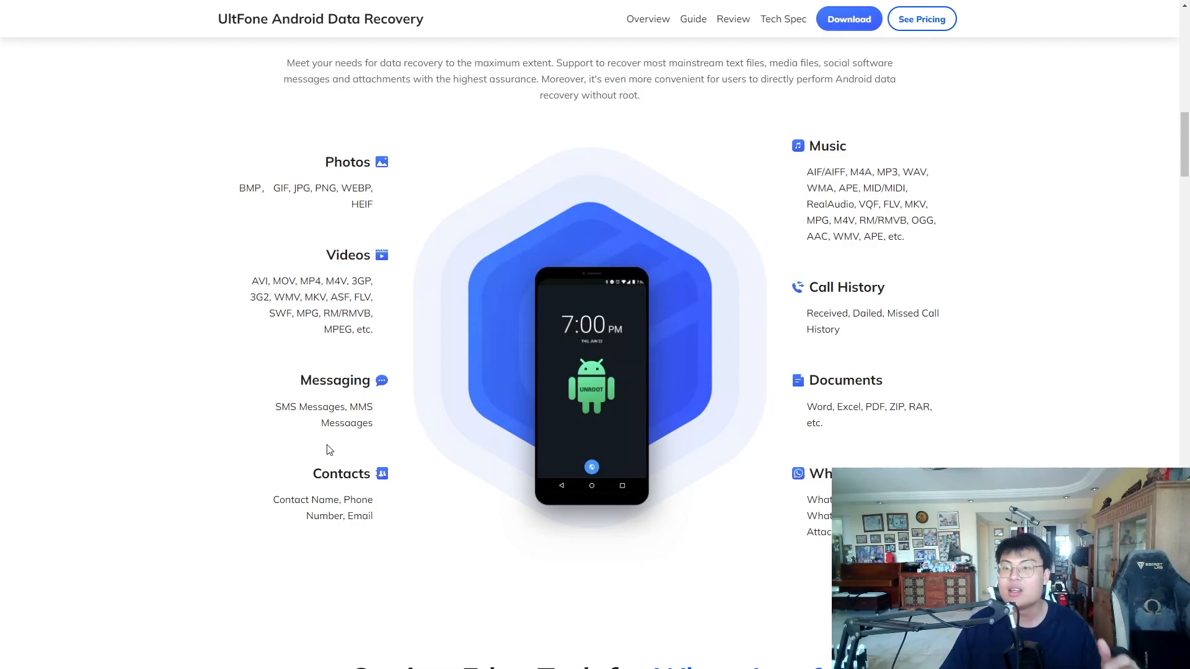
{"action": "scroll", "scroll_direction": "down", "scroll_amount": 3}
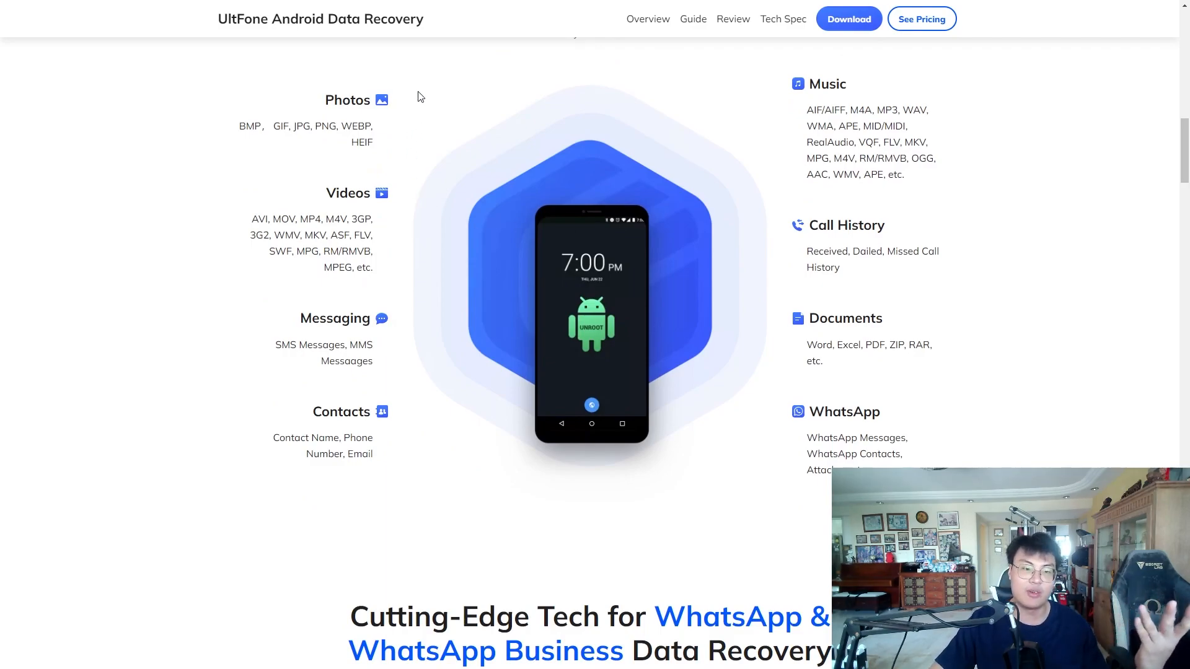
{"action": "mouse_move", "coordinate": [296, 264]}
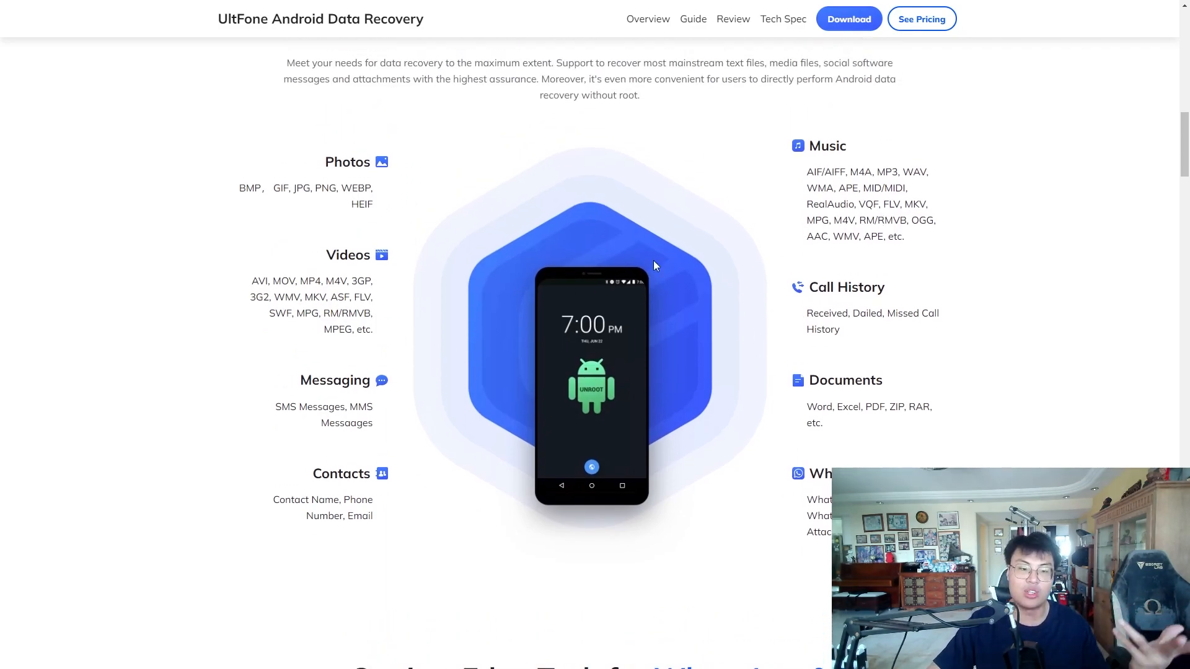
{"action": "mouse_move", "coordinate": [757, 358]}
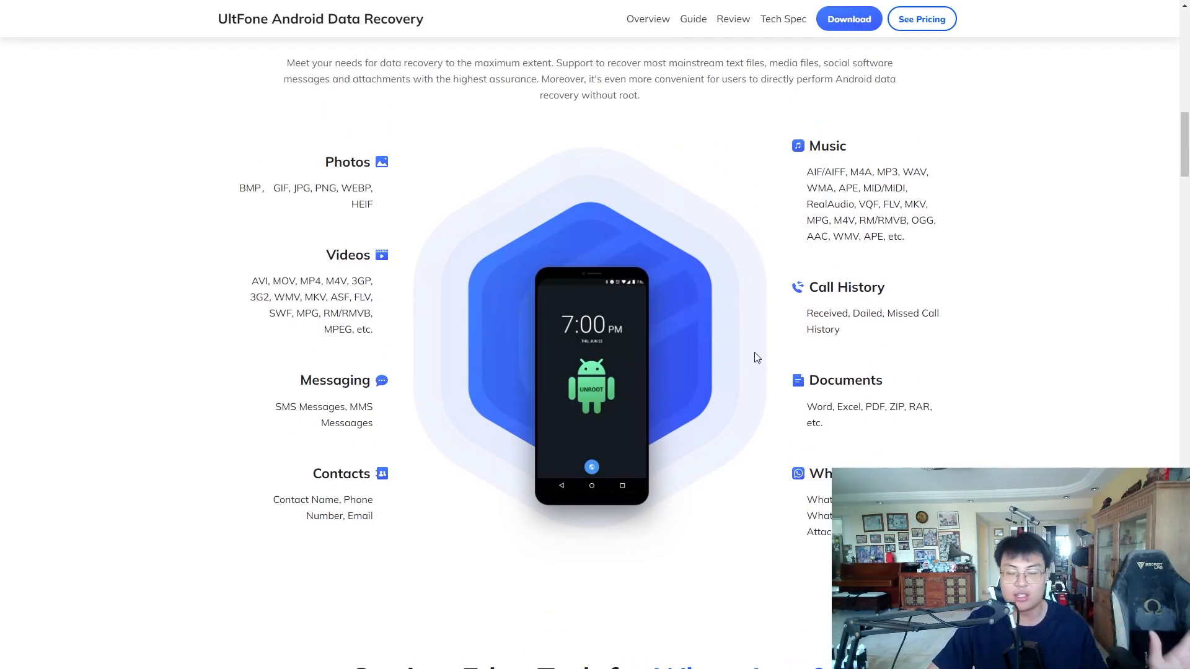
Scroll through the WhatsApp, Google Drive and WeChat recovery sections of the product page.
{"action": "scroll", "scroll_direction": "down", "scroll_amount": 3}
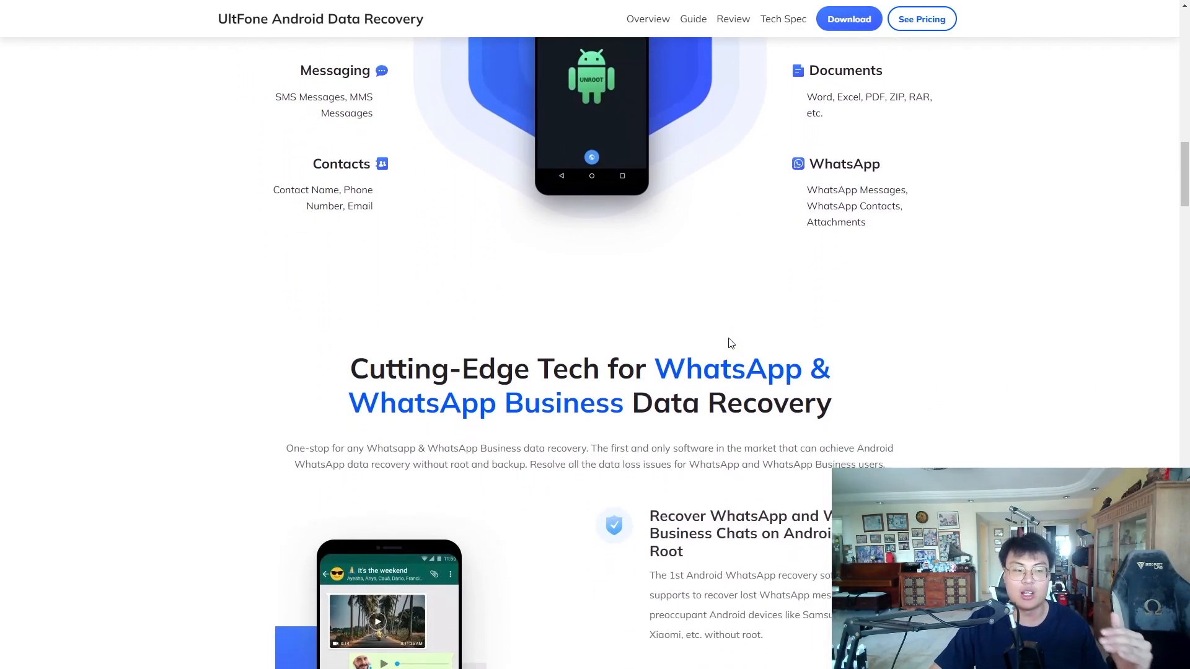
{"action": "scroll", "scroll_direction": "down", "scroll_amount": 3}
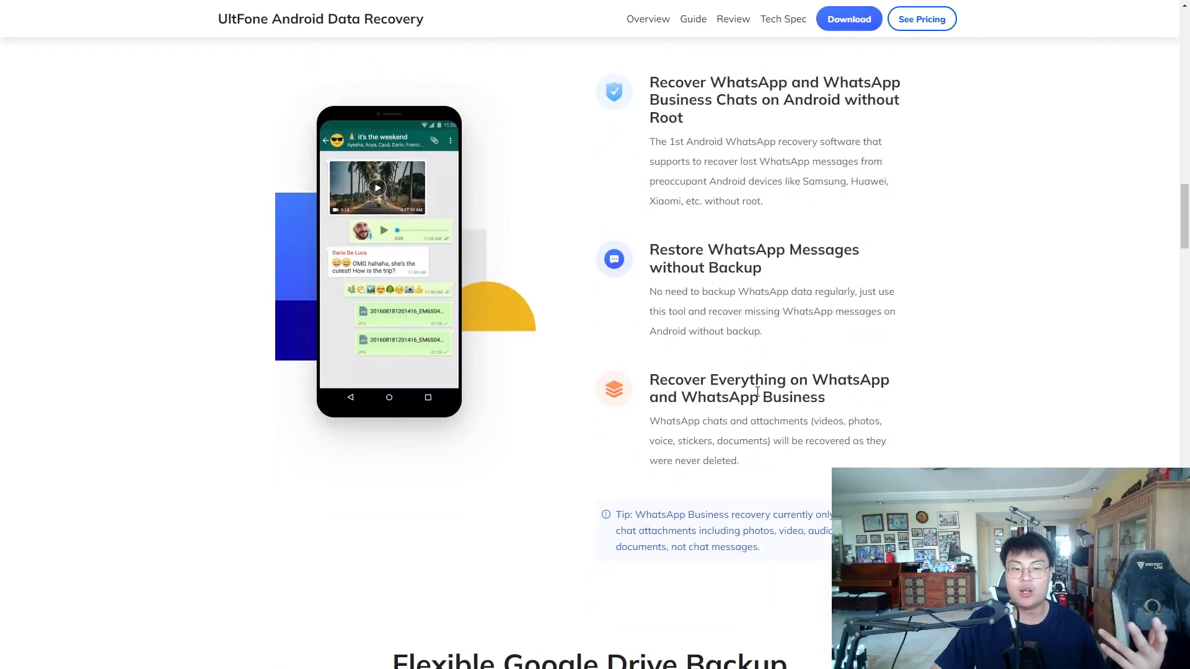
{"action": "scroll", "scroll_direction": "down", "scroll_amount": 3}
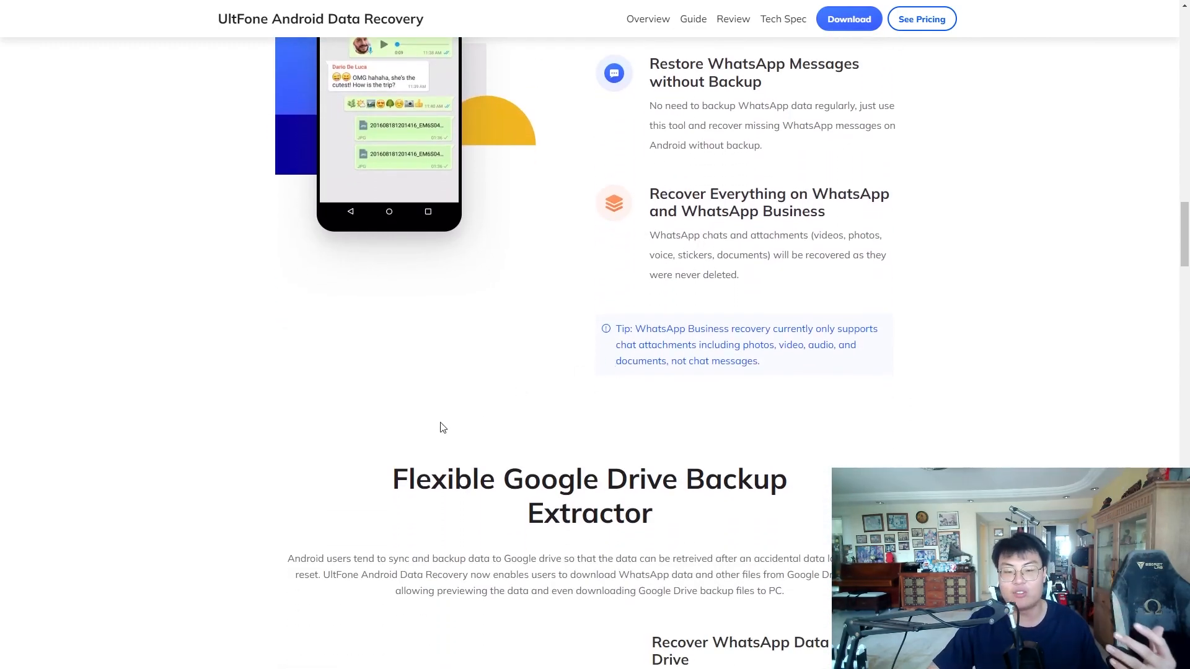
{"action": "scroll", "scroll_direction": "down", "scroll_amount": 3}
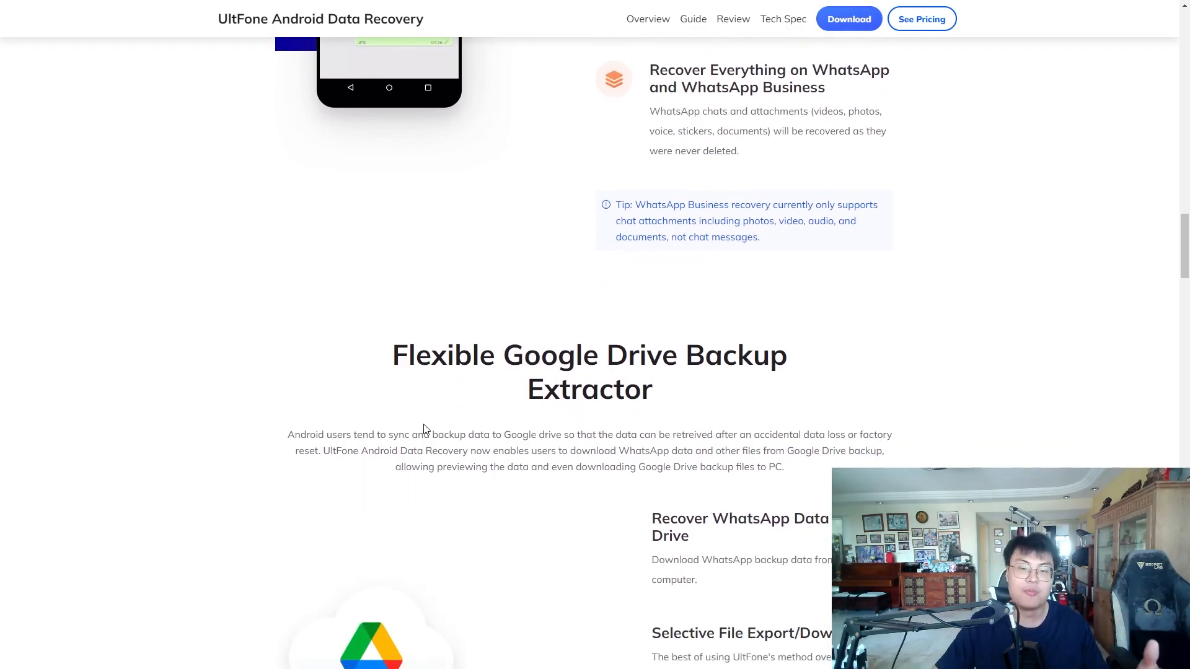
{"action": "scroll", "scroll_direction": "down", "scroll_amount": 3}
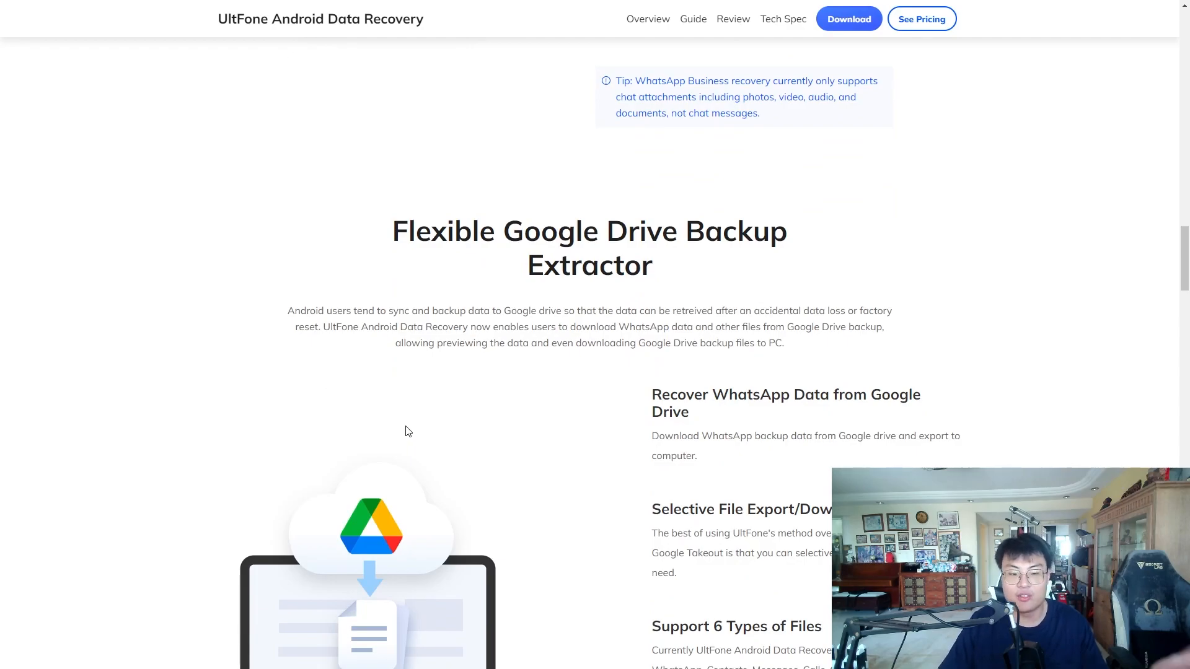
{"action": "scroll", "scroll_direction": "down", "scroll_amount": 3}
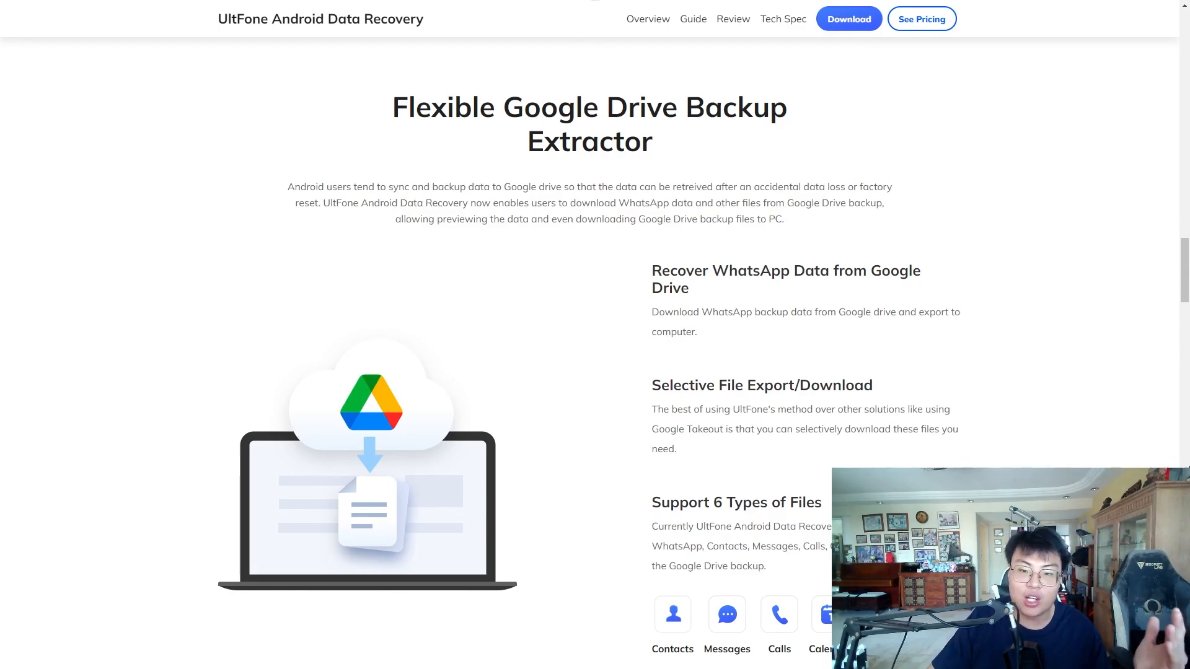
Scroll through the device compatibility and preview feature sections, then back toward the top.
{"action": "scroll", "scroll_direction": "down", "scroll_amount": 3}
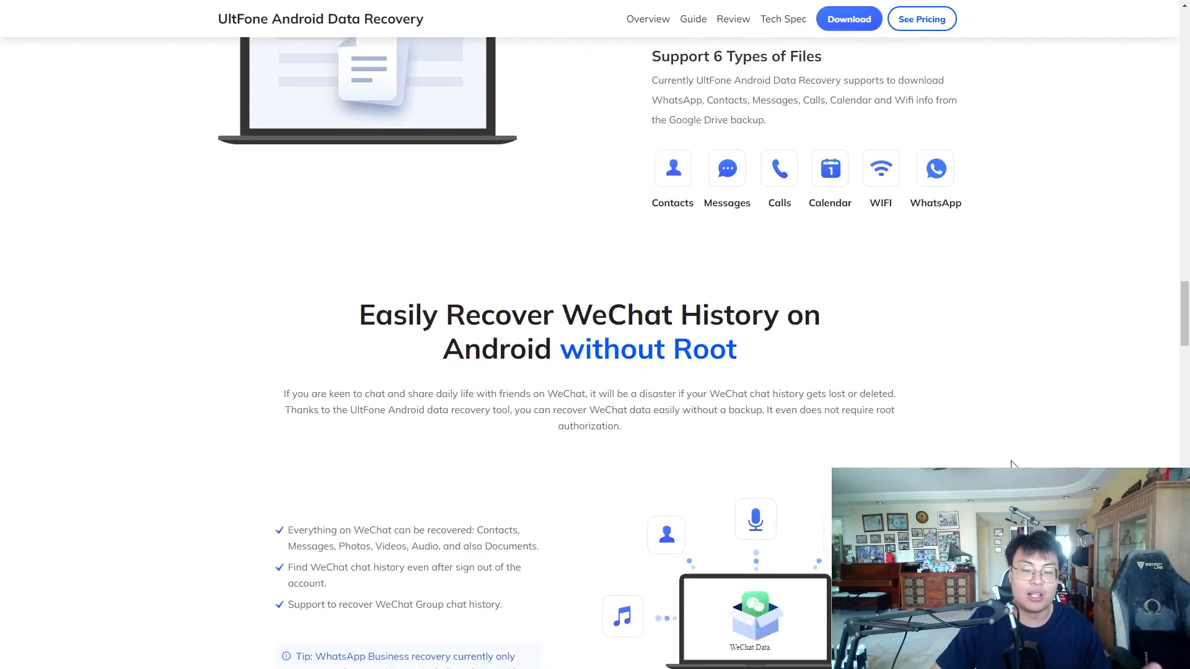
{"action": "scroll", "scroll_direction": "down", "scroll_amount": 3}
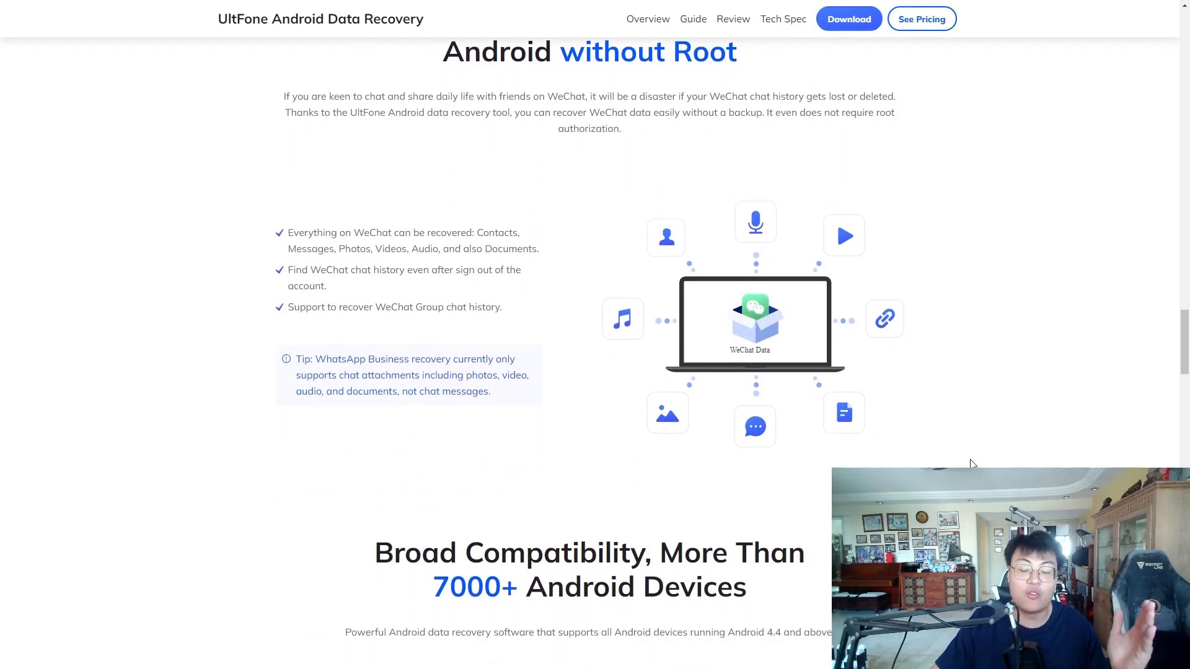
{"action": "scroll", "scroll_direction": "down", "scroll_amount": 3}
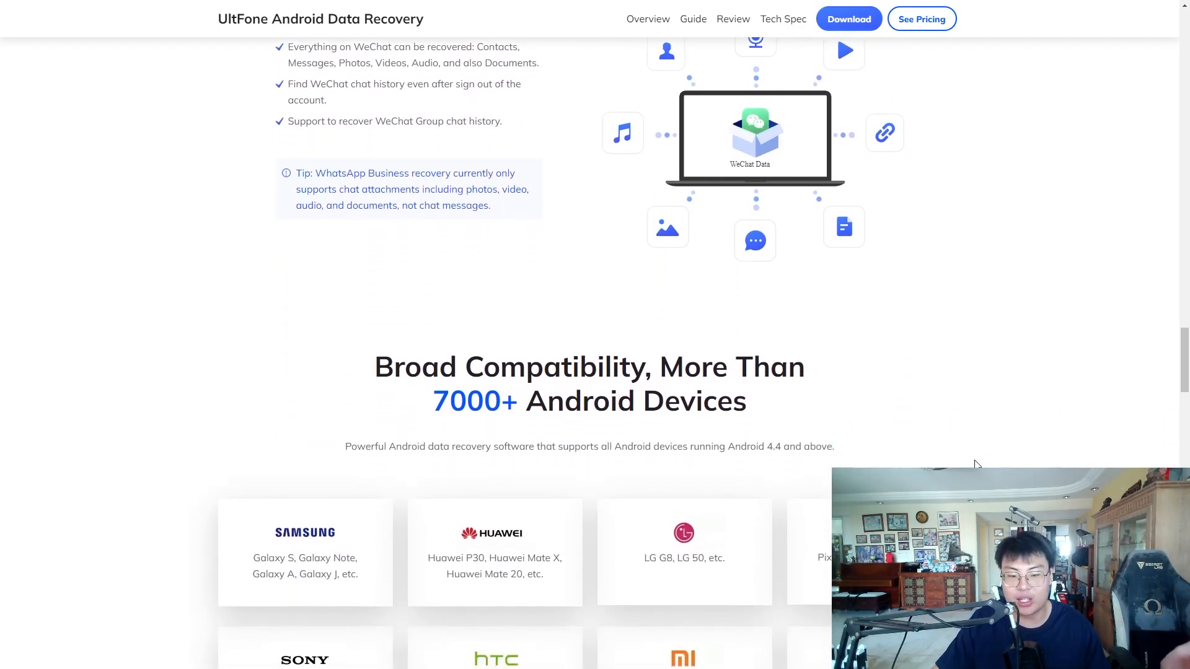
{"action": "scroll", "scroll_direction": "down", "scroll_amount": 3}
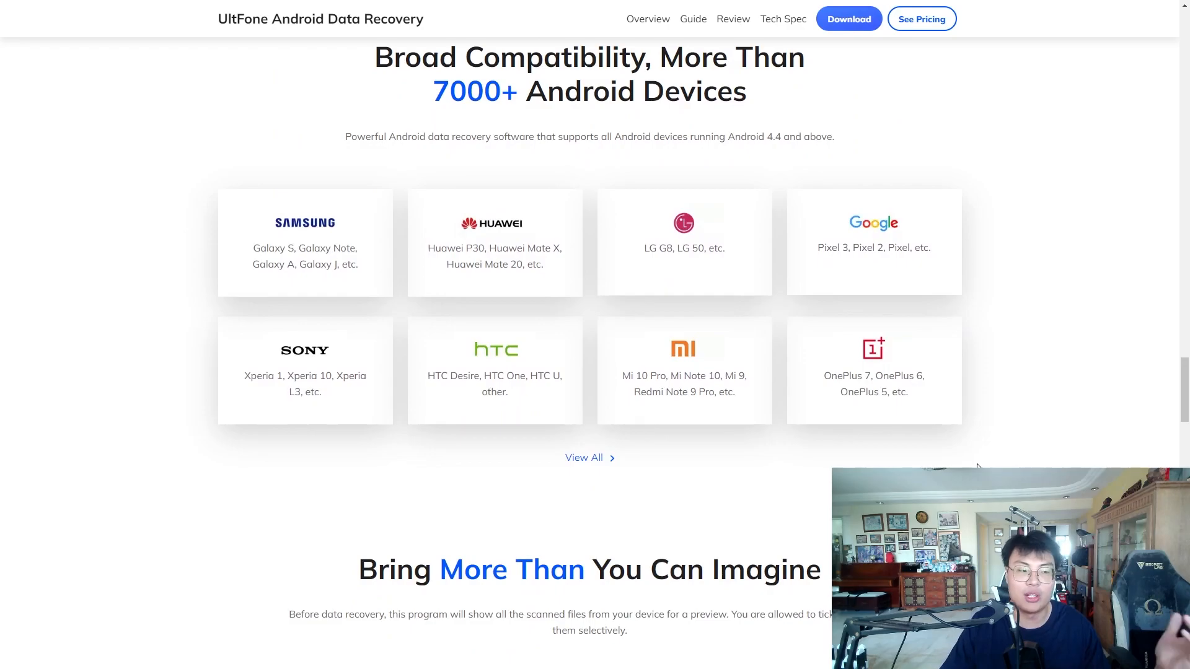
{"action": "scroll", "scroll_direction": "down", "scroll_amount": 3}
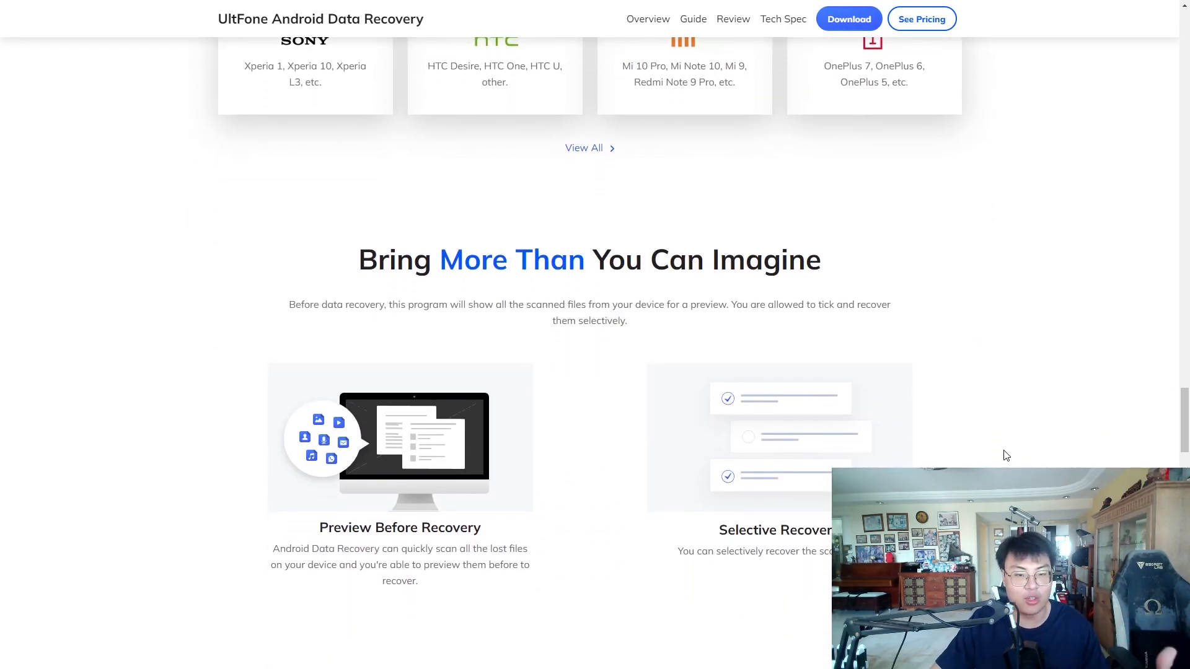
{"action": "scroll", "scroll_direction": "down", "scroll_amount": 3}
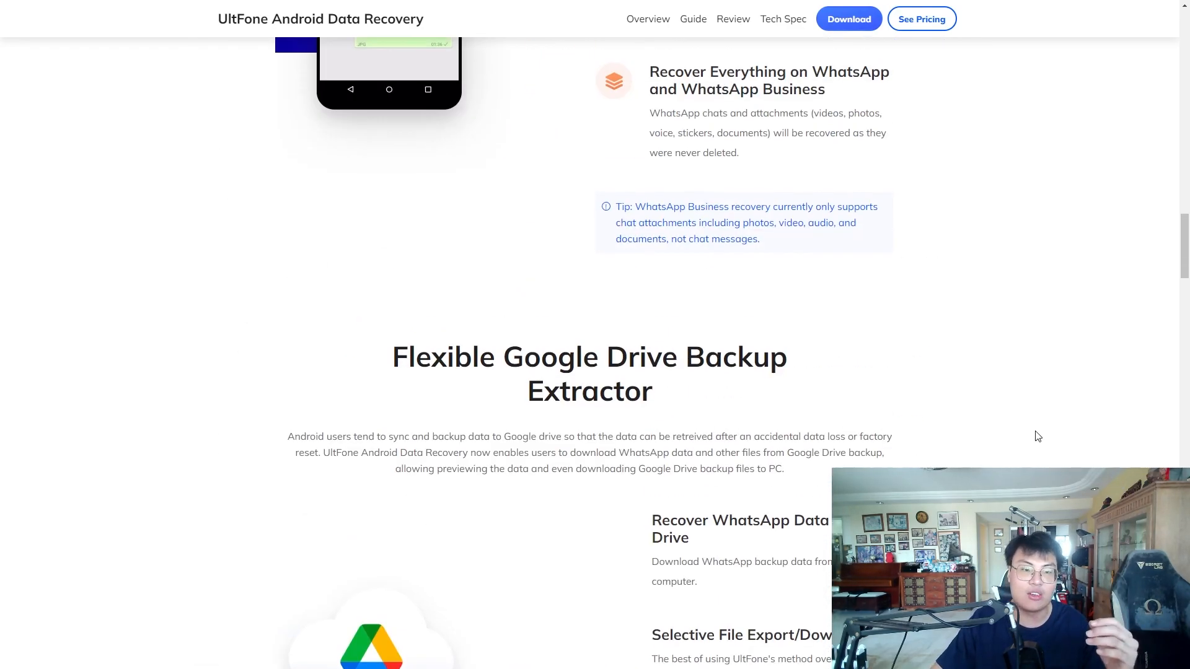
{"action": "scroll", "scroll_direction": "up", "scroll_amount": 3}
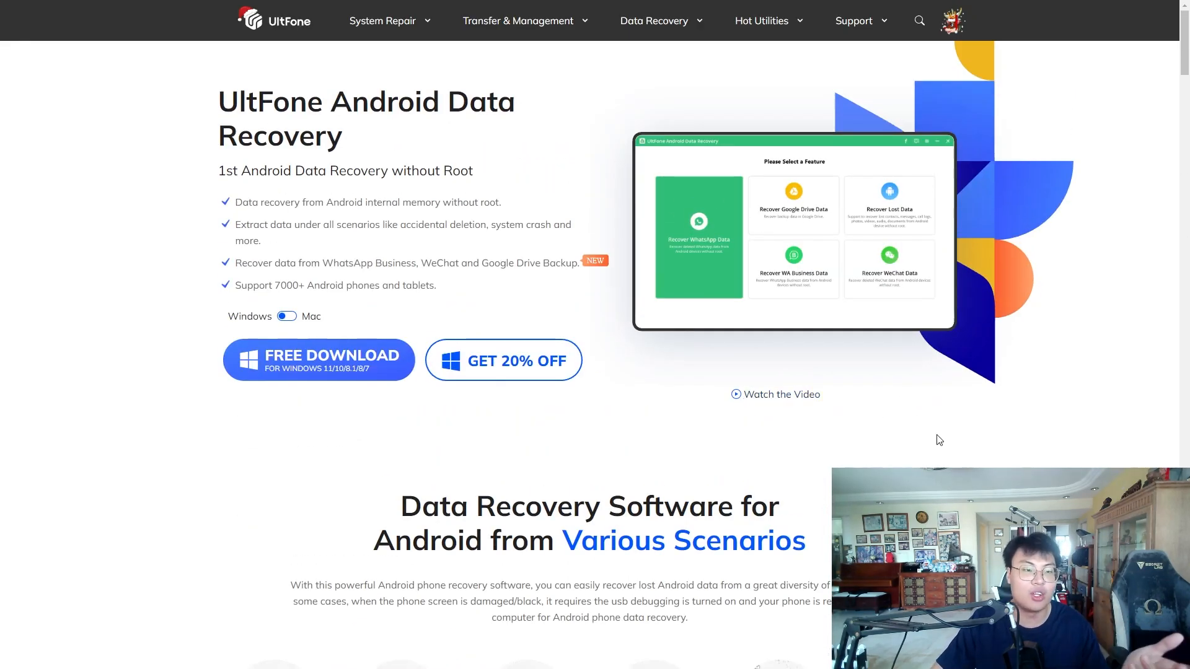
{"action": "scroll", "scroll_direction": "down", "scroll_amount": 3}
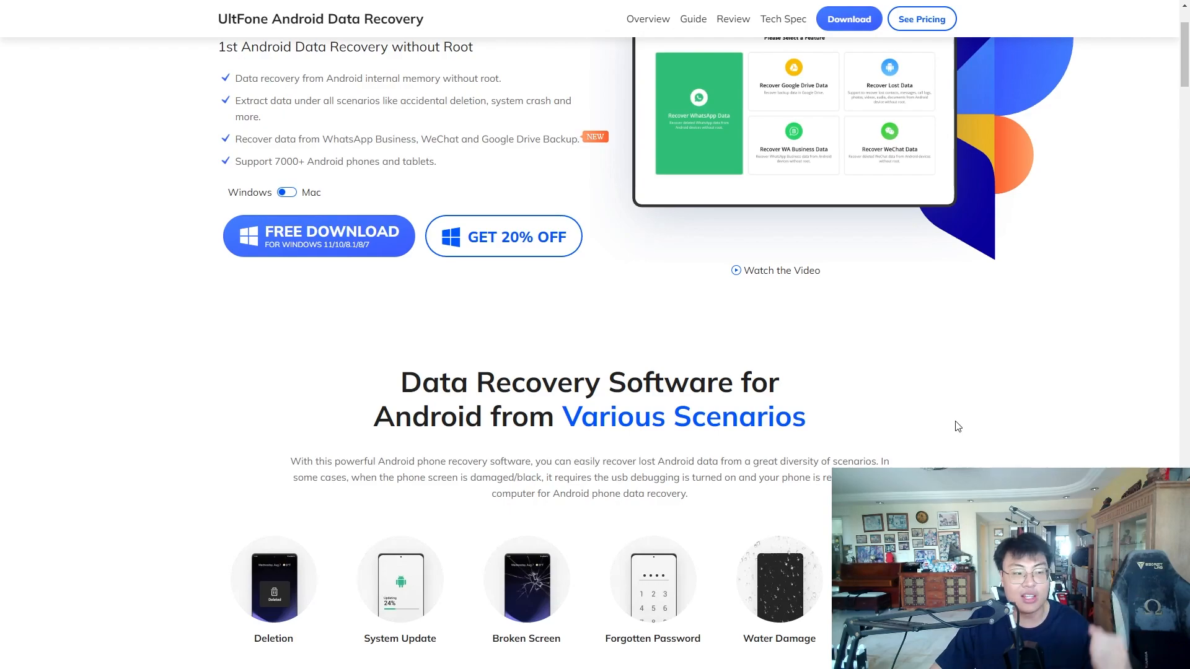